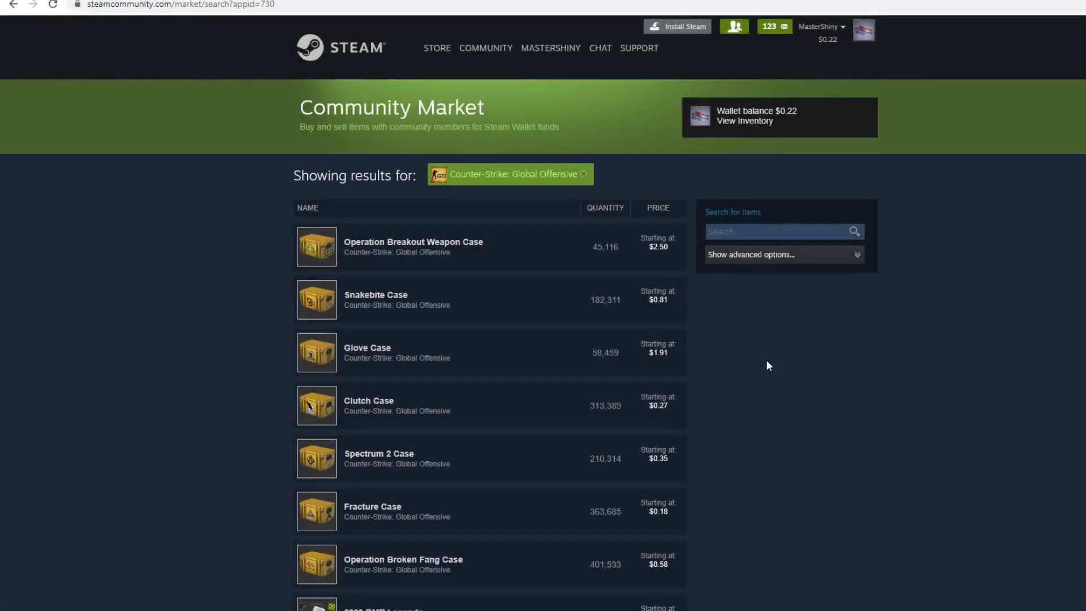
pyautogui.moveTo(765, 362)
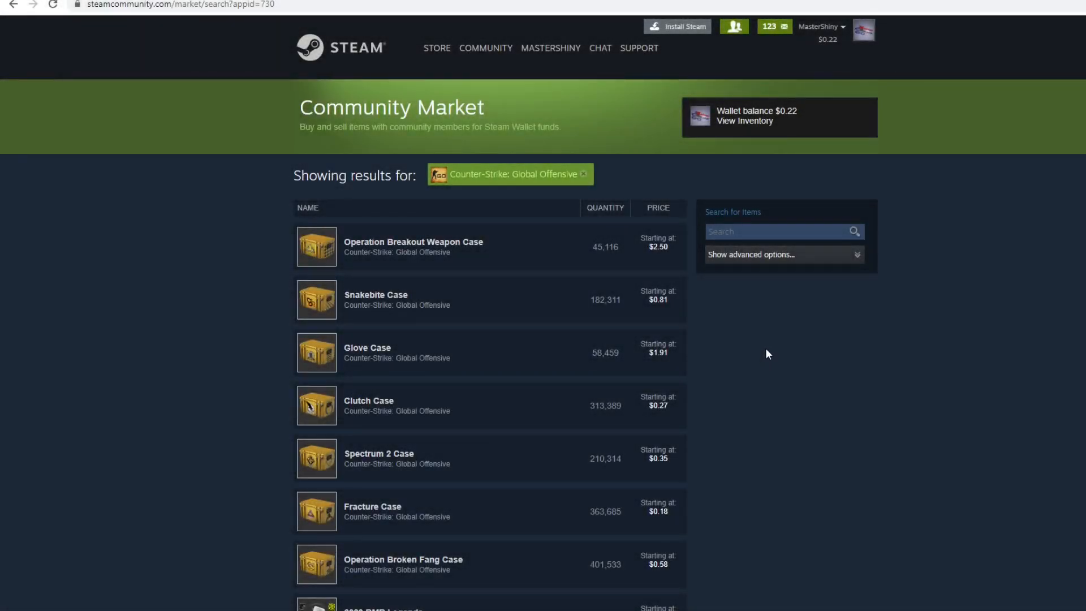
pyautogui.moveTo(773, 354)
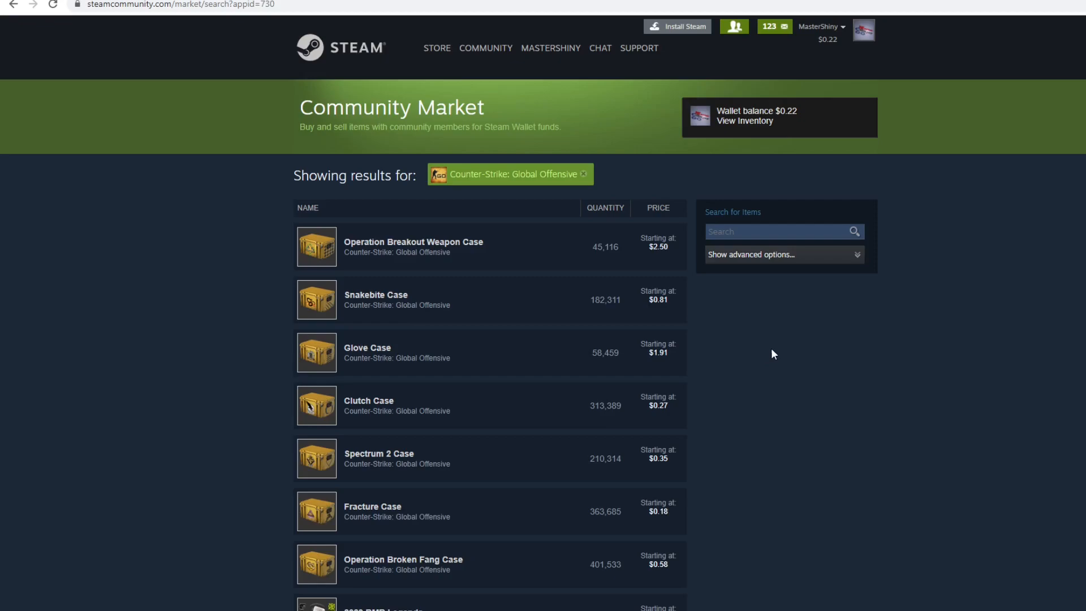
pyautogui.moveTo(723, 360)
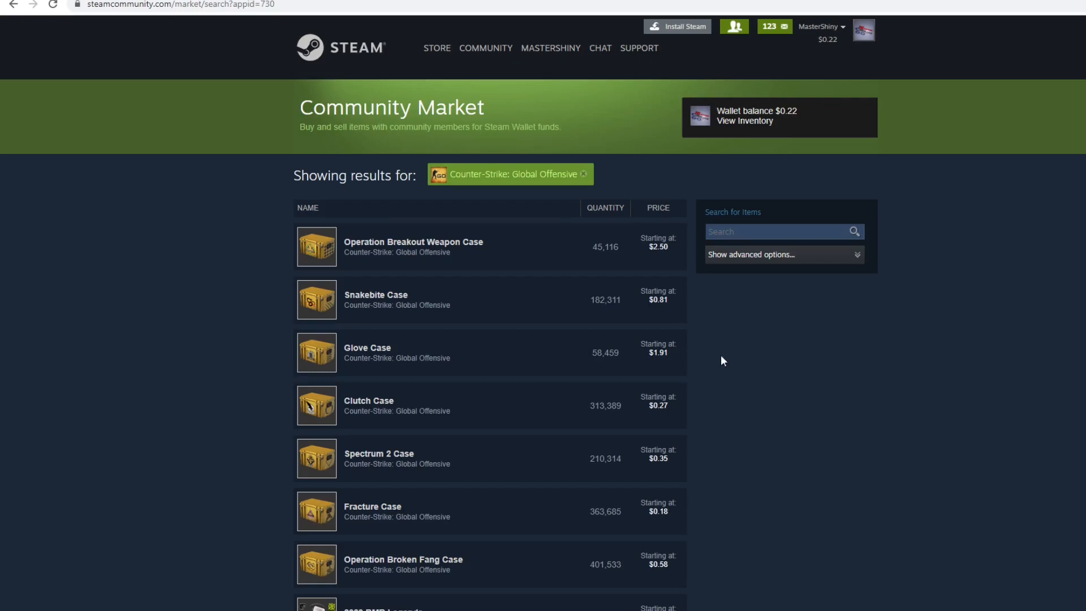
pyautogui.moveTo(807, 128)
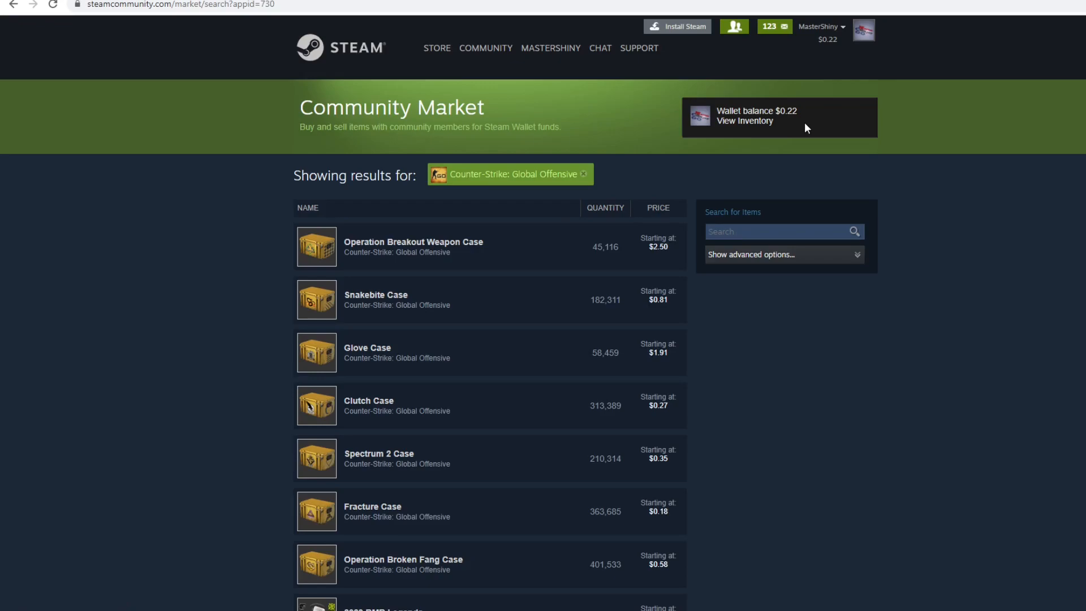
pyautogui.moveTo(802, 129)
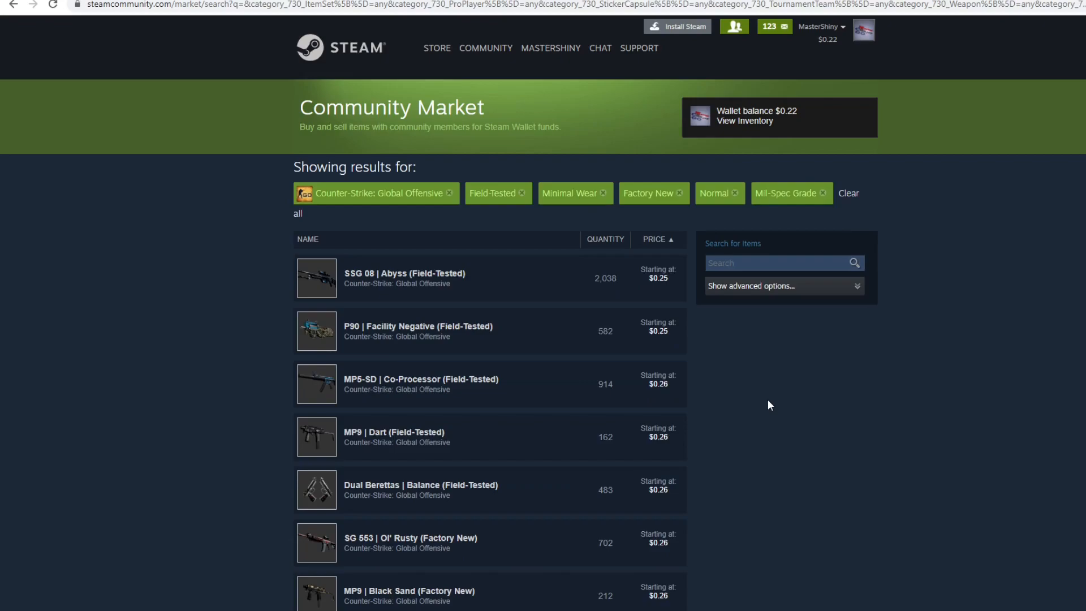
pyautogui.moveTo(754, 396)
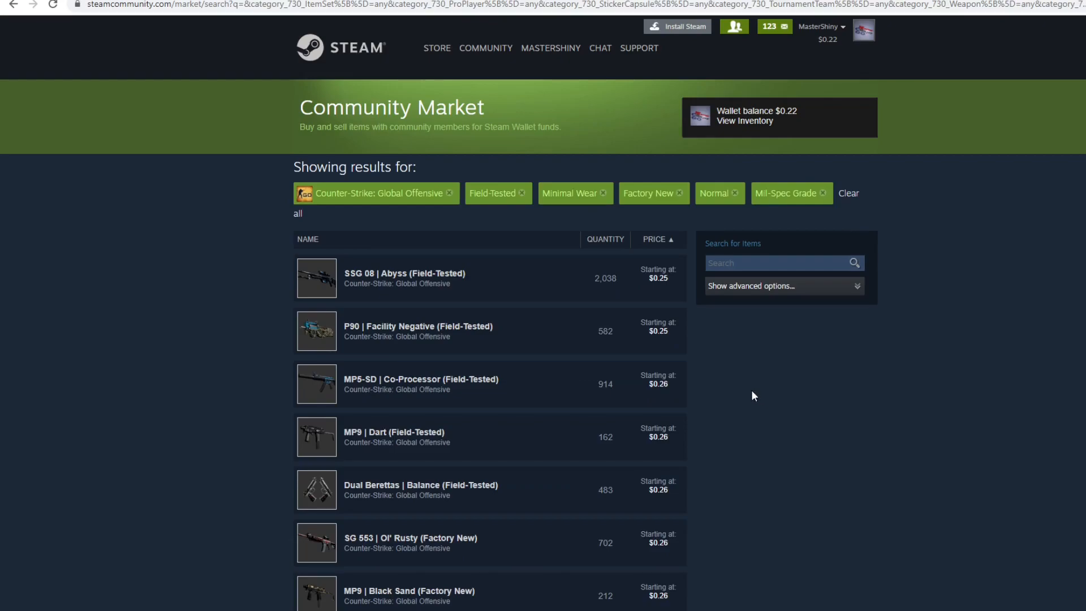
pyautogui.click(551, 48)
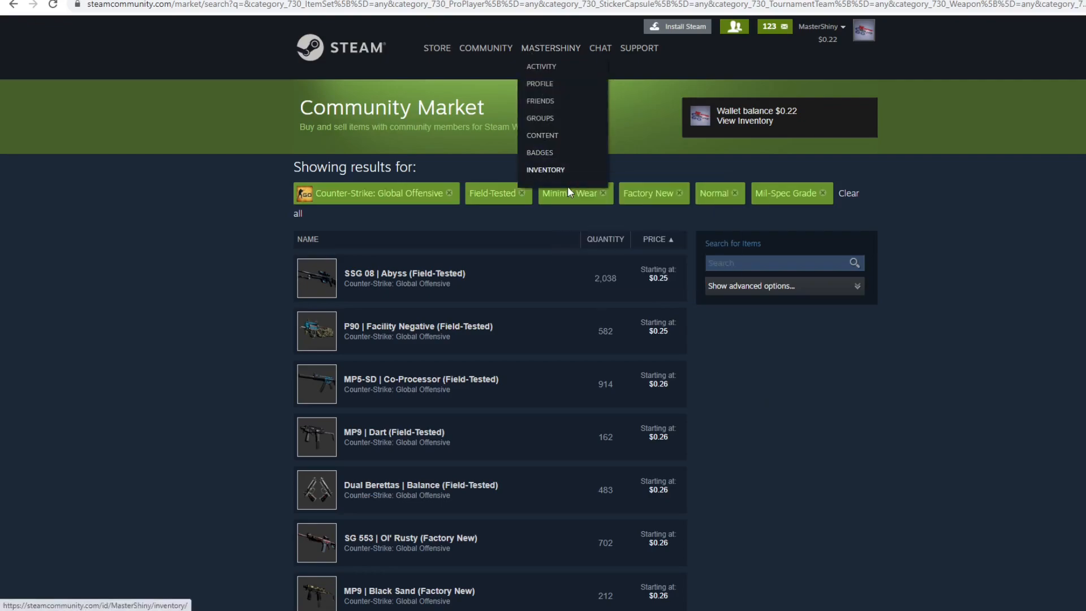
pyautogui.click(546, 171)
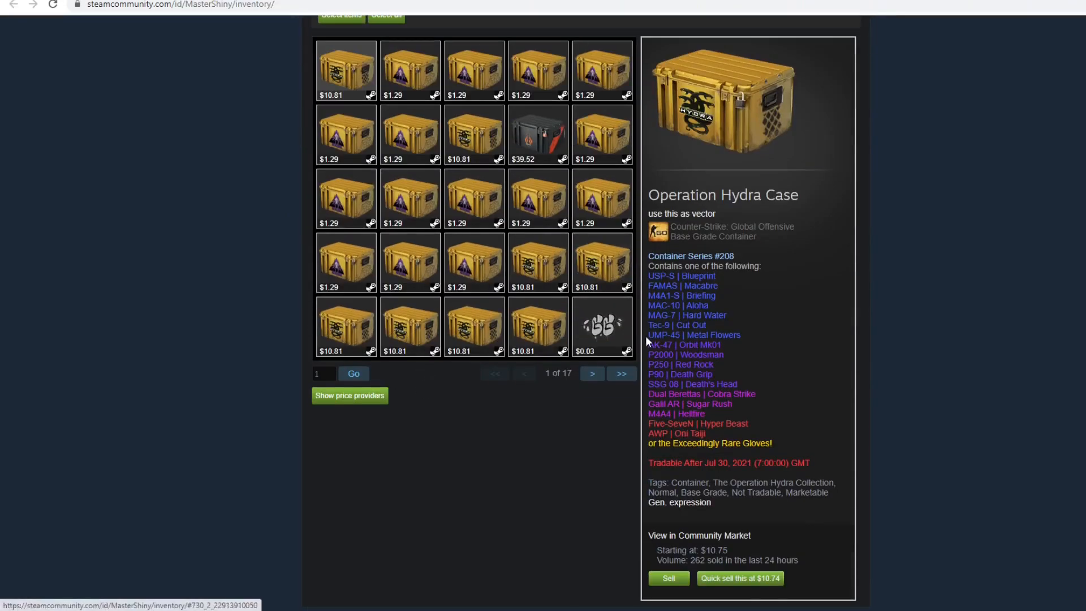
pyautogui.click(666, 578)
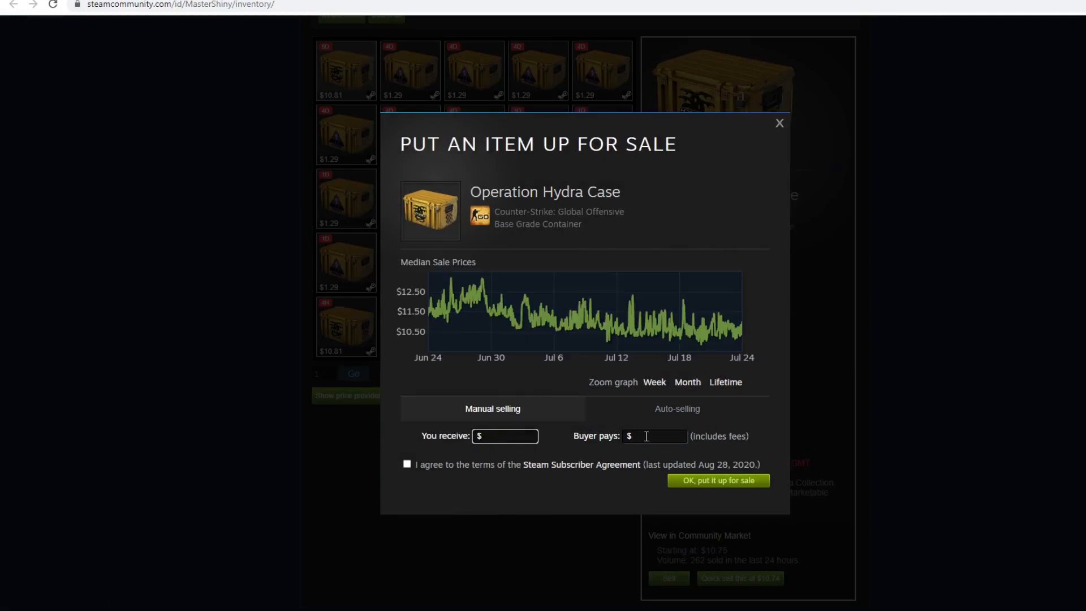
pyautogui.click(655, 435)
pyautogui.write('.24')
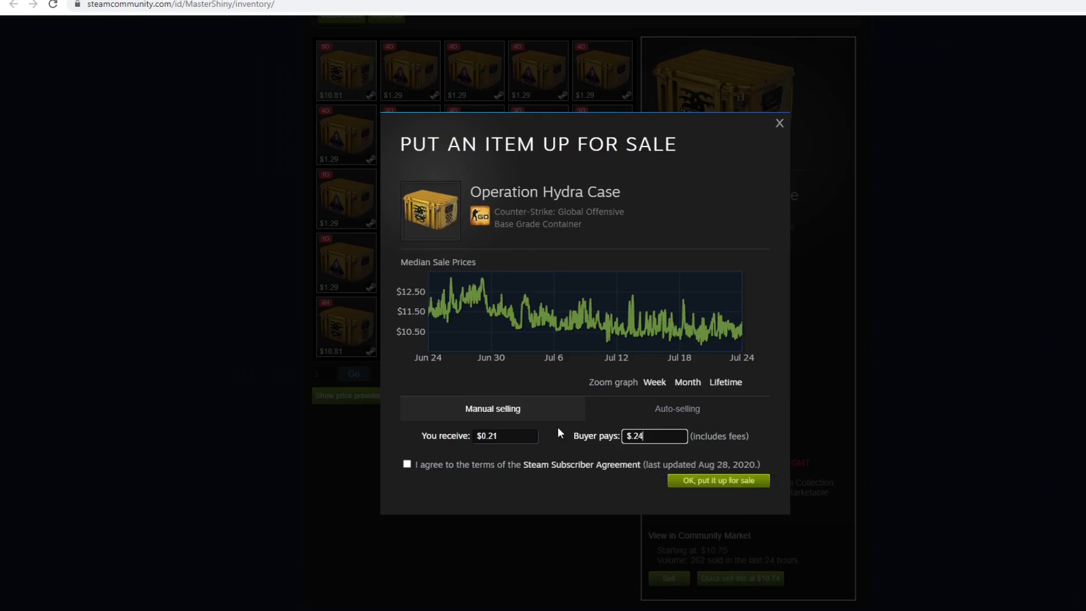
pyautogui.moveTo(552, 455)
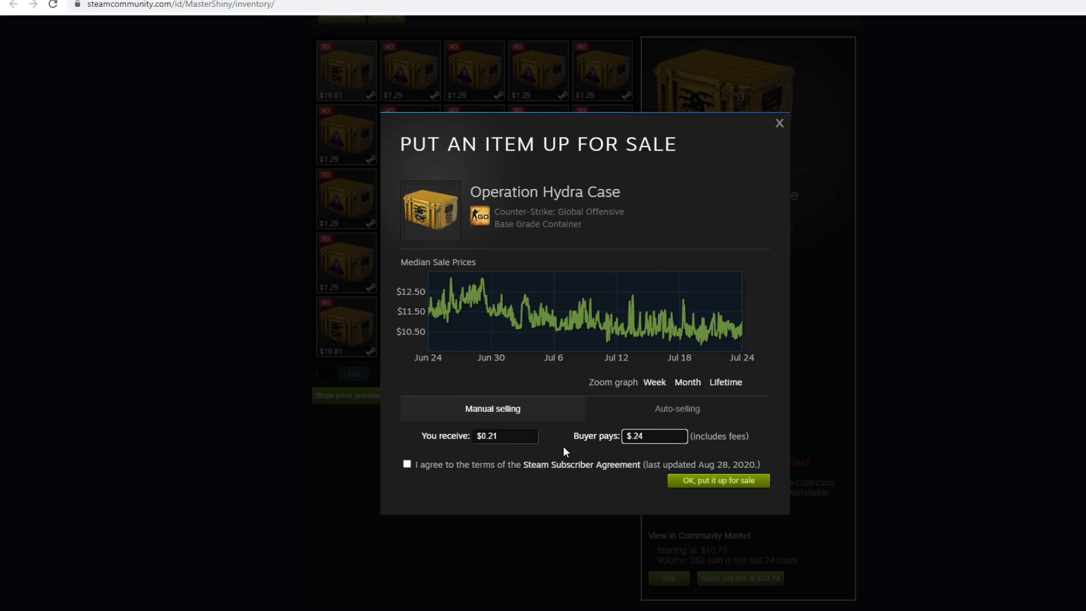
pyautogui.click(654, 435)
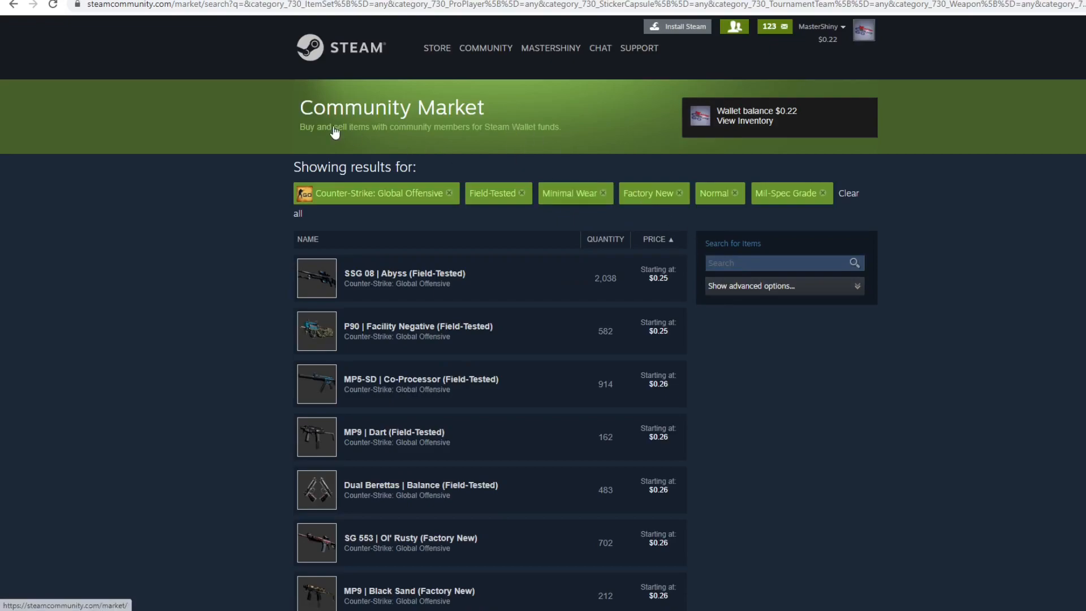
pyautogui.moveTo(578, 104)
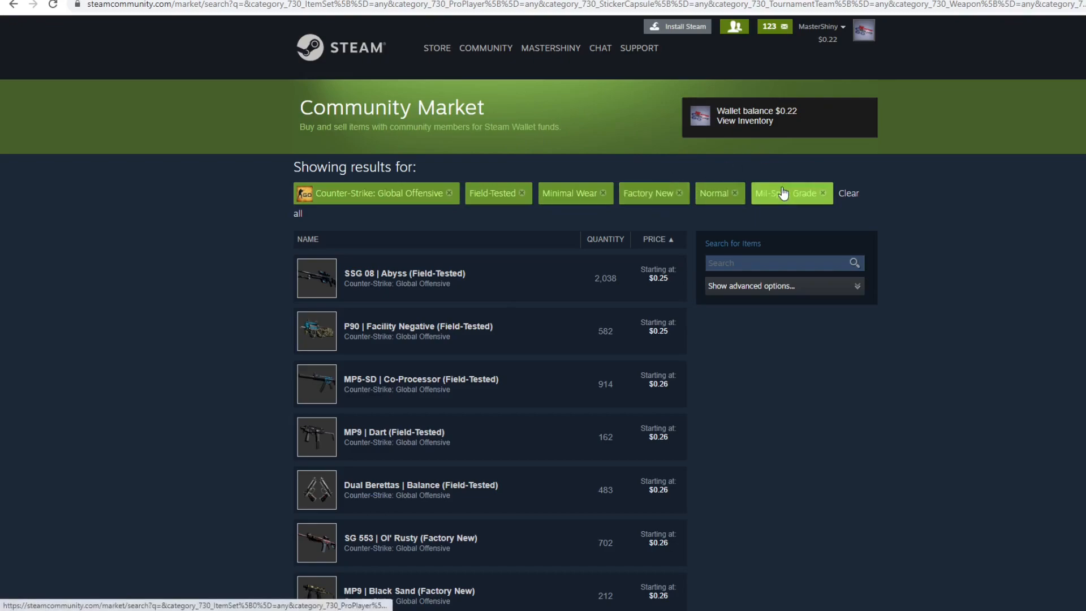
pyautogui.moveTo(530, 208)
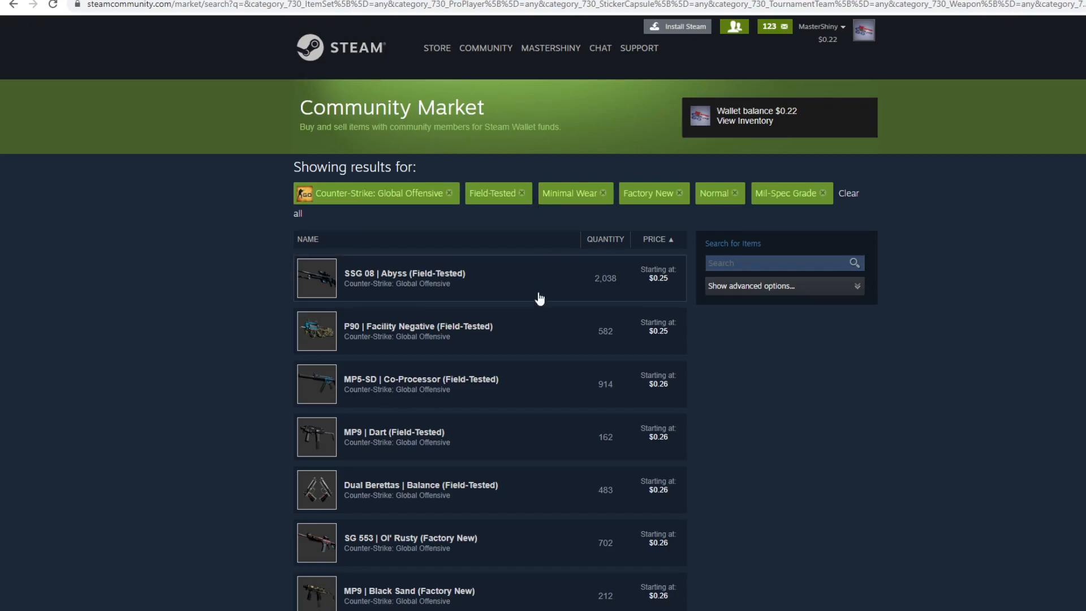
pyautogui.moveTo(800, 353)
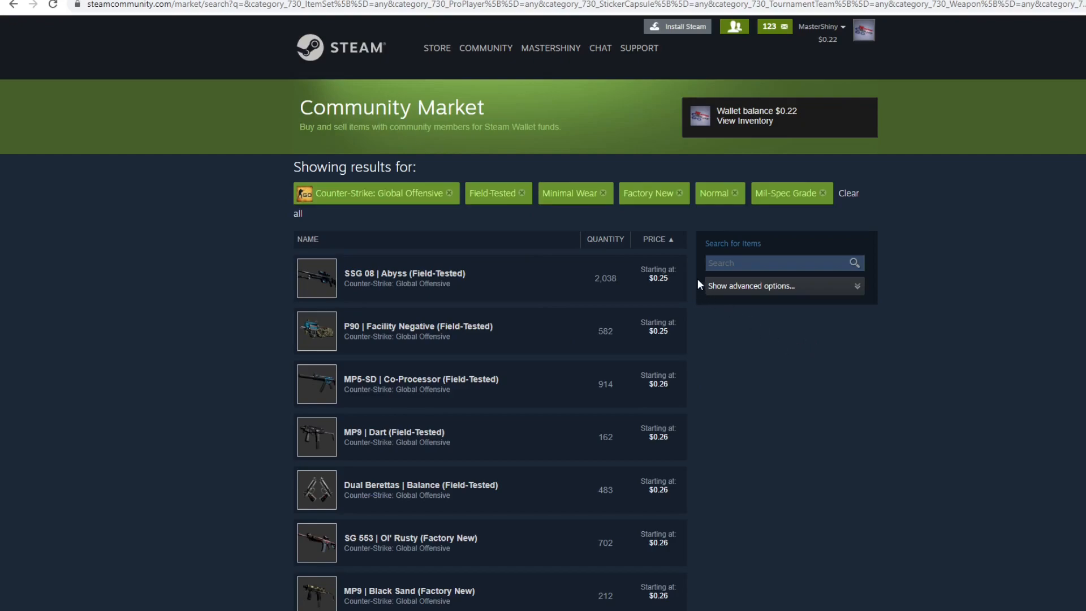
pyautogui.moveTo(696, 265)
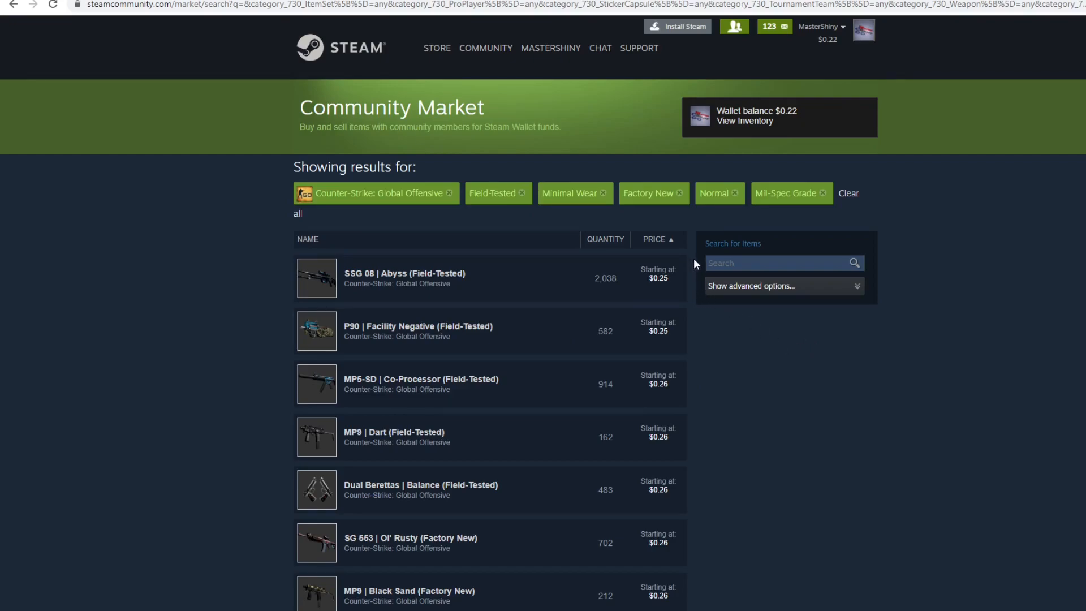
pyautogui.moveTo(679, 257)
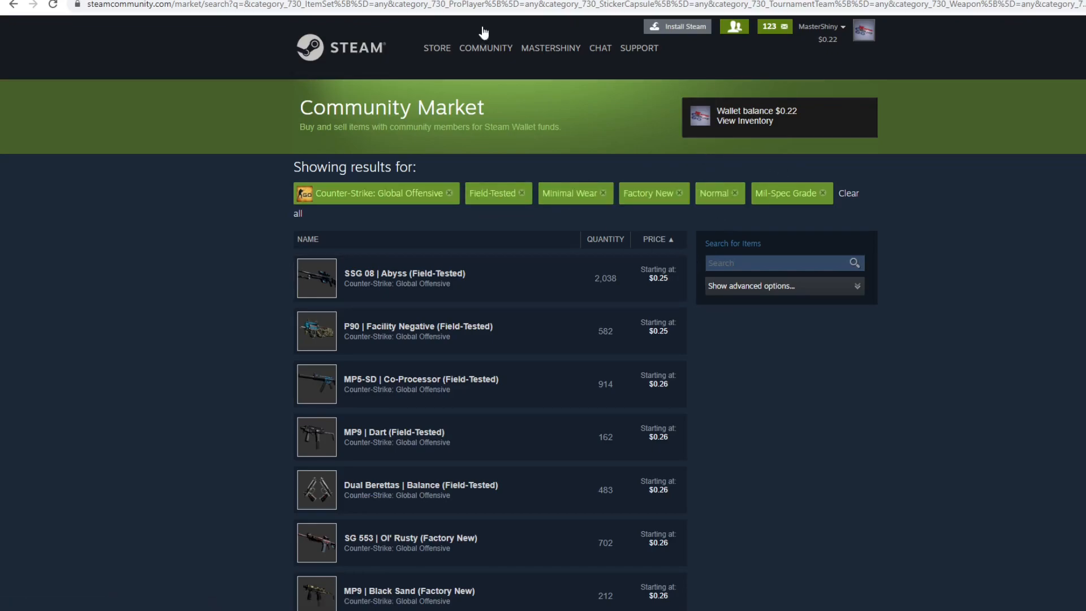
pyautogui.moveTo(474, 279)
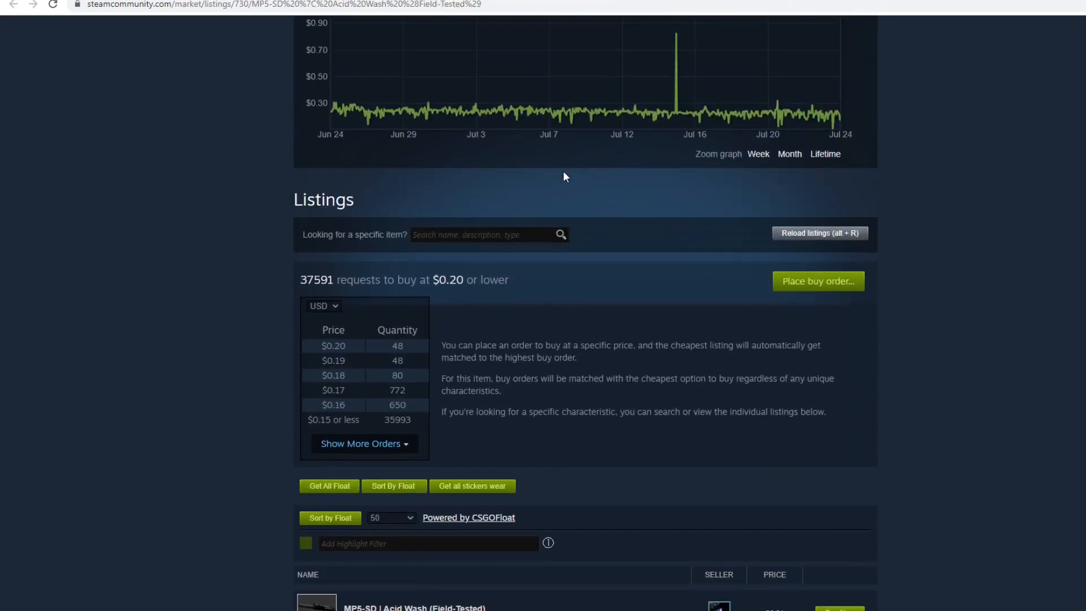
# Review the MP5-SD Acid Wash buy-order table and narrow its price history graph to the past week
pyautogui.scroll(-3)
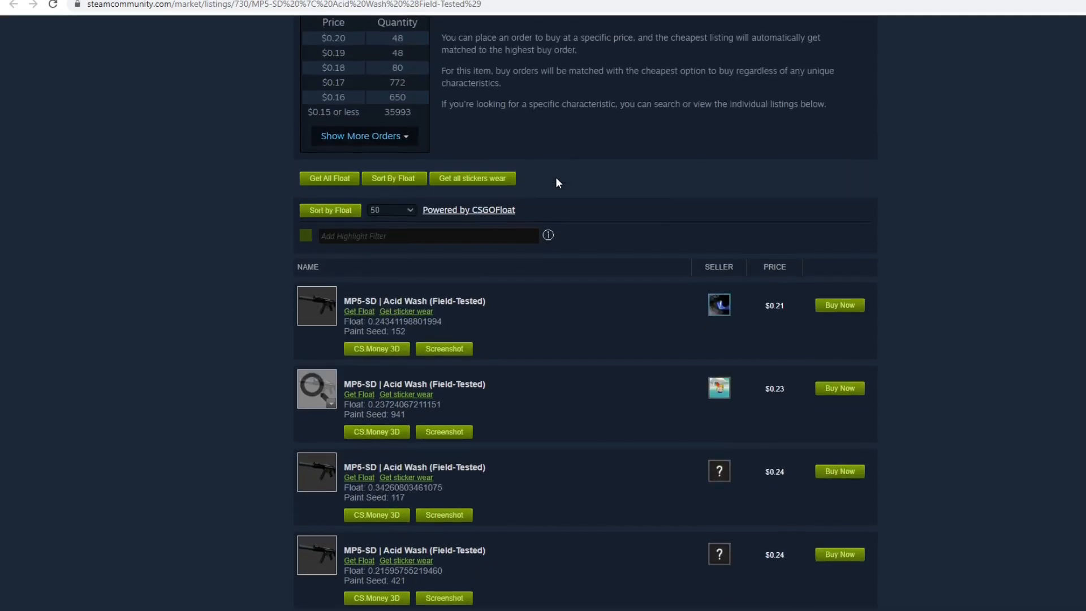
pyautogui.moveTo(777, 392)
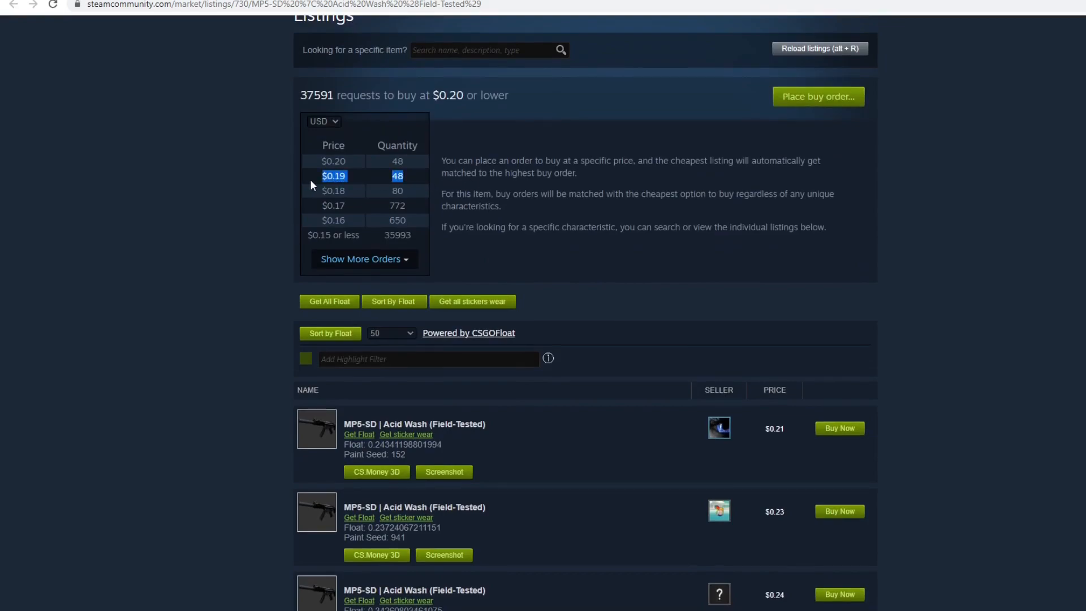
pyautogui.scroll(-3)
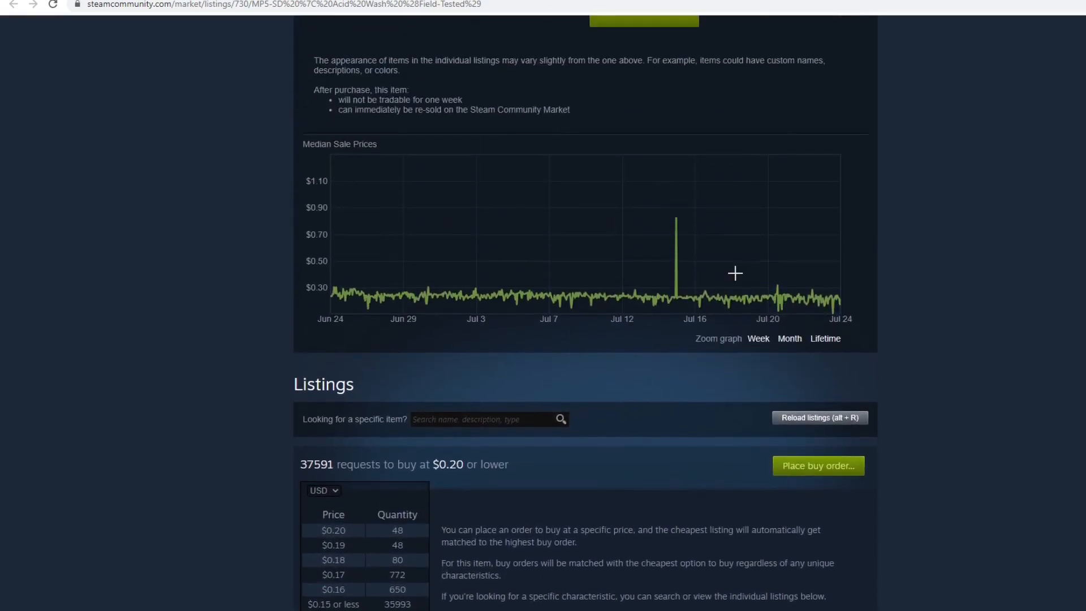
pyautogui.click(758, 338)
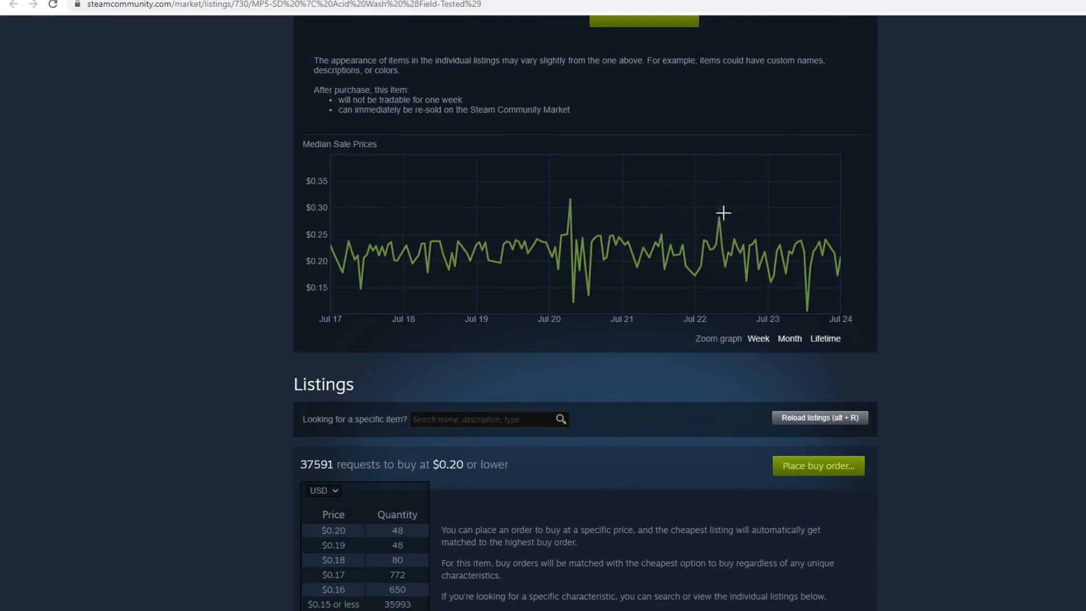
pyautogui.moveTo(709, 240)
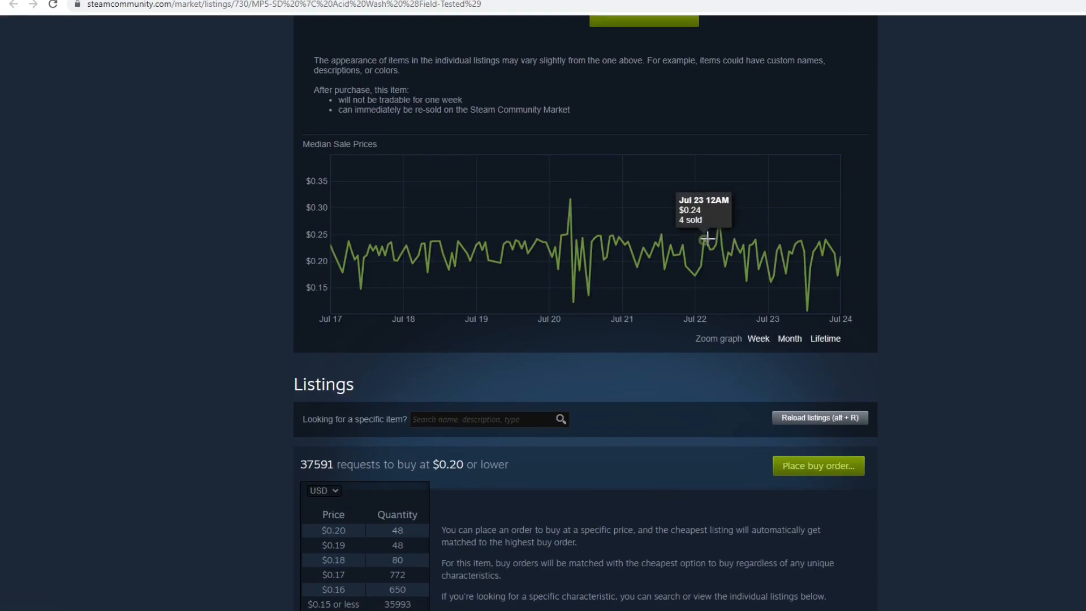
pyautogui.moveTo(695, 274)
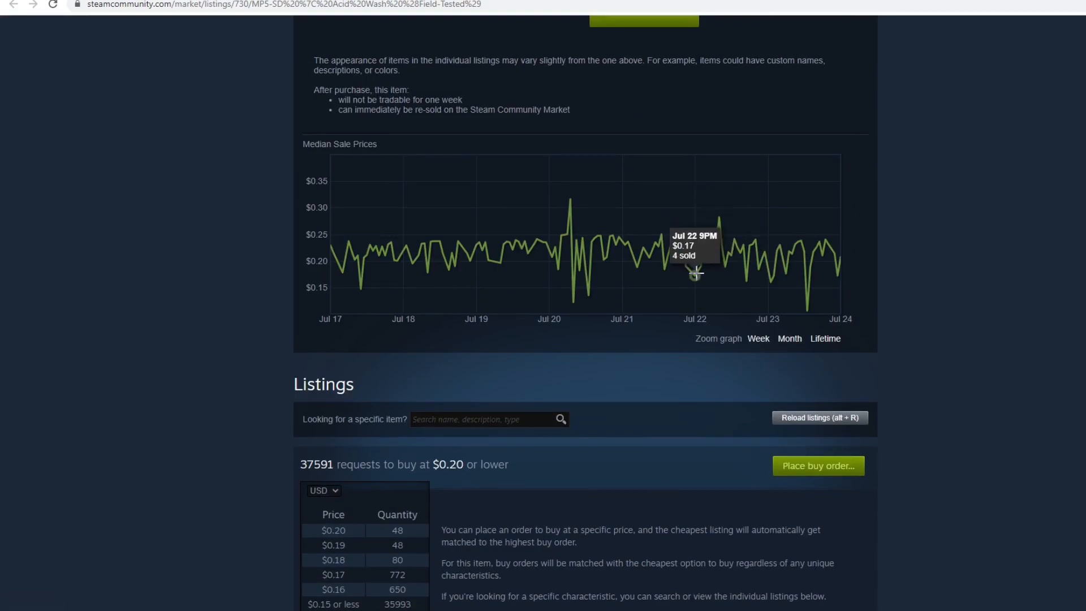
pyautogui.moveTo(708, 242)
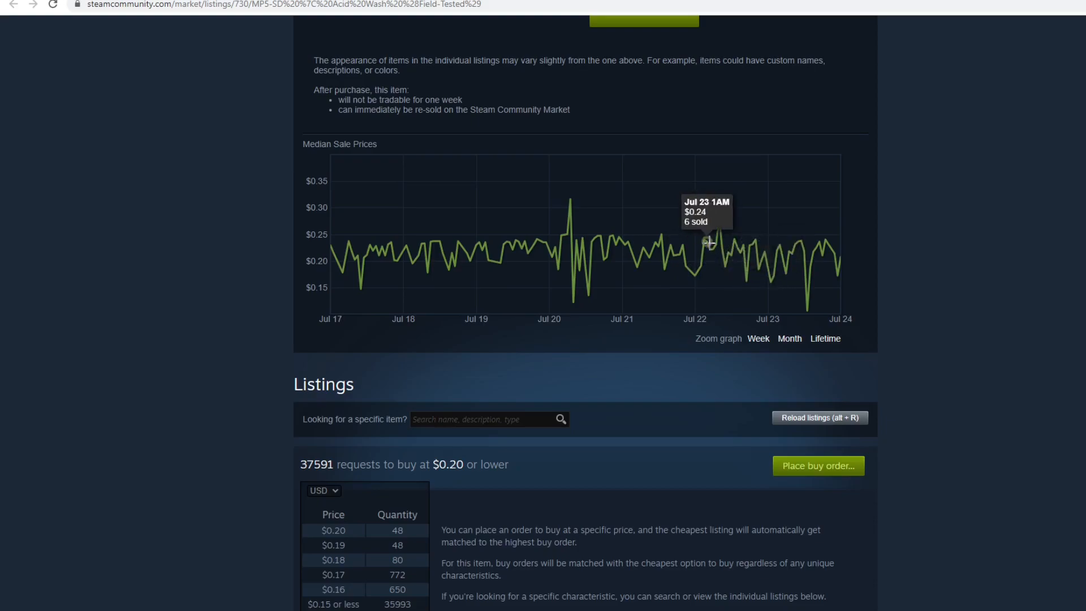
pyautogui.moveTo(704, 241)
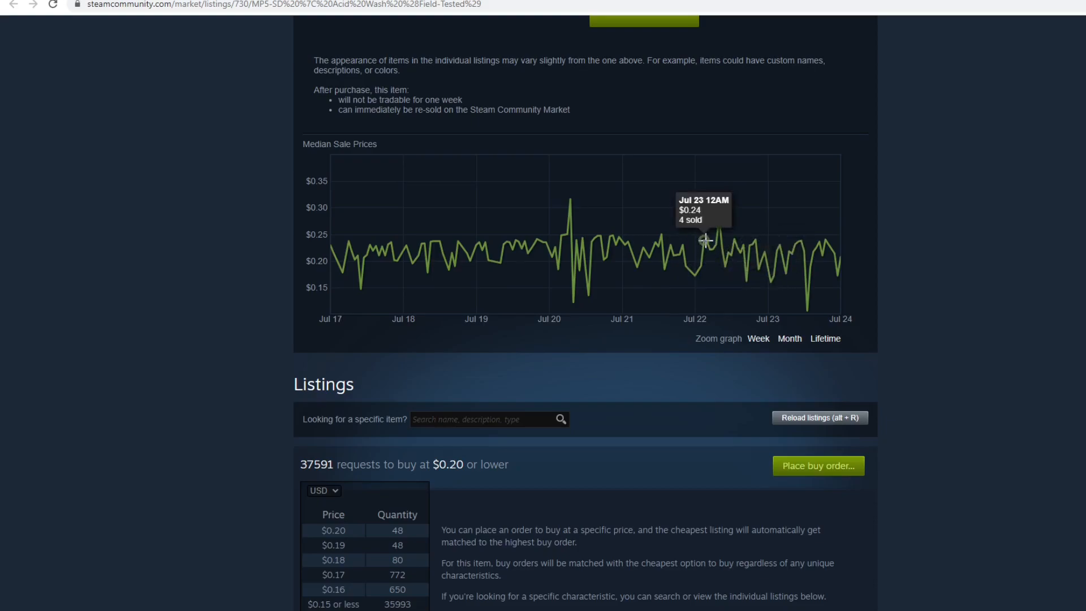
# Scroll down through the individual MP5-SD Acid Wash sale listings
pyautogui.scroll(-3)
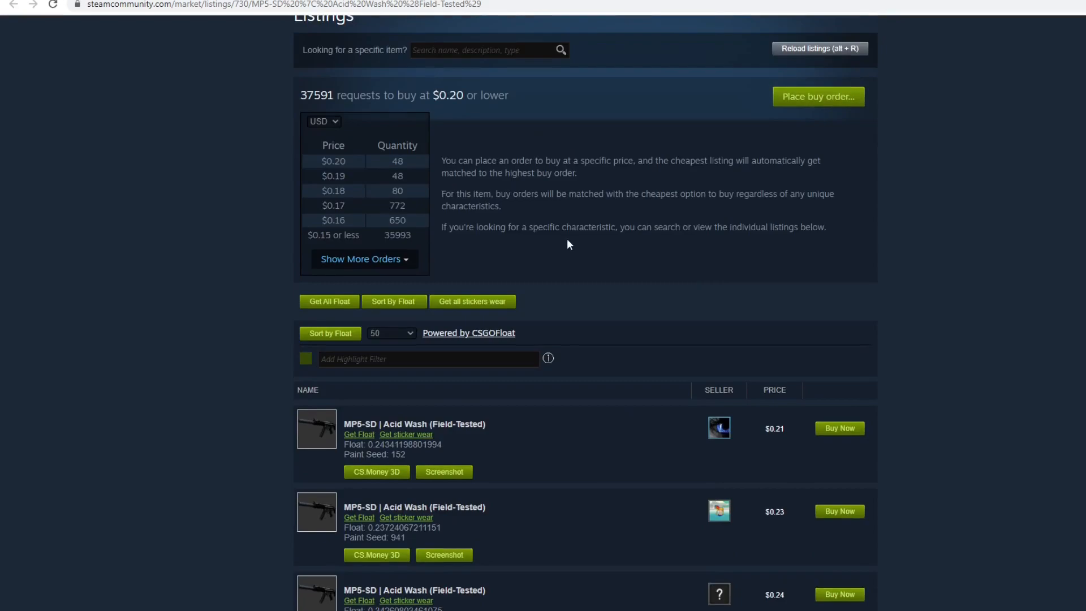
pyautogui.moveTo(420, 159)
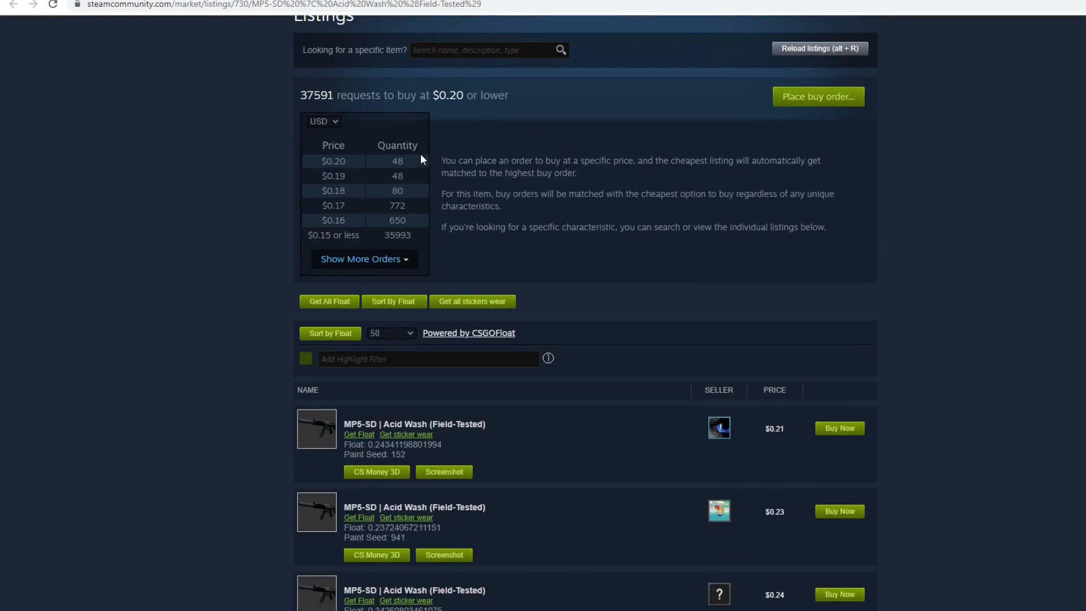
pyautogui.scroll(-3)
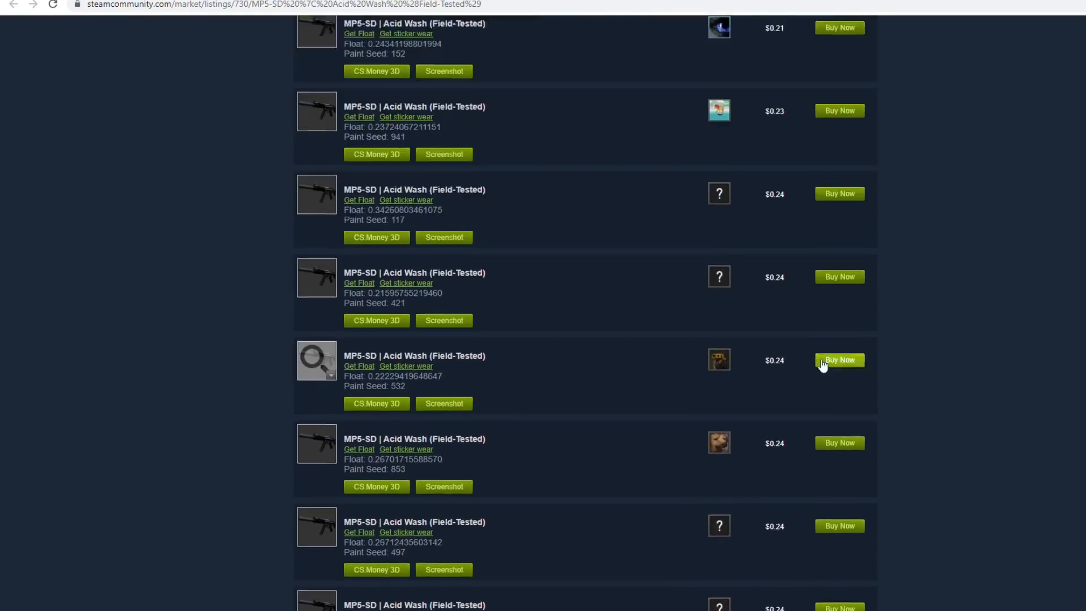
pyautogui.scroll(-3)
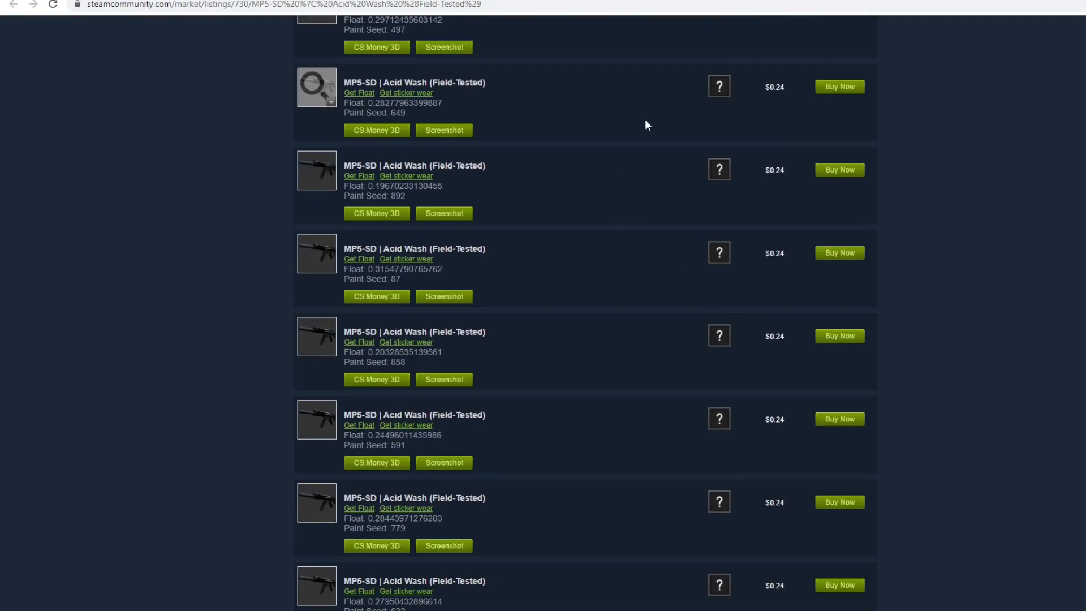
pyautogui.scroll(-3)
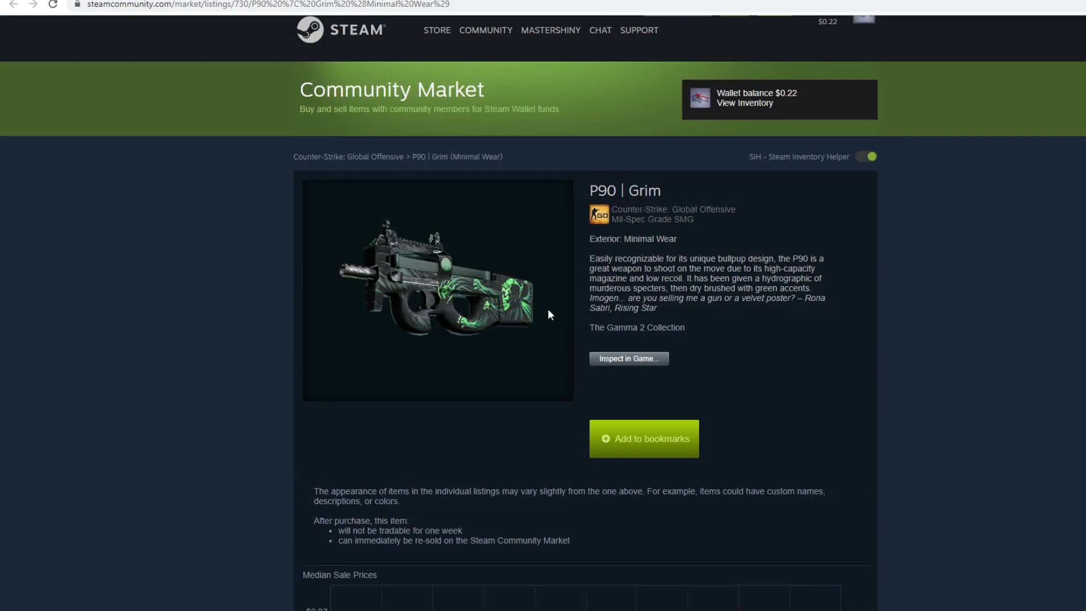
pyautogui.moveTo(596, 236)
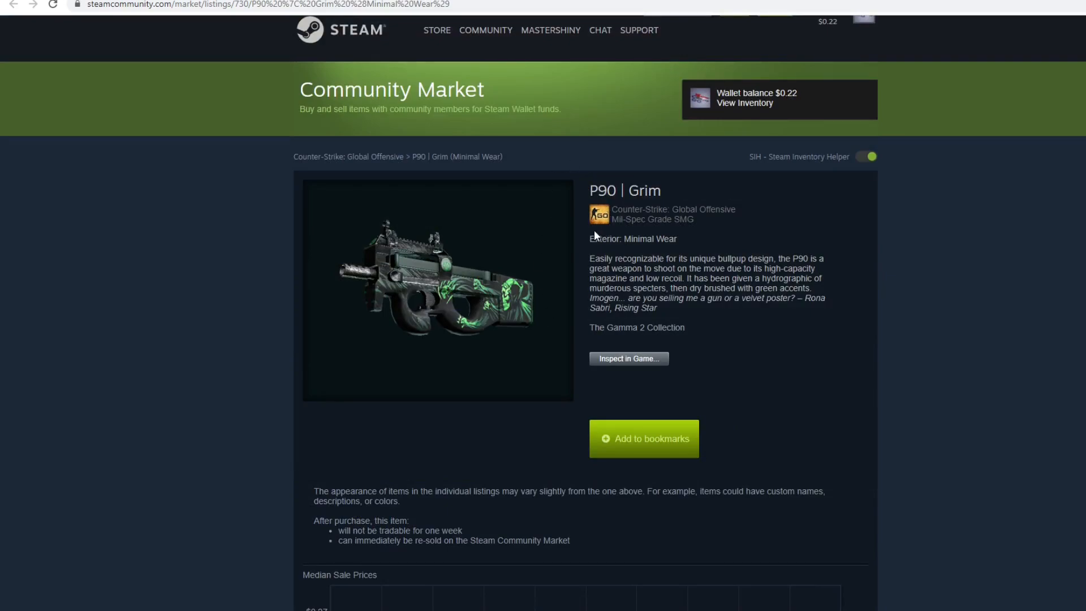
# Narrow the P90 | Grim (Minimal Wear) graph to the past week (~$0.21–$0.24) and review its buy orders and listings
pyautogui.scroll(-3)
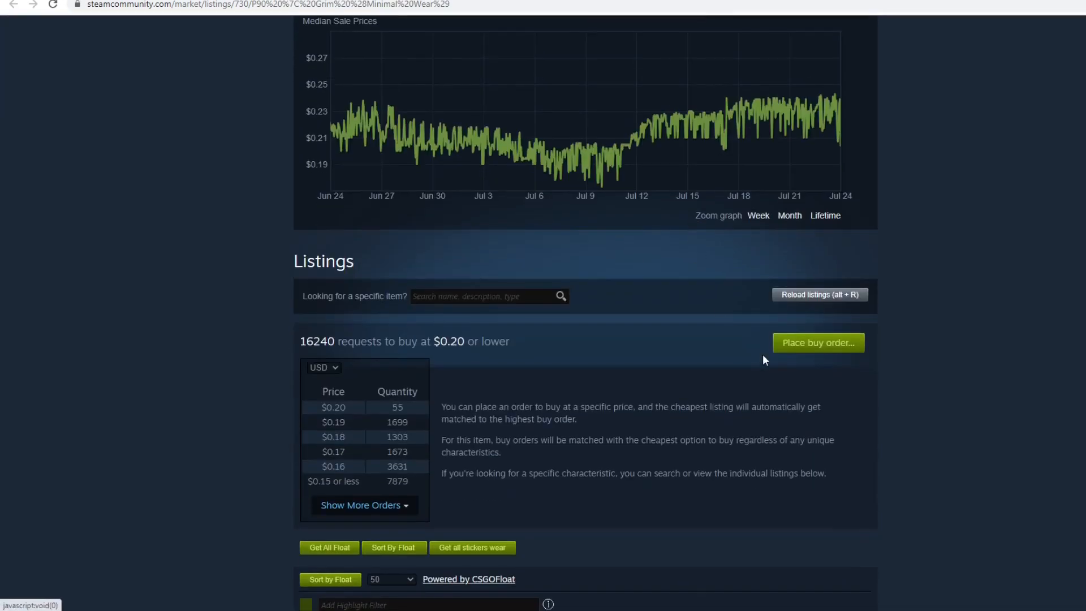
pyautogui.click(758, 215)
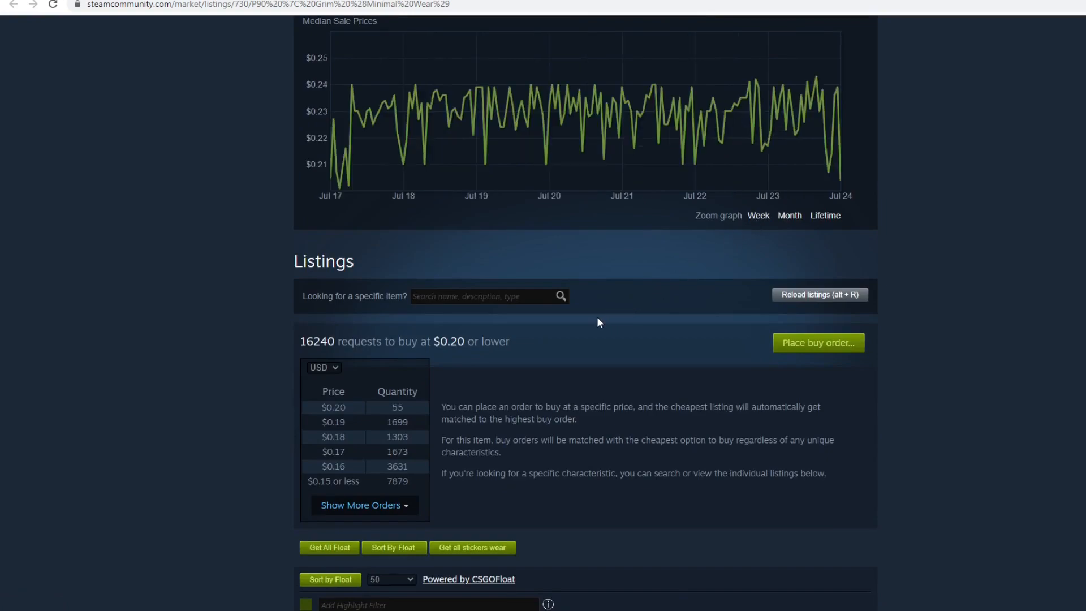
pyautogui.moveTo(585, 322)
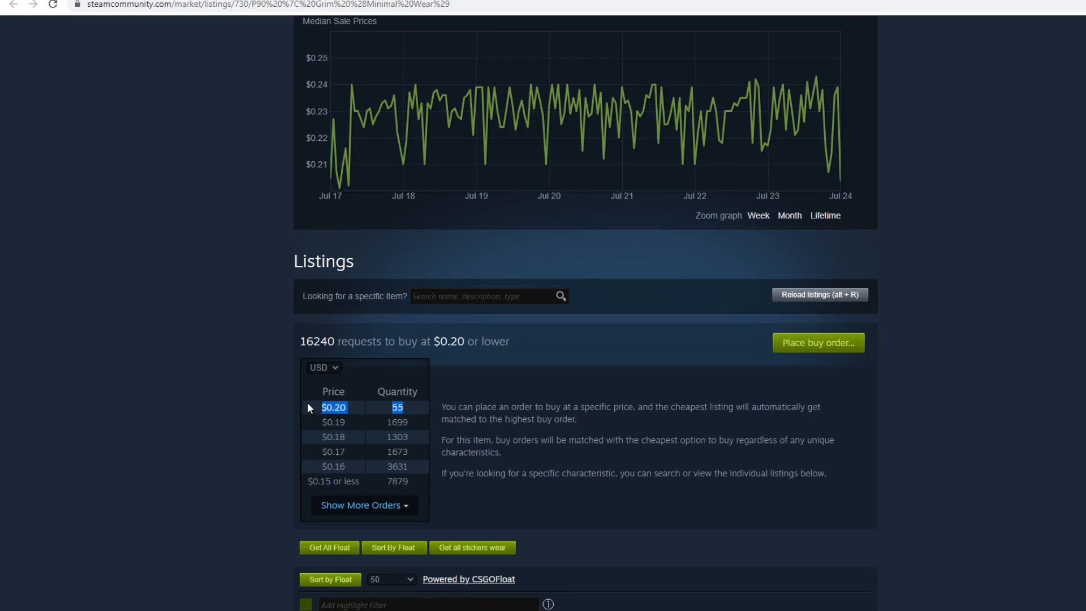
pyautogui.scroll(-3)
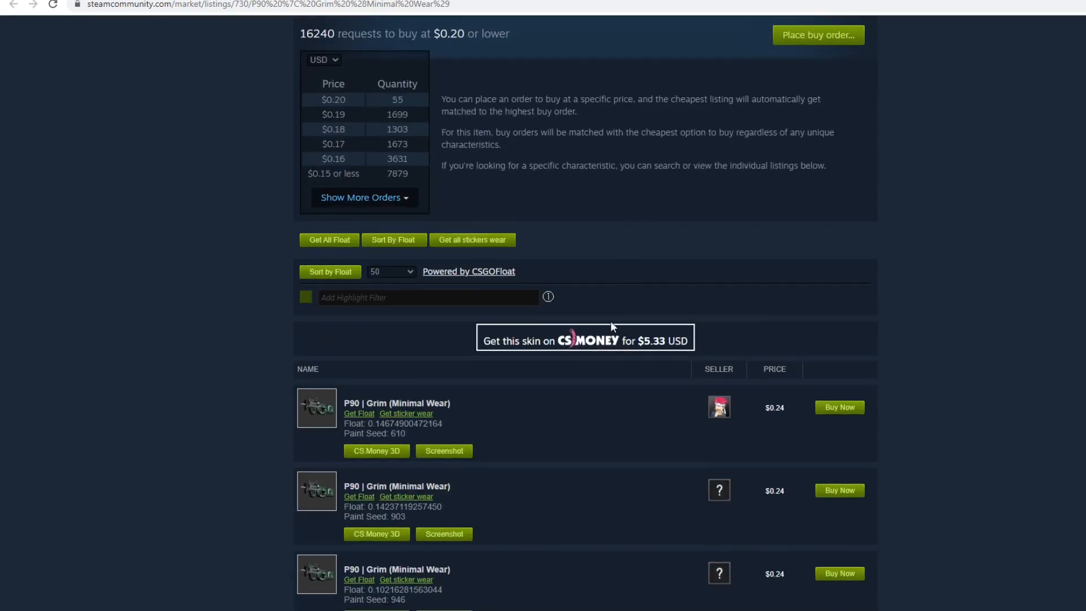
pyautogui.scroll(-3)
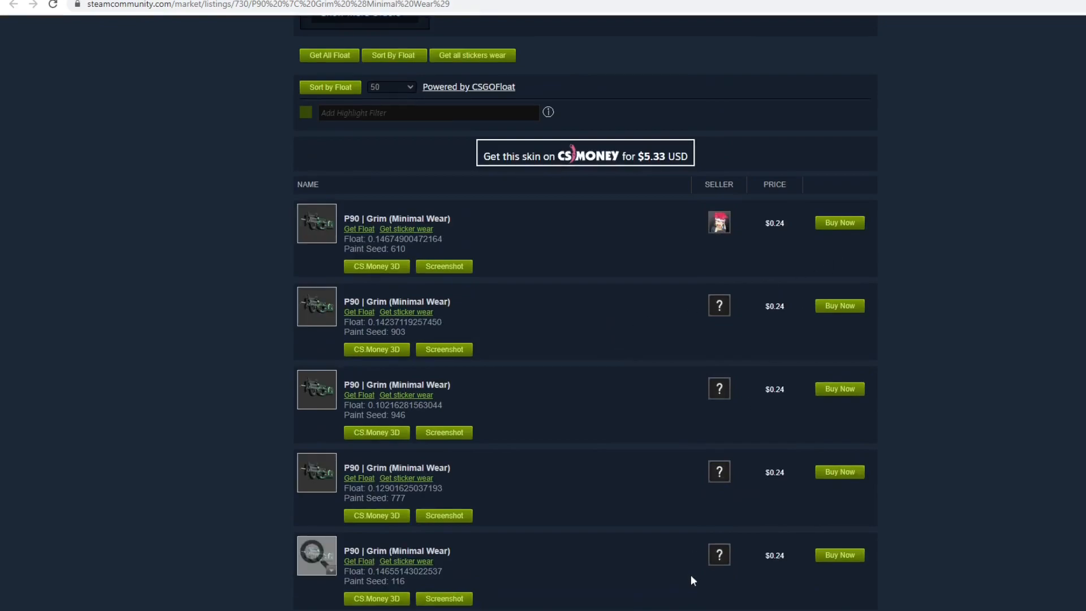
pyautogui.scroll(-3)
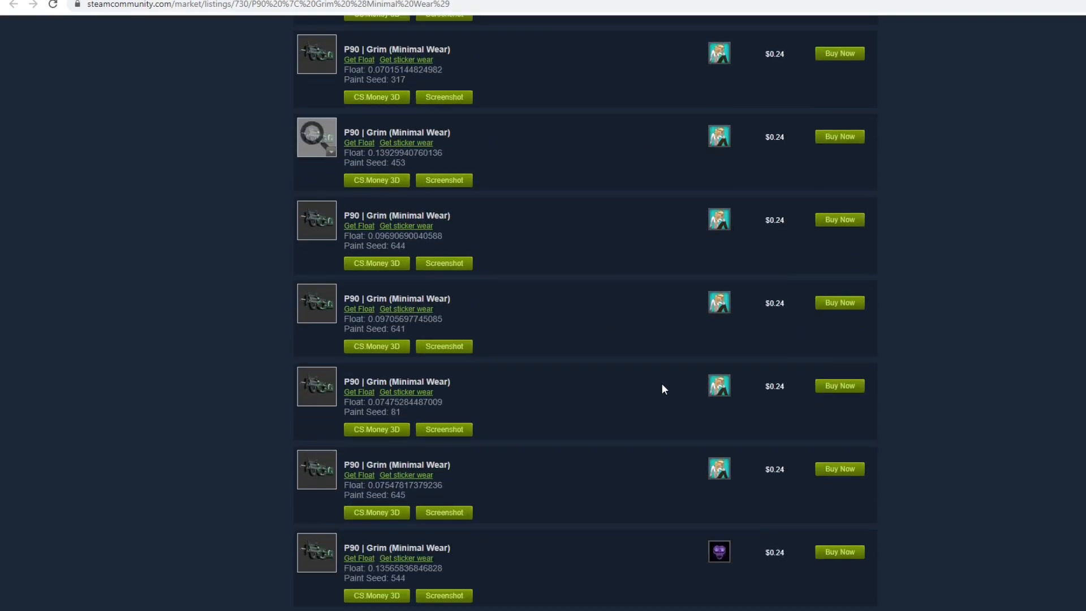
pyautogui.scroll(-3)
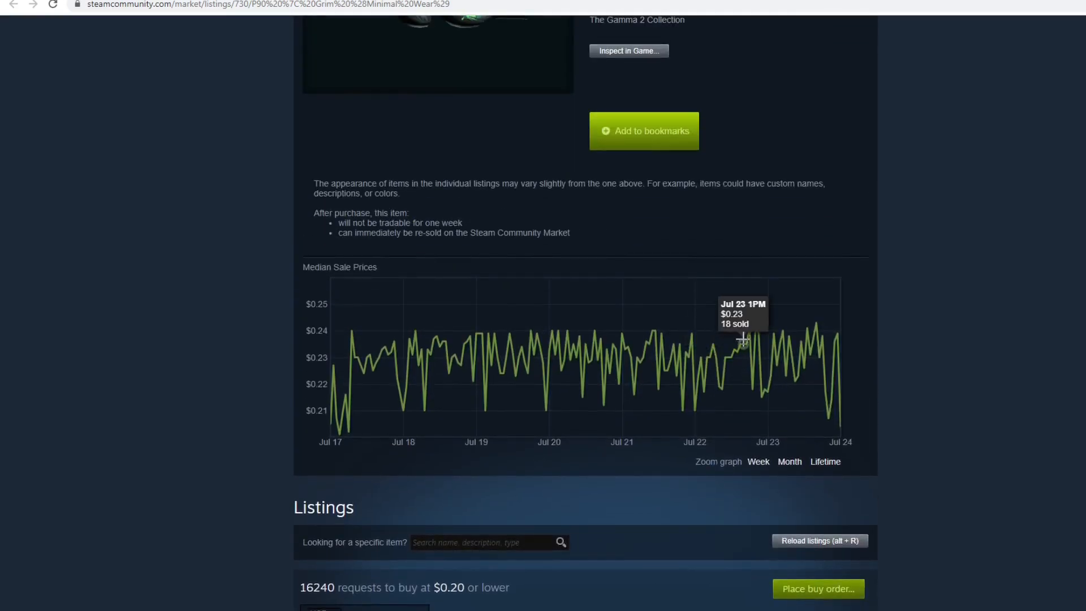
pyautogui.moveTo(751, 331)
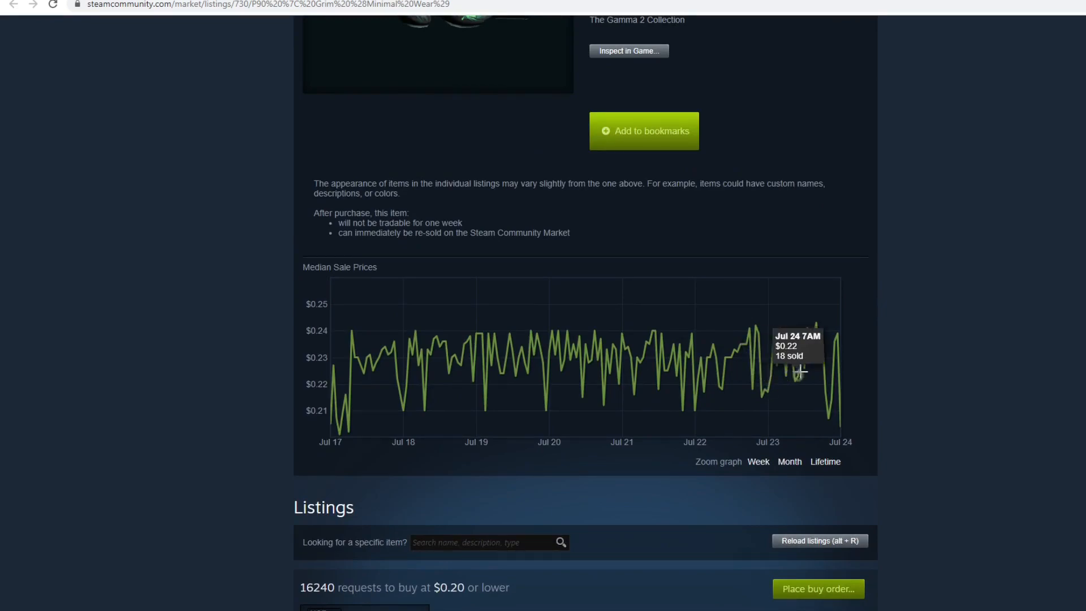
pyautogui.moveTo(803, 327)
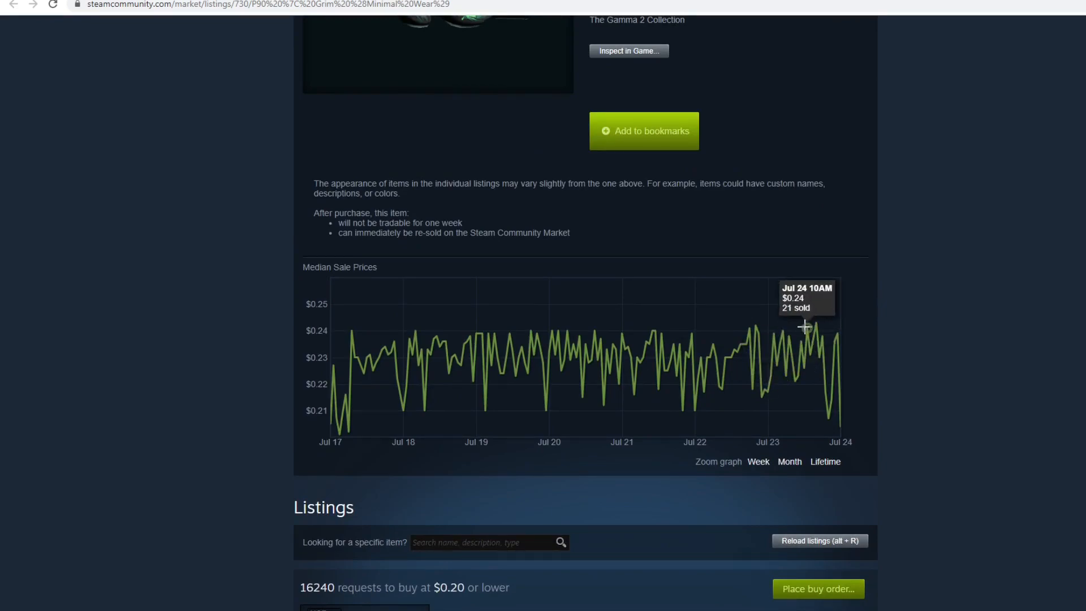
pyautogui.moveTo(817, 320)
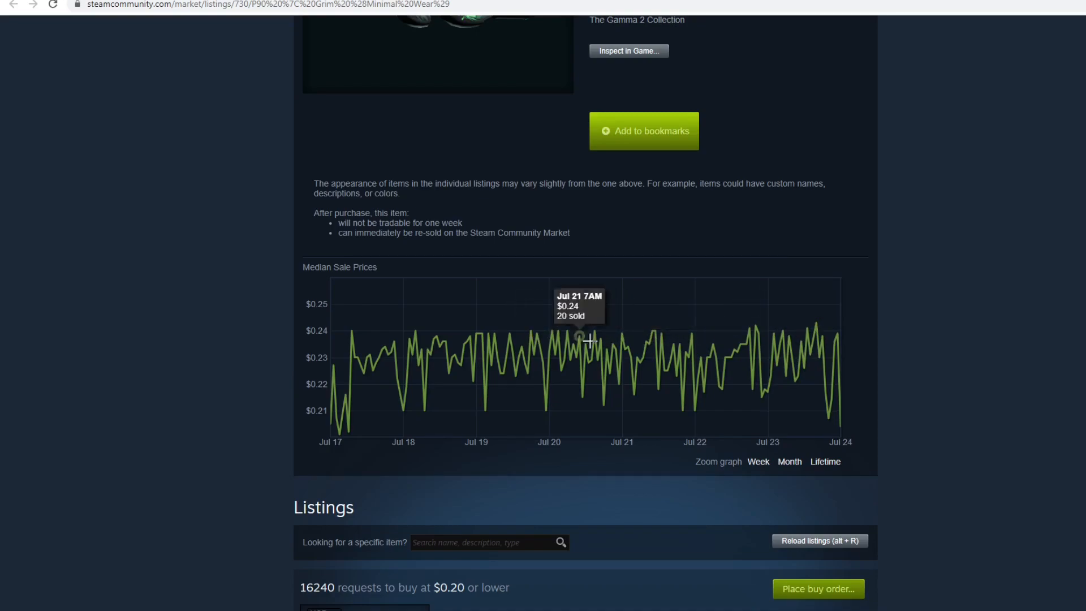
pyautogui.moveTo(826, 331)
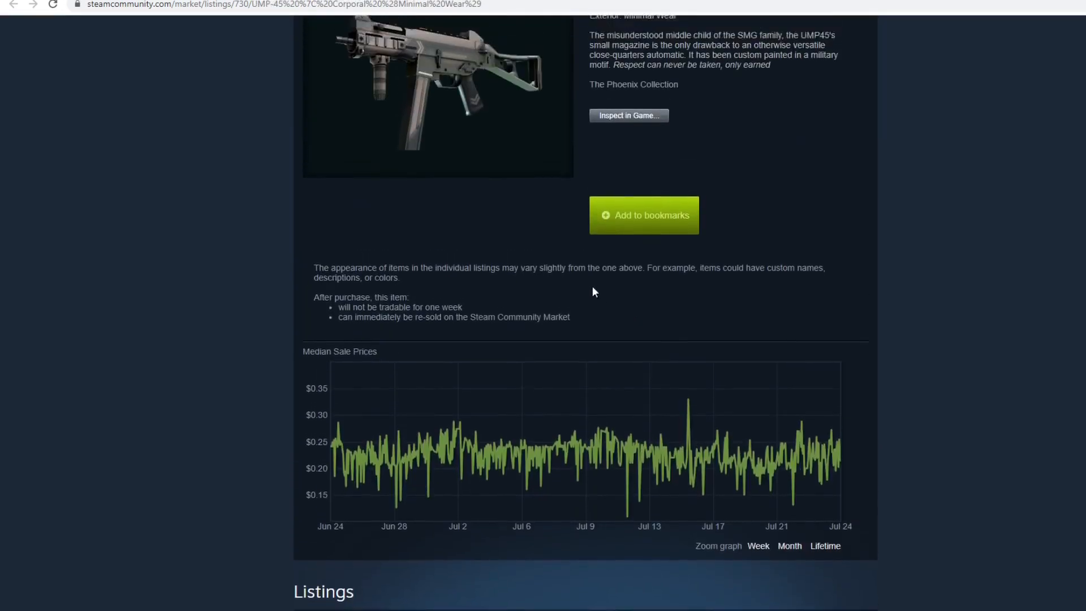
# Scroll through the UMP-45 | Corporal (Minimal Wear) page and its $0.21 buy-order table
pyautogui.scroll(3)
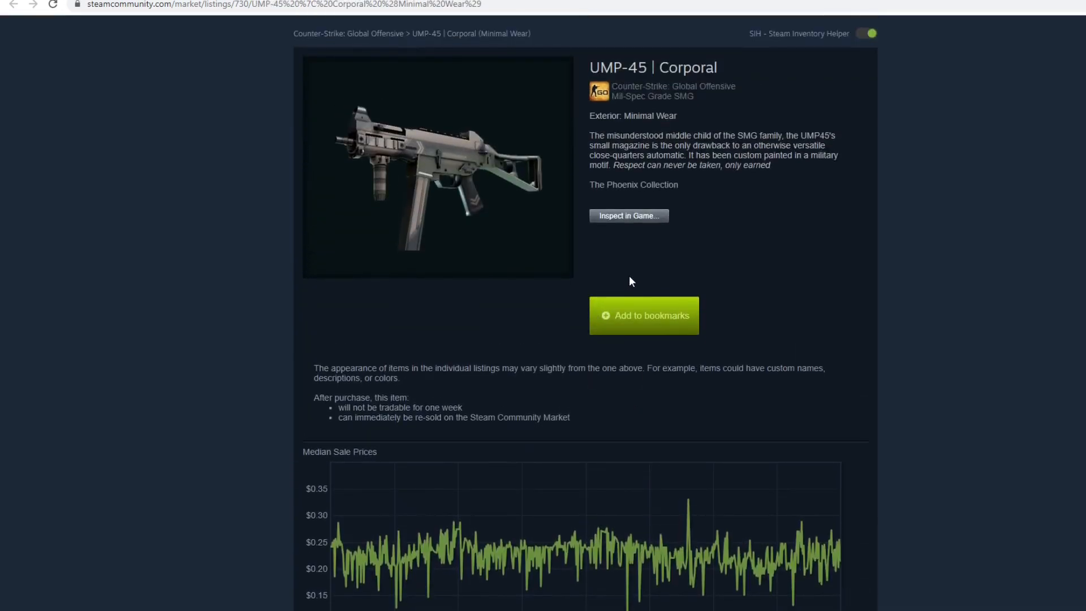
pyautogui.scroll(-3)
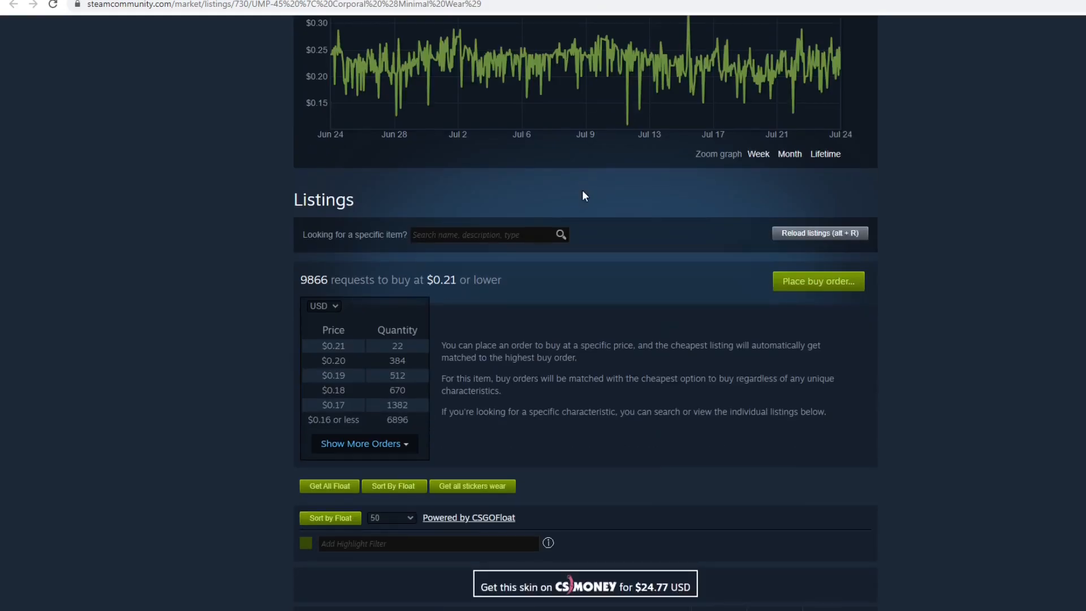
pyautogui.scroll(-3)
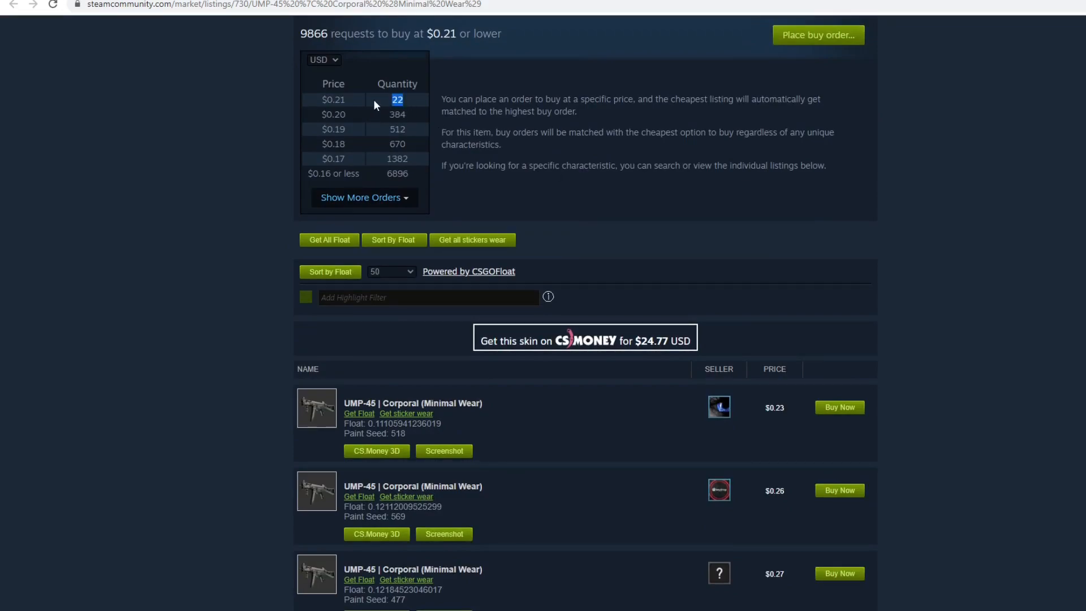
pyautogui.moveTo(355, 104)
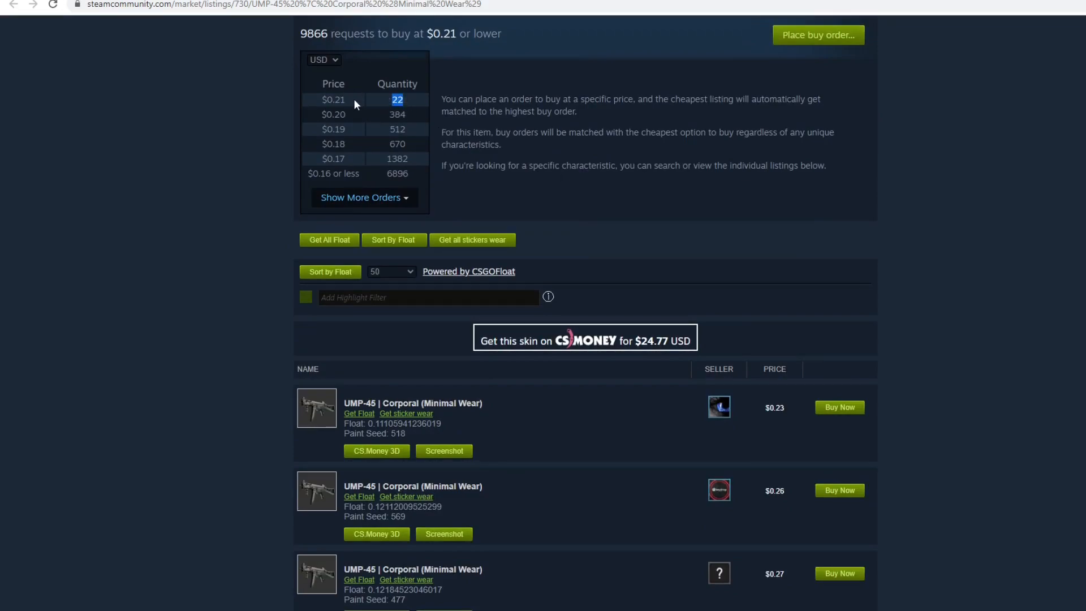
pyautogui.scroll(-3)
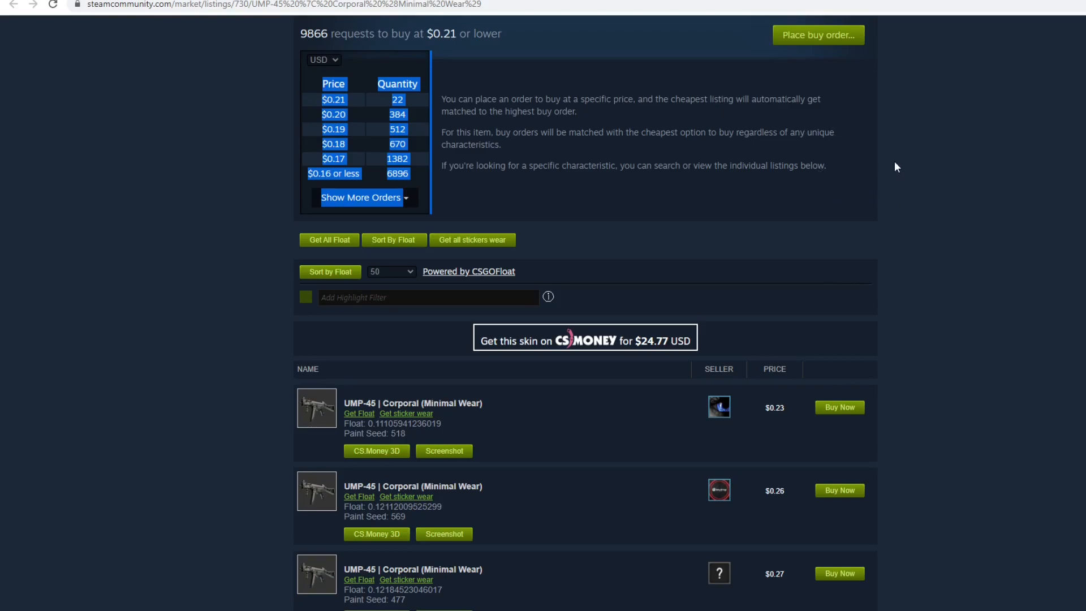
pyautogui.moveTo(891, 168)
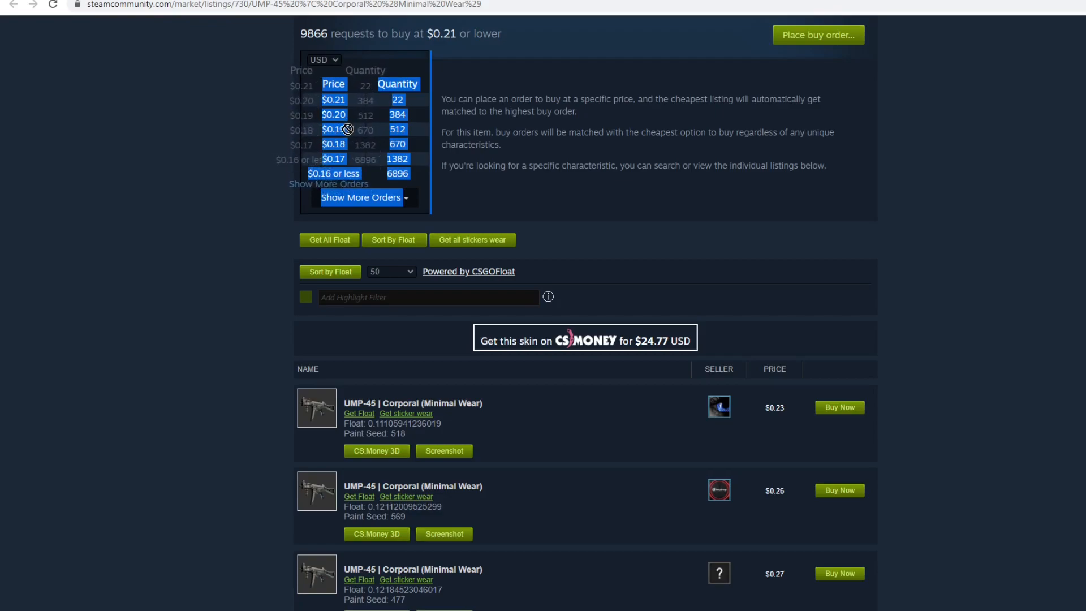
pyautogui.scroll(-3)
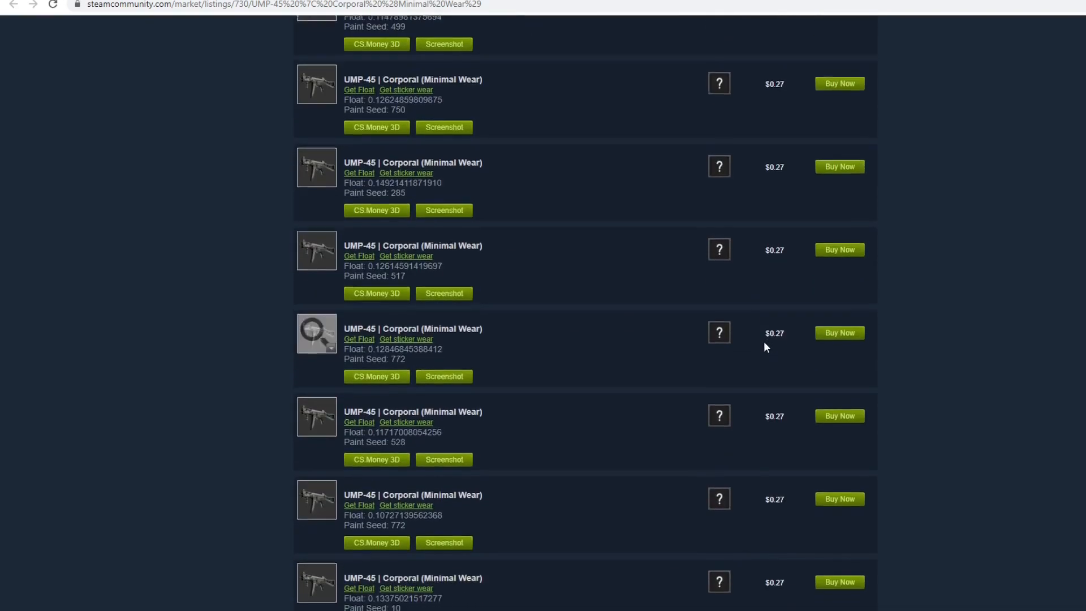
pyautogui.scroll(-3)
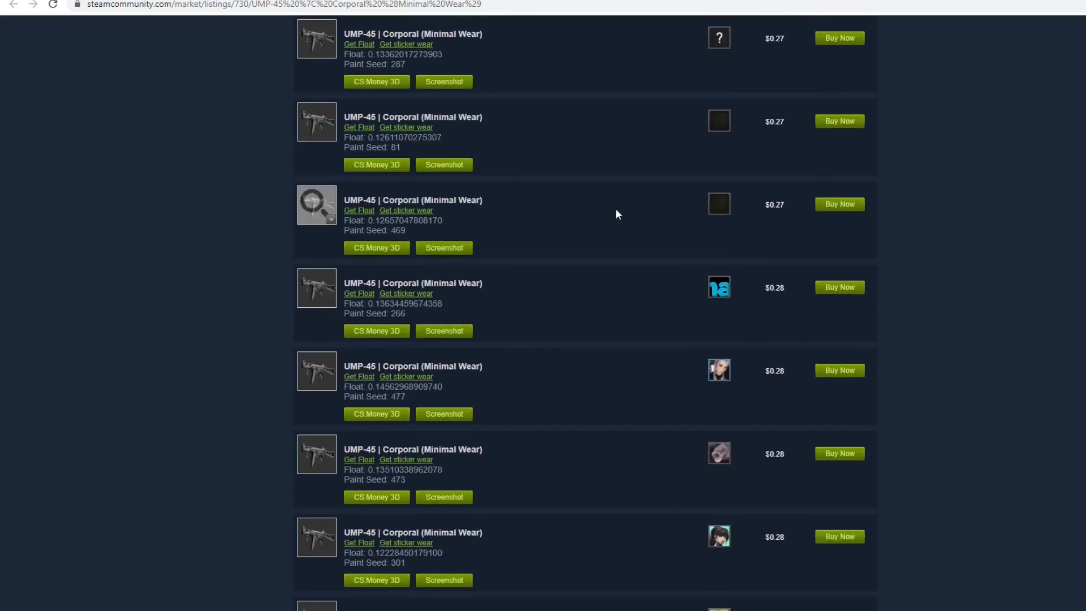
pyautogui.scroll(-3)
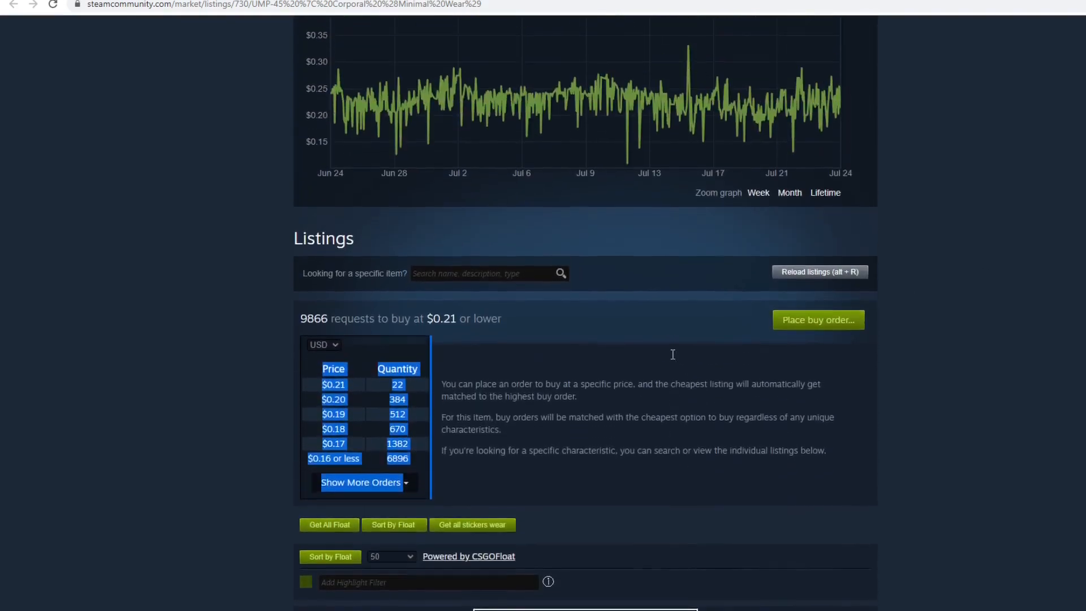
pyautogui.scroll(-3)
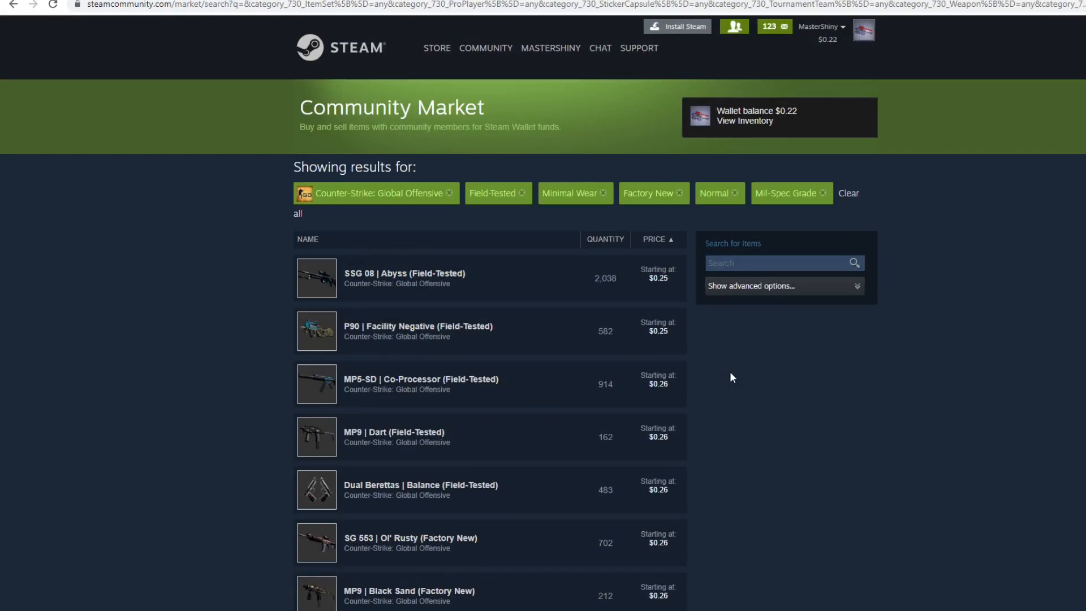
# Advance results to items 311–320 of 897 and check the MAG-7 | Heaven Guard (Minimal Wear) $0.23 buy orders
pyautogui.click(671, 438)
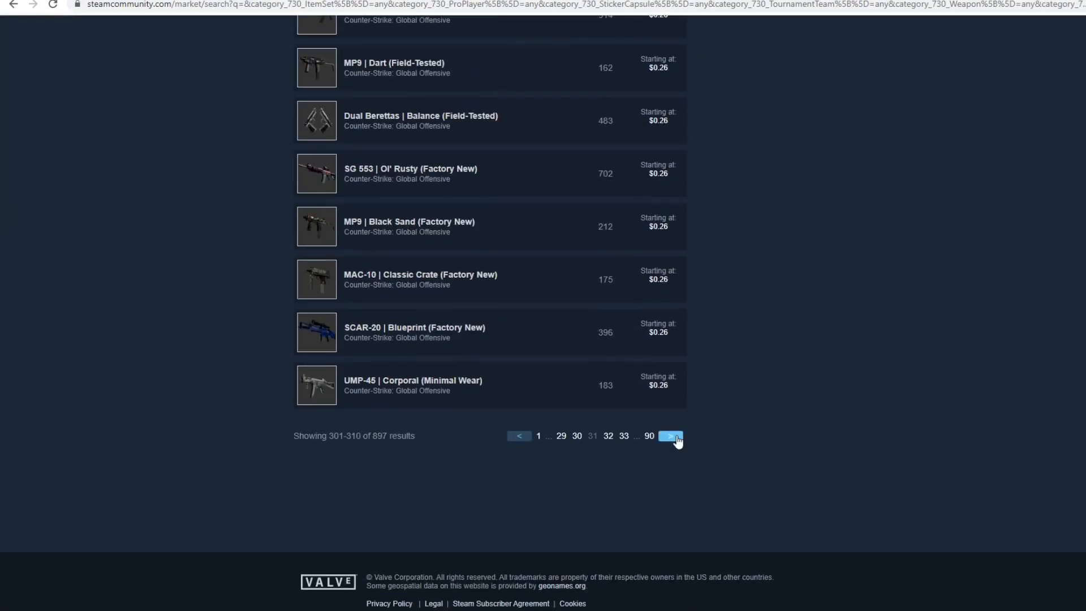
pyautogui.click(669, 435)
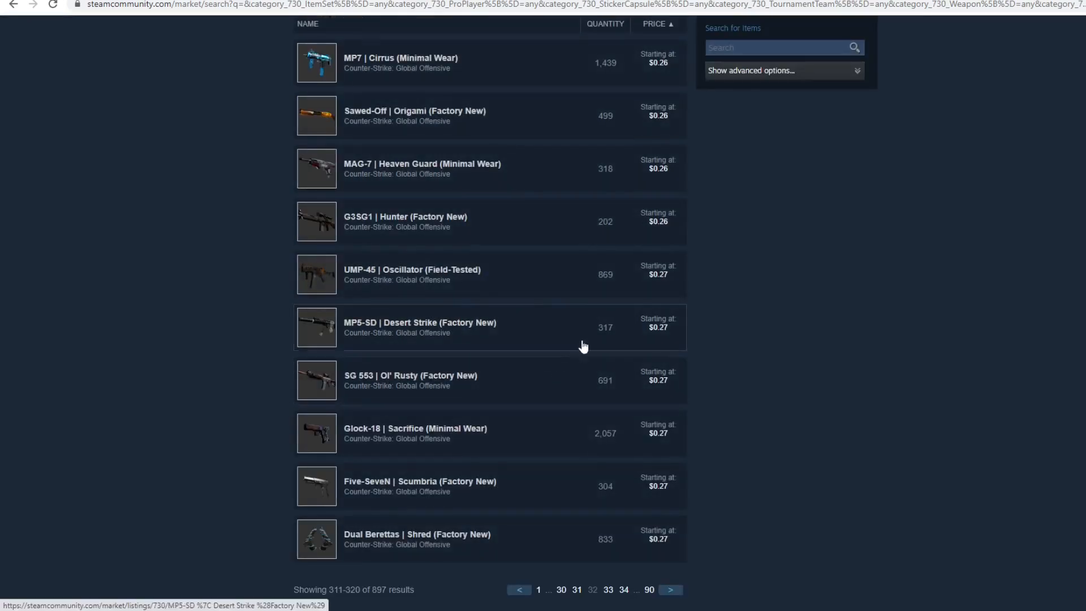
pyautogui.moveTo(422, 62)
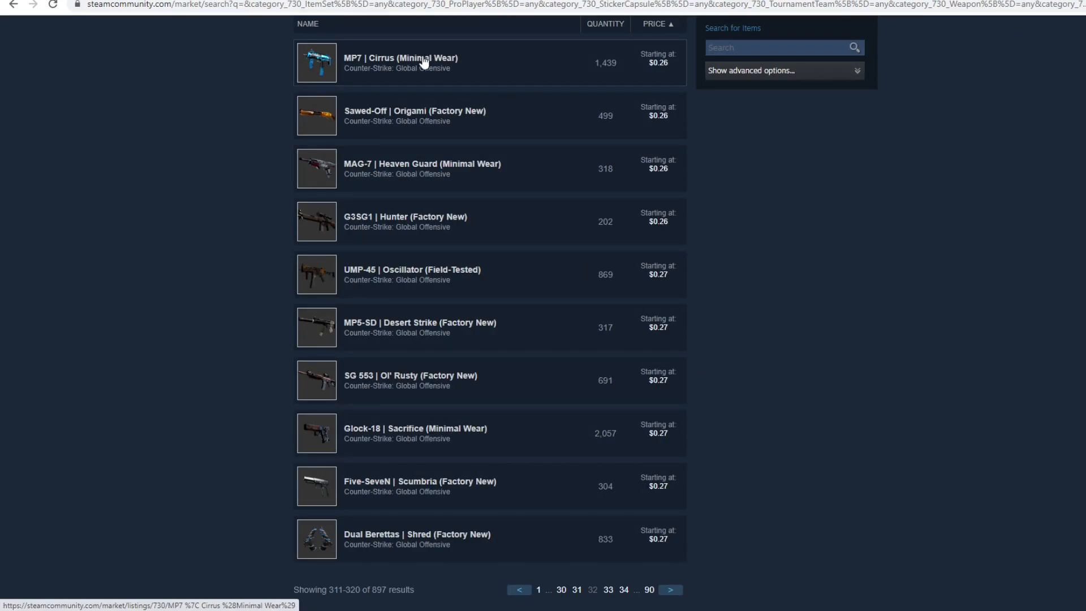
pyautogui.moveTo(398, 168)
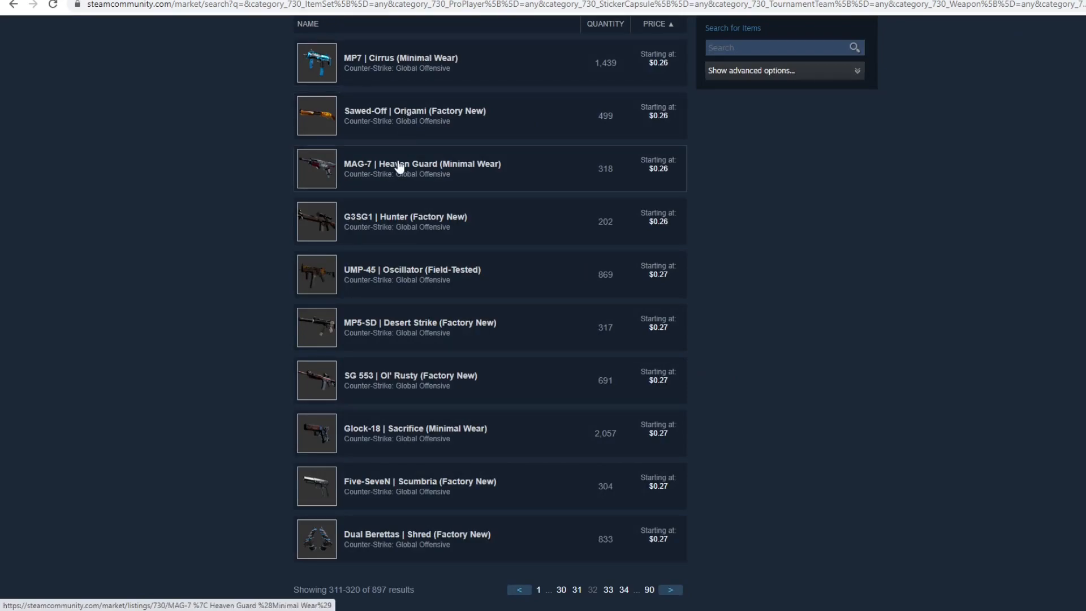
pyautogui.click(400, 62)
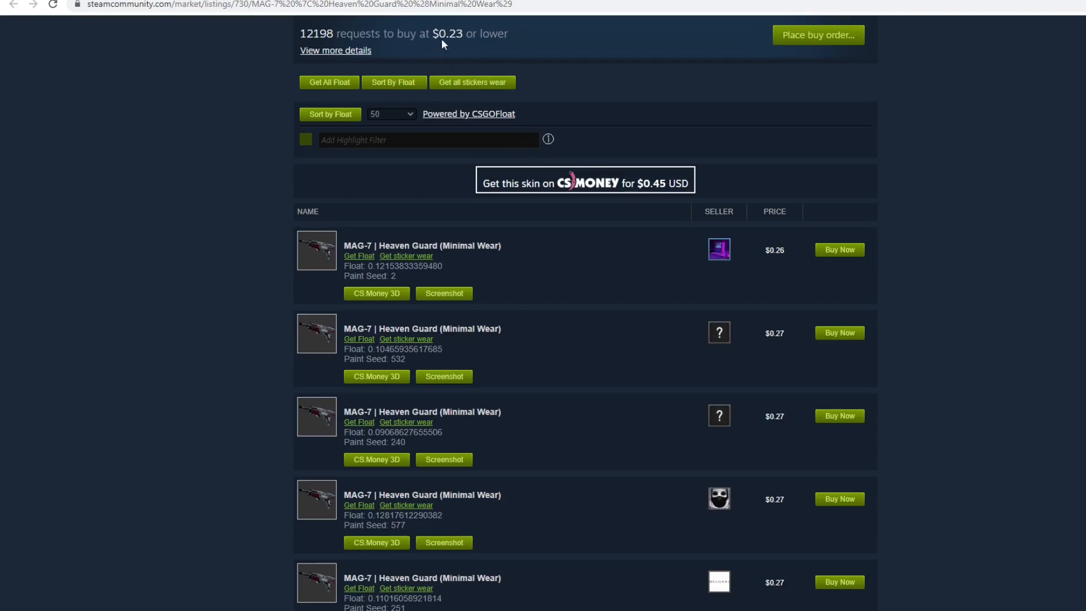
pyautogui.moveTo(674, 226)
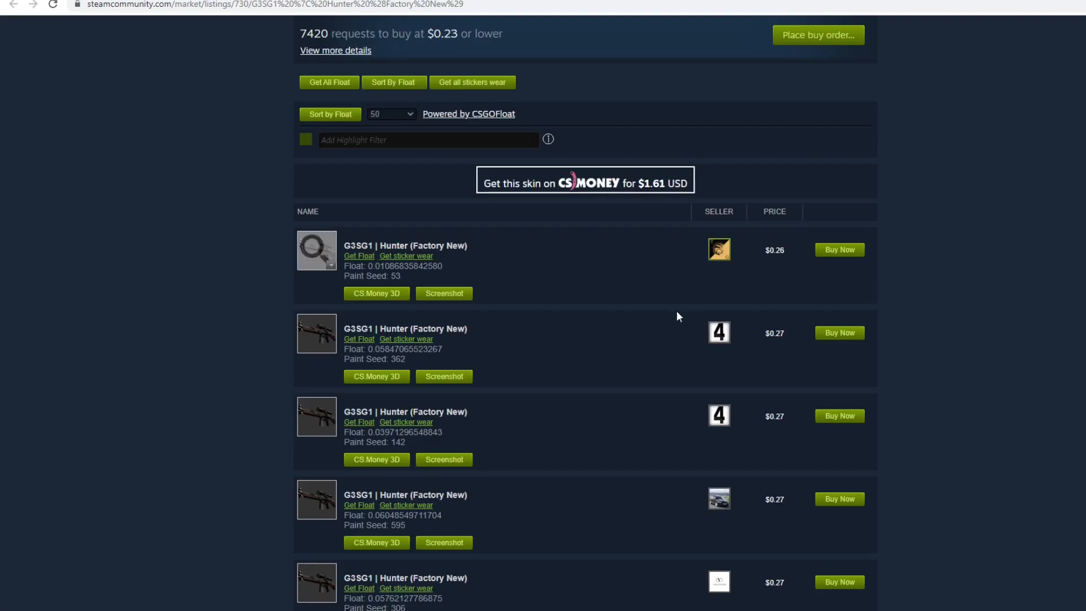
pyautogui.scroll(-3)
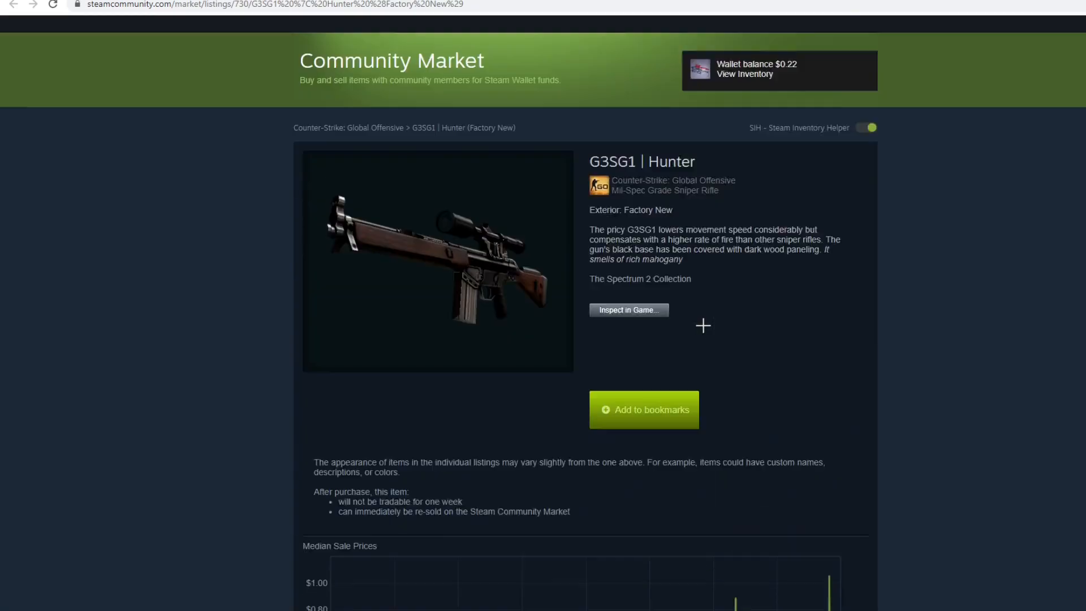
pyautogui.scroll(-3)
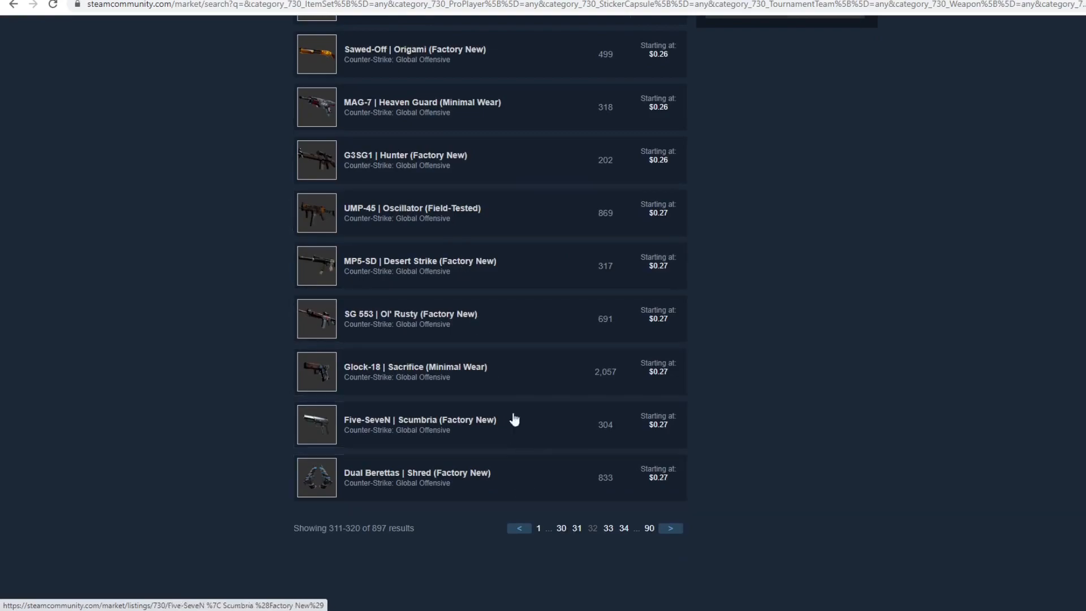
# Check Five-SeveN | Scumbria (Factory New), move to results page 33 and open MAG-7 | Cobalt Core (Minimal Wear)
pyautogui.click(412, 208)
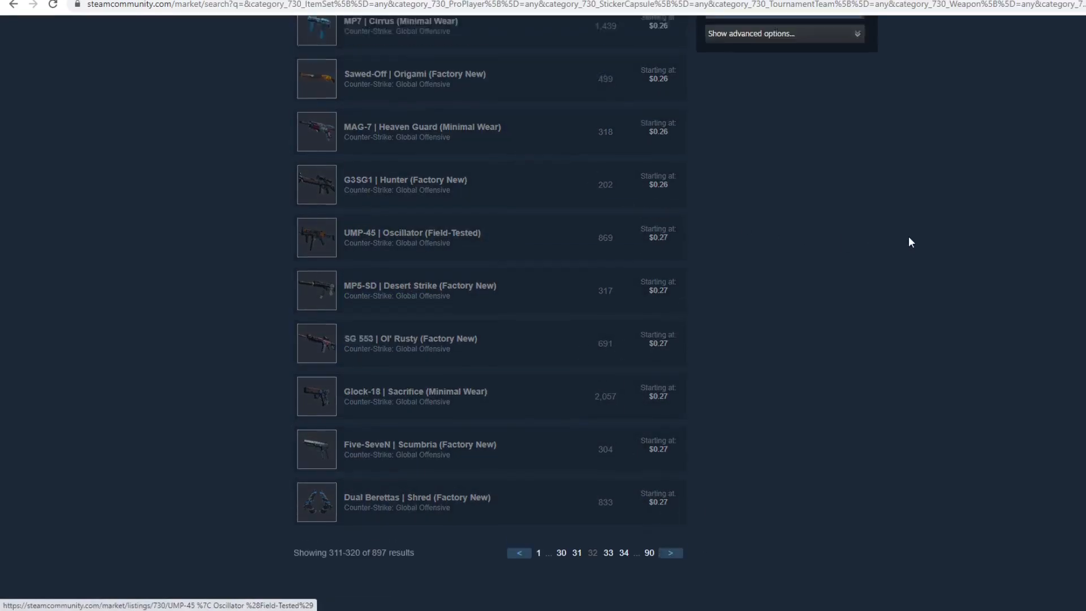
pyautogui.click(668, 552)
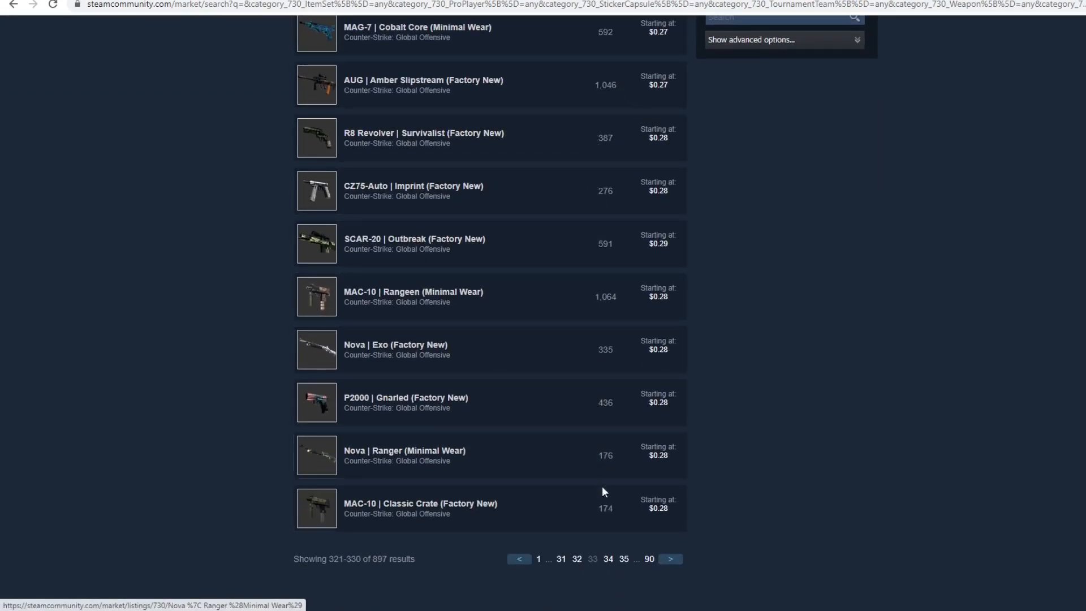
pyautogui.click(418, 32)
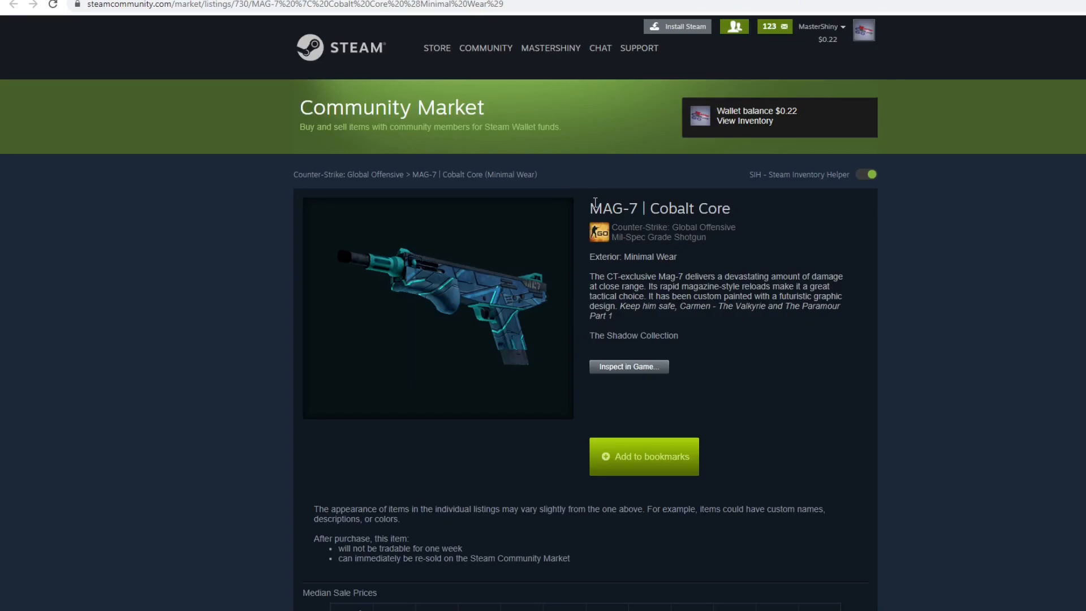
# Review the MAG-7 | Cobalt Core buy orders and listings
pyautogui.scroll(-3)
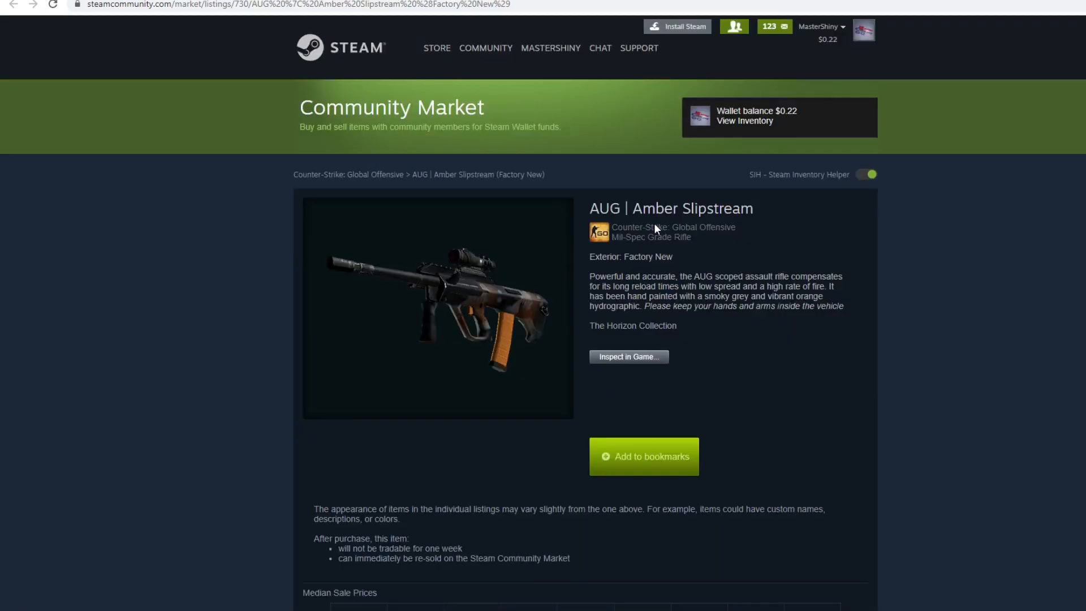
pyautogui.scroll(-3)
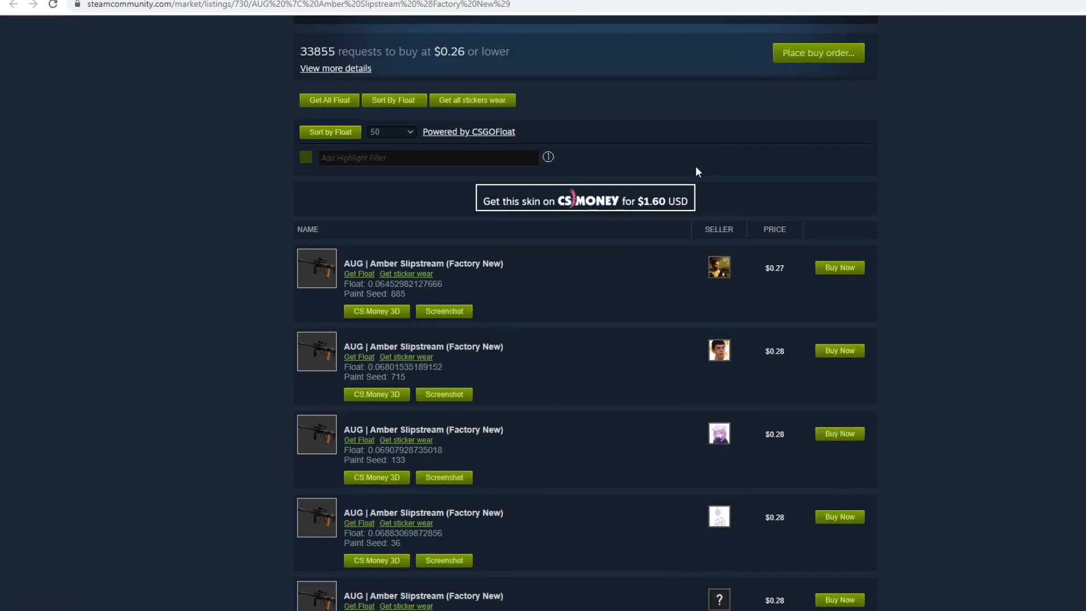
pyautogui.scroll(3)
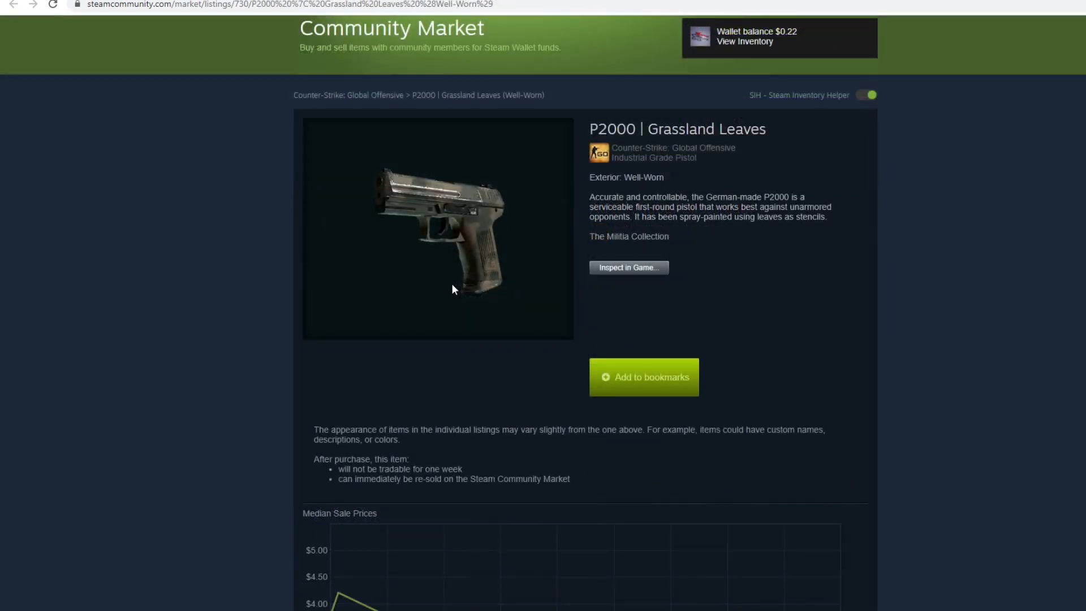
pyautogui.moveTo(890, 269)
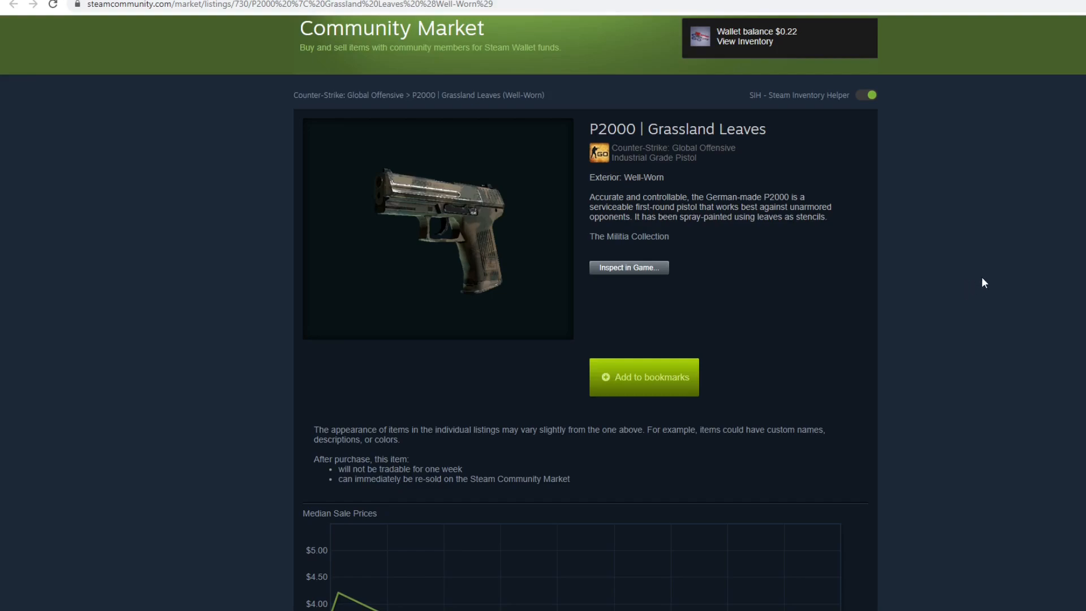
pyautogui.moveTo(858, 227)
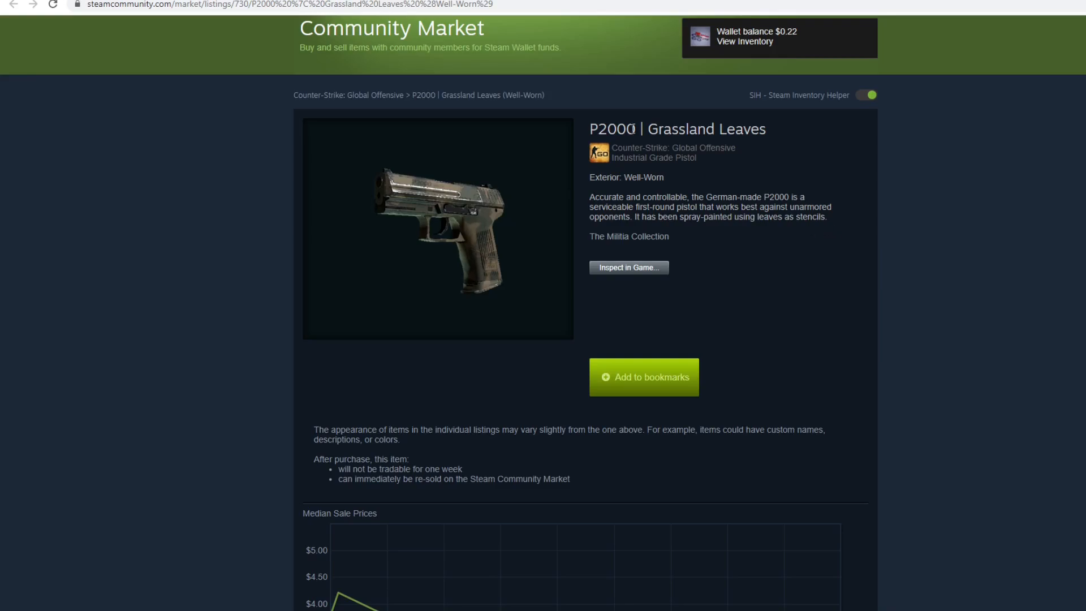
pyautogui.moveTo(652, 226)
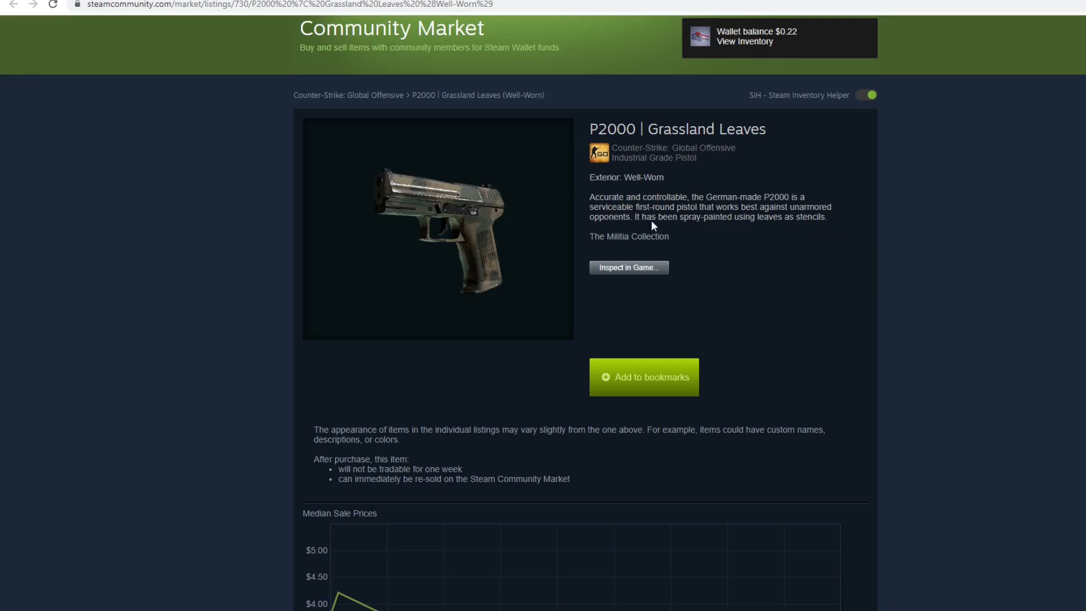
# Compare the $2.44 buy requests with $3.34 listings and enter 2.45 as the amount the seller receives
pyautogui.scroll(-3)
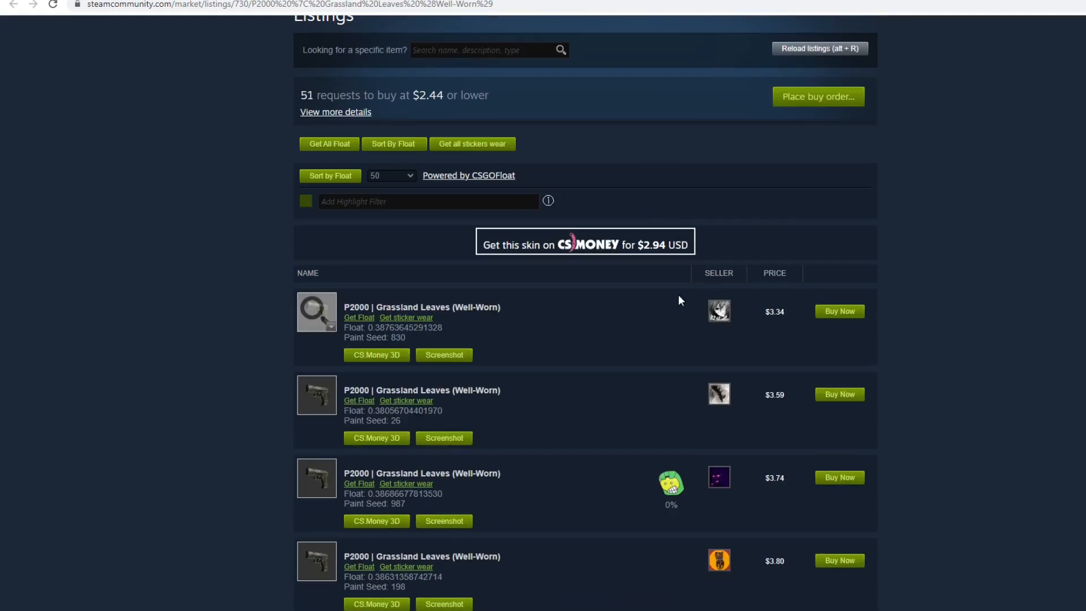
pyautogui.doubleClick(428, 95)
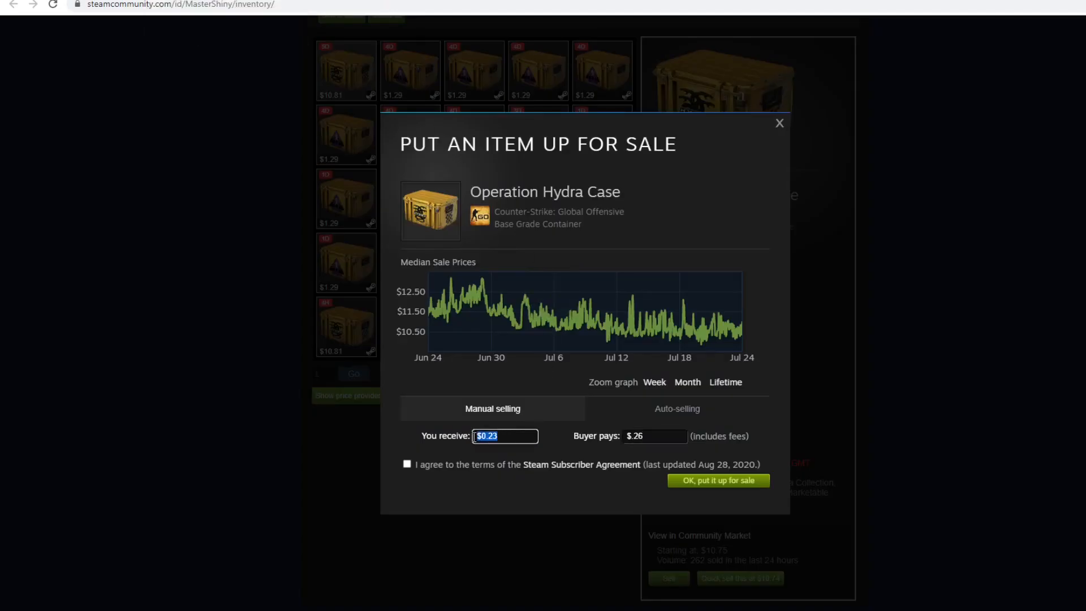
pyautogui.write('2.45')
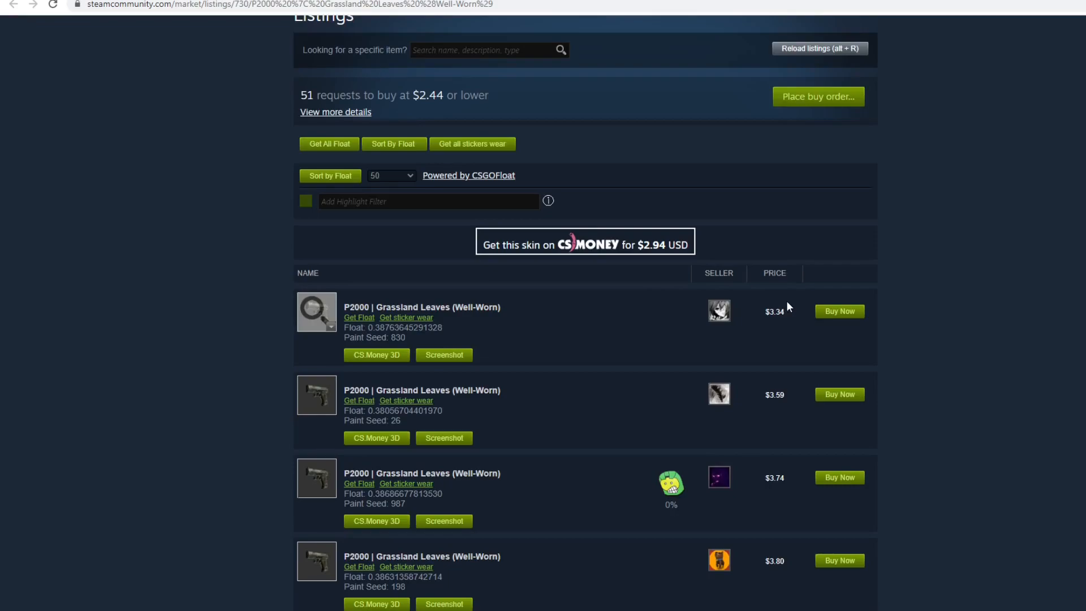
# Scroll through the SSG 08 Lichen Dashed price graph and buy-order table for the $2.45/$2.81 Hydra Case pricing
pyautogui.scroll(3)
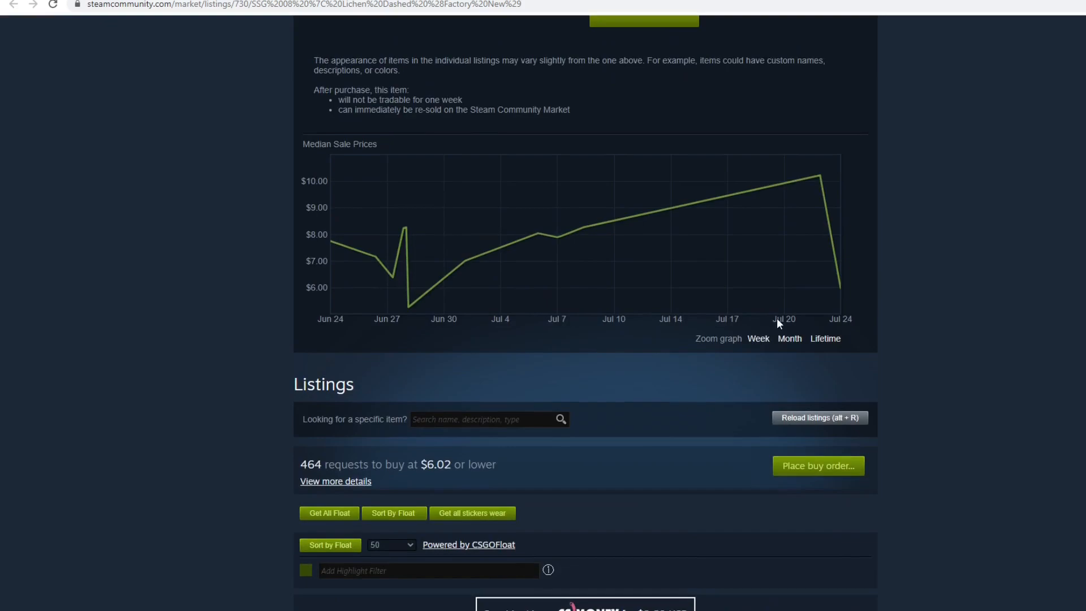
pyautogui.moveTo(332, 245)
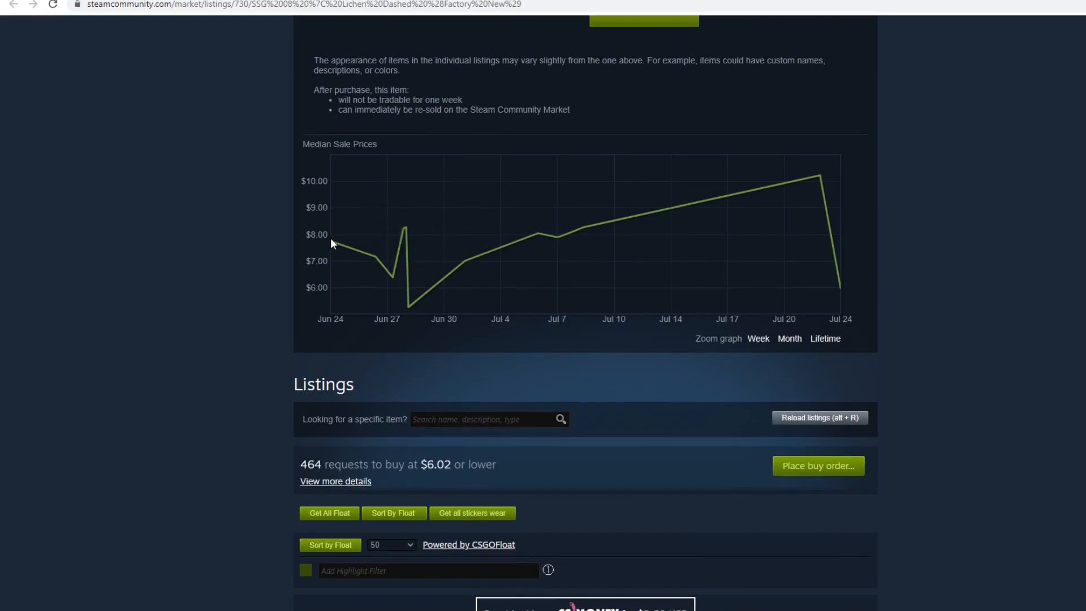
pyautogui.moveTo(862, 291)
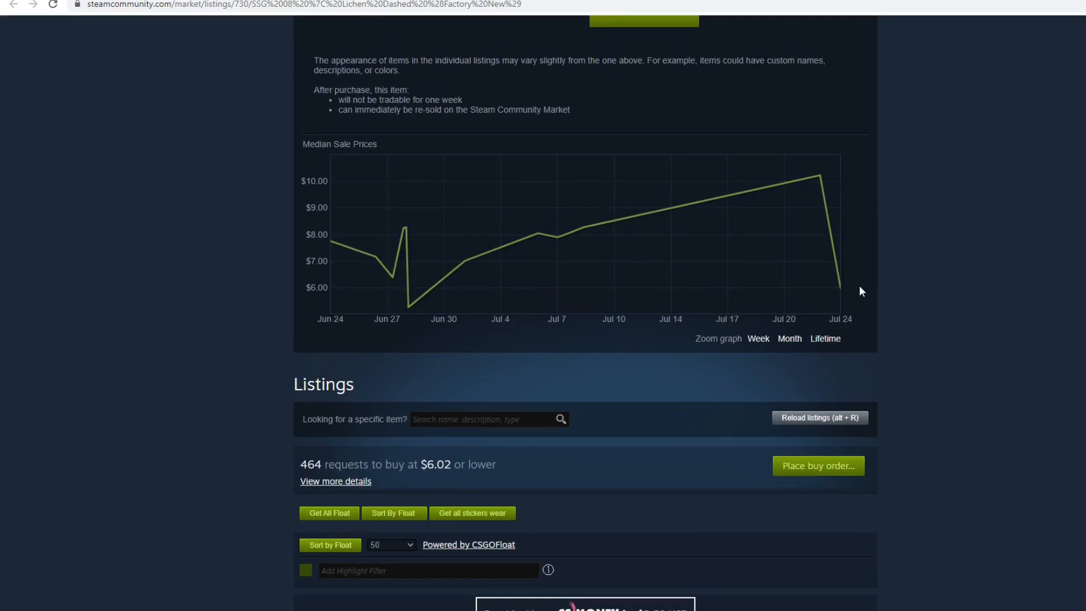
pyautogui.scroll(-3)
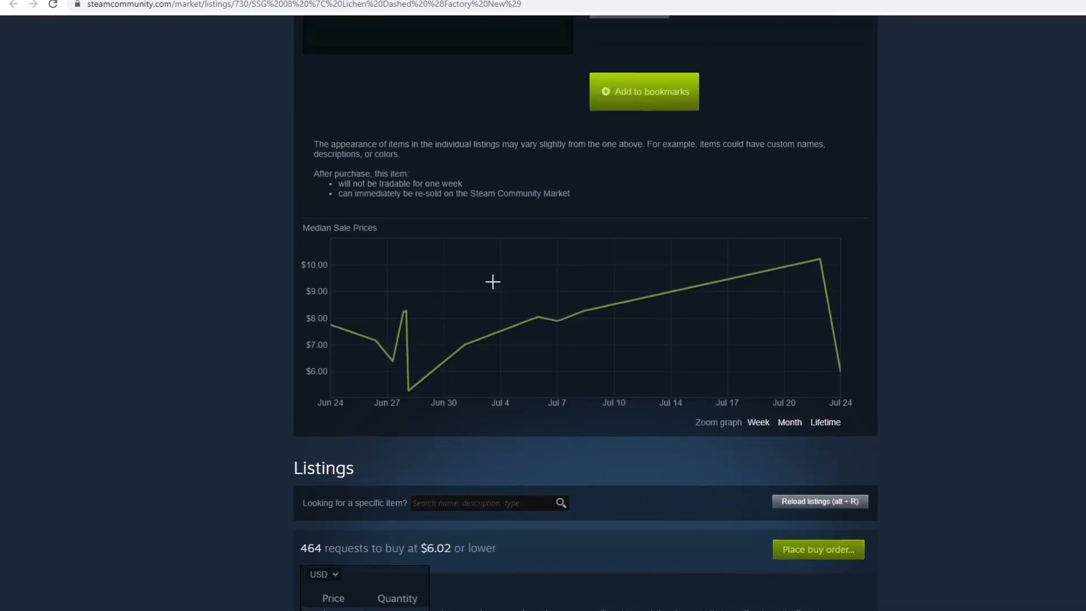
pyautogui.scroll(-3)
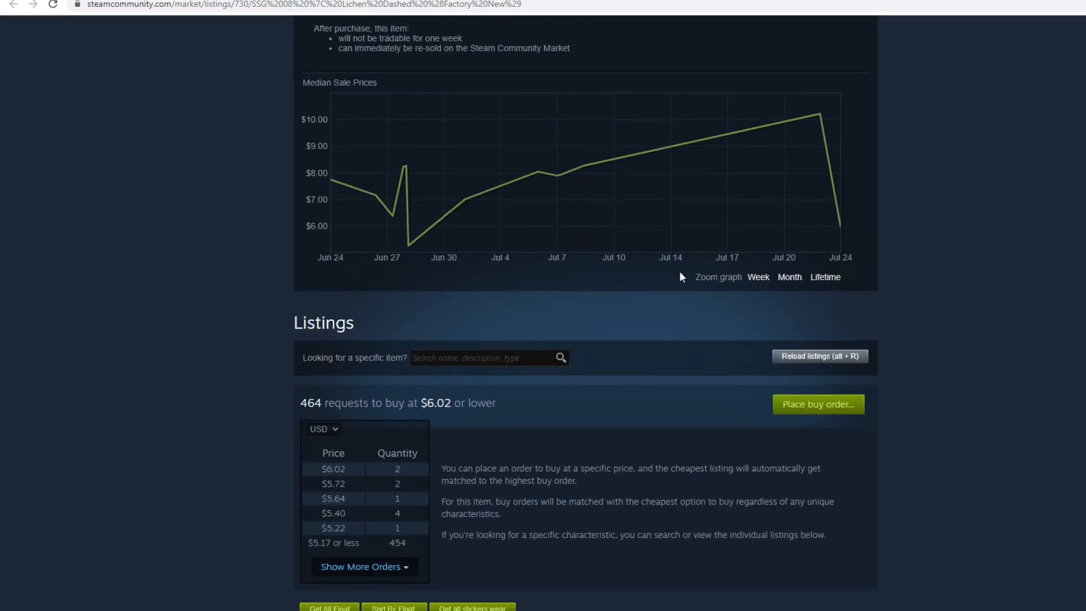
pyautogui.moveTo(680, 287)
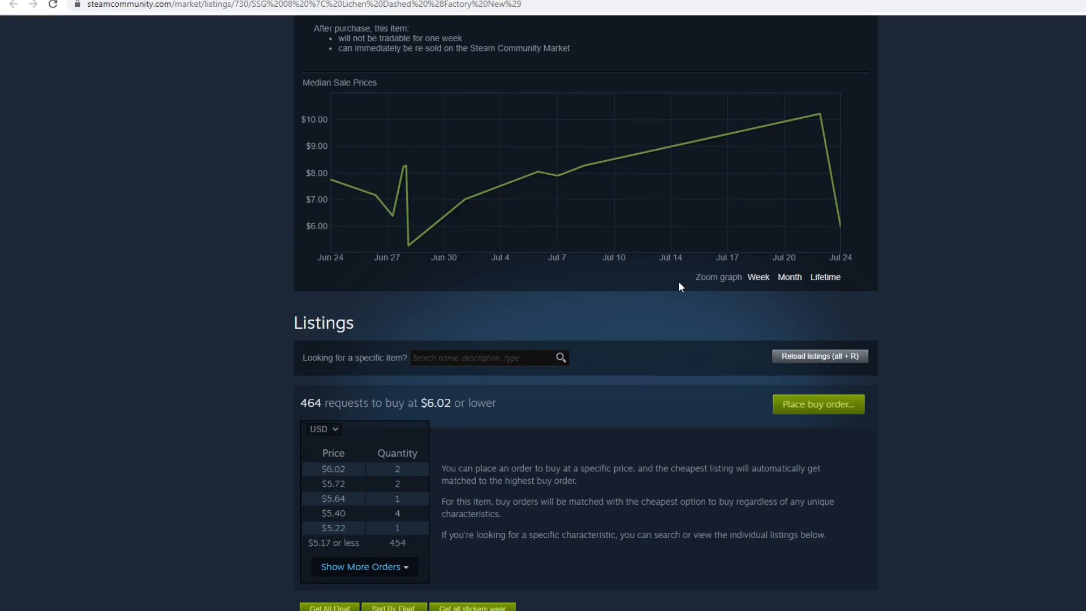
pyautogui.scroll(-3)
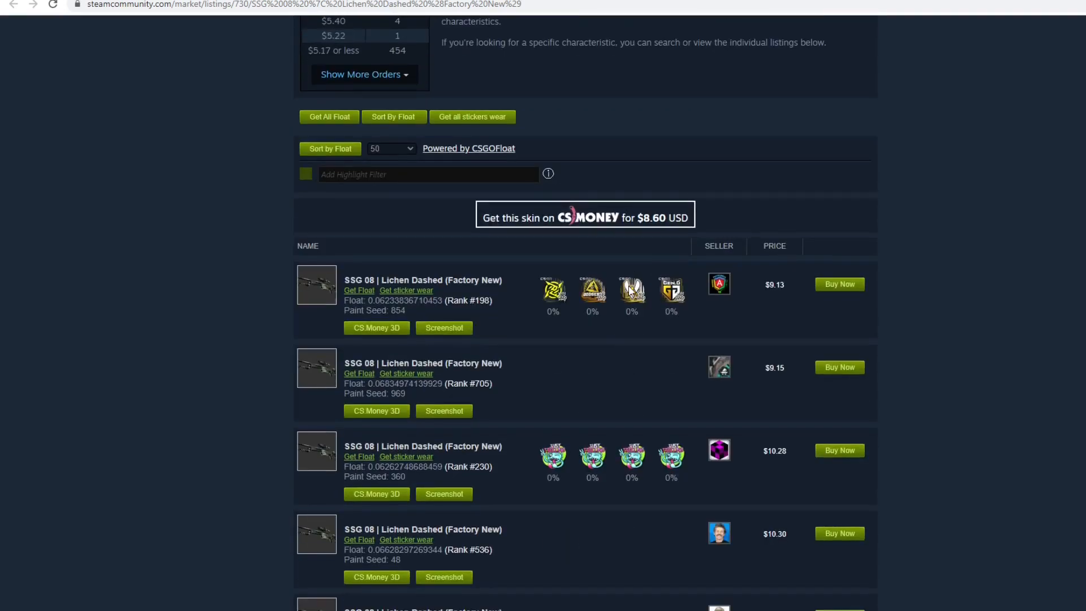
pyautogui.scroll(-3)
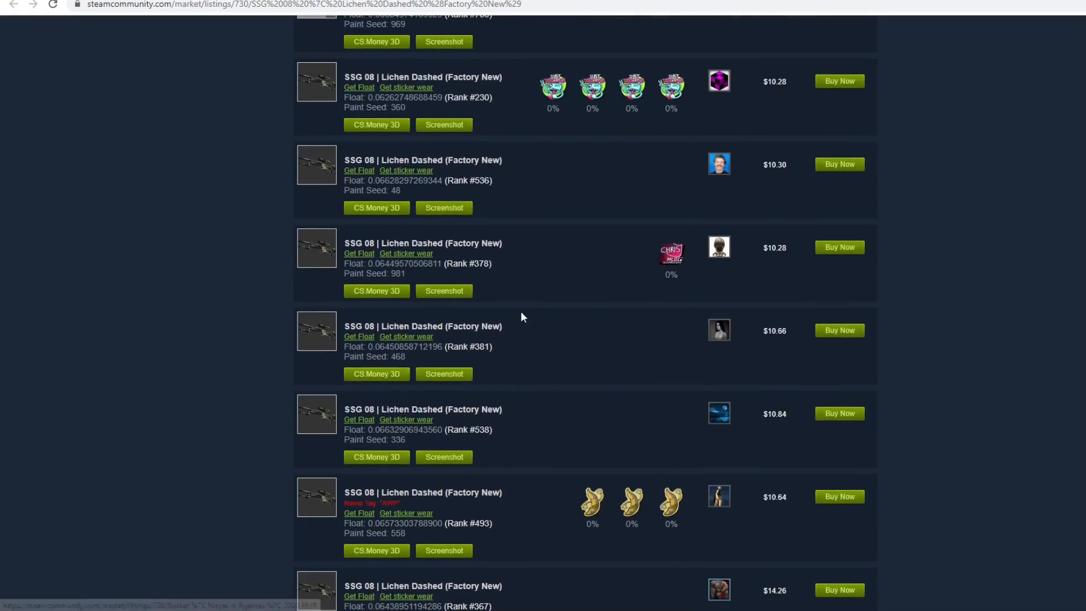
pyautogui.scroll(-3)
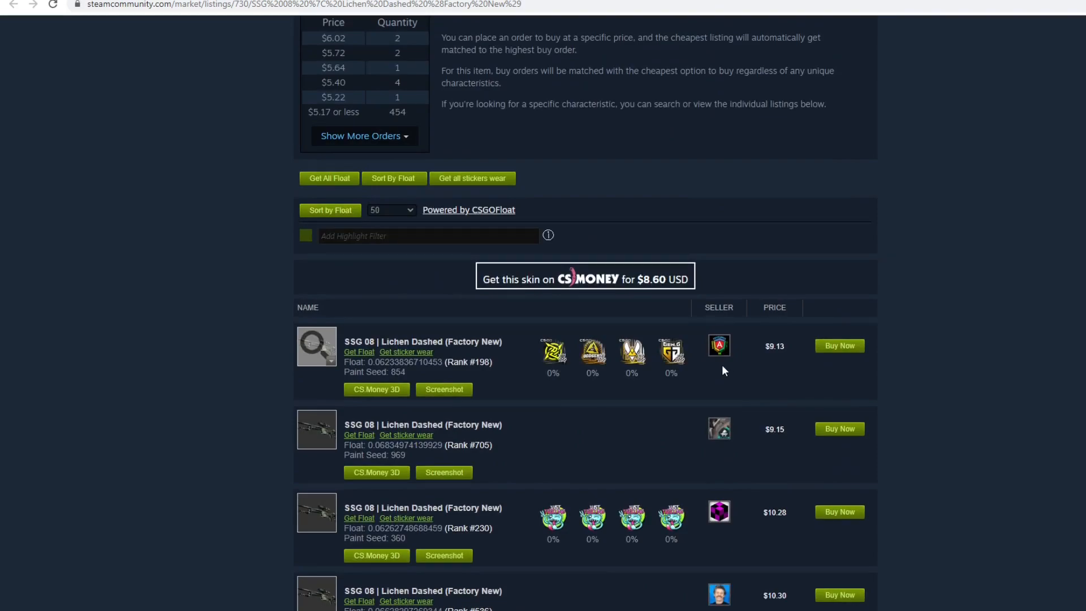
pyautogui.moveTo(724, 344)
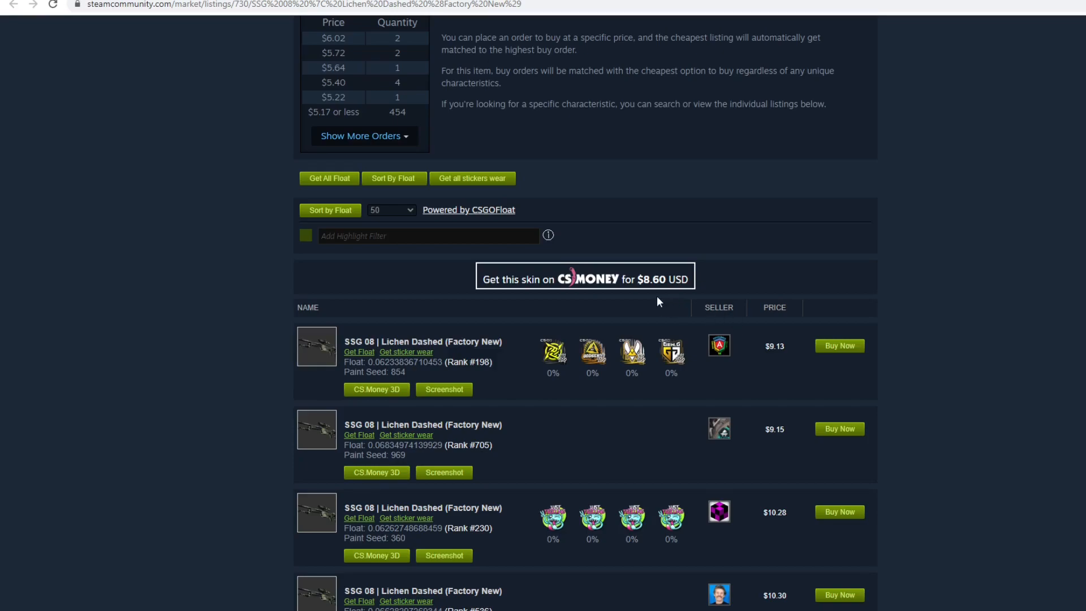
pyautogui.scroll(-3)
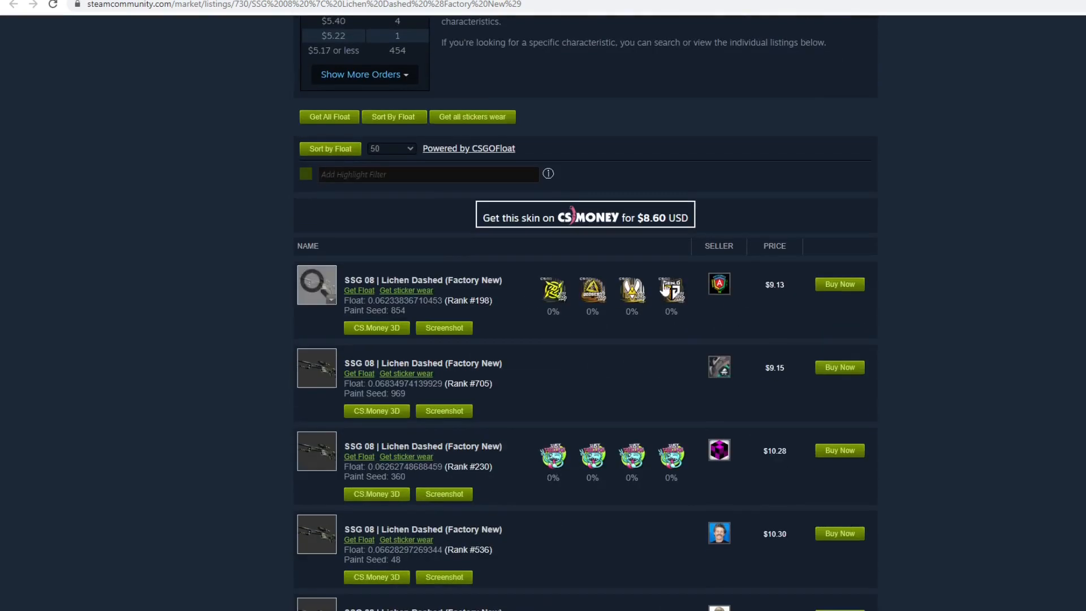
pyautogui.scroll(-3)
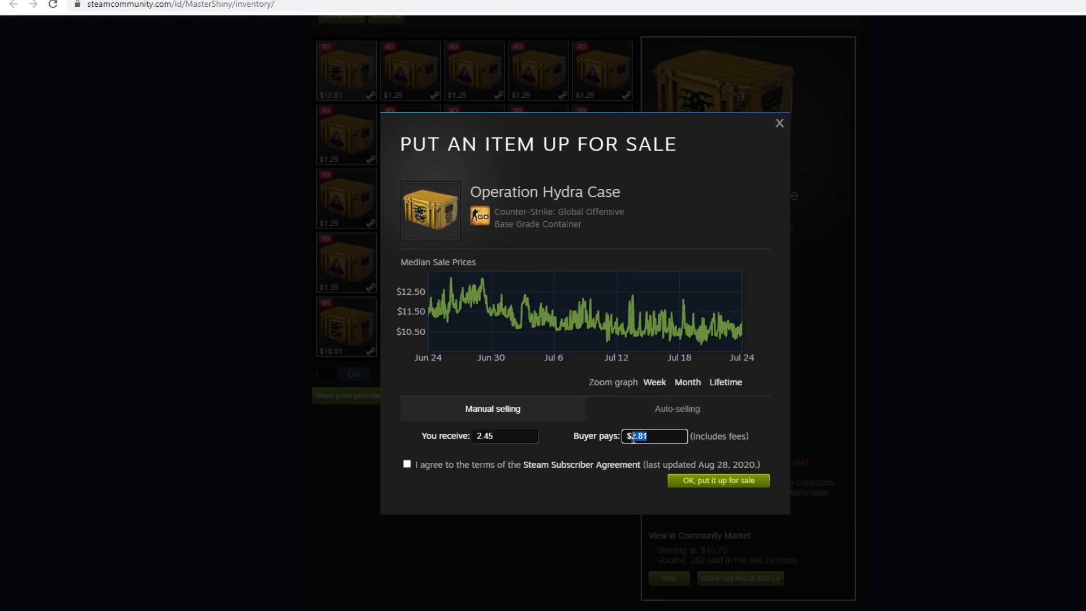
# Set Buyer pays to $8.99, netting $7.82, and return to CS:GO results starting around $9
pyautogui.write('8.99')
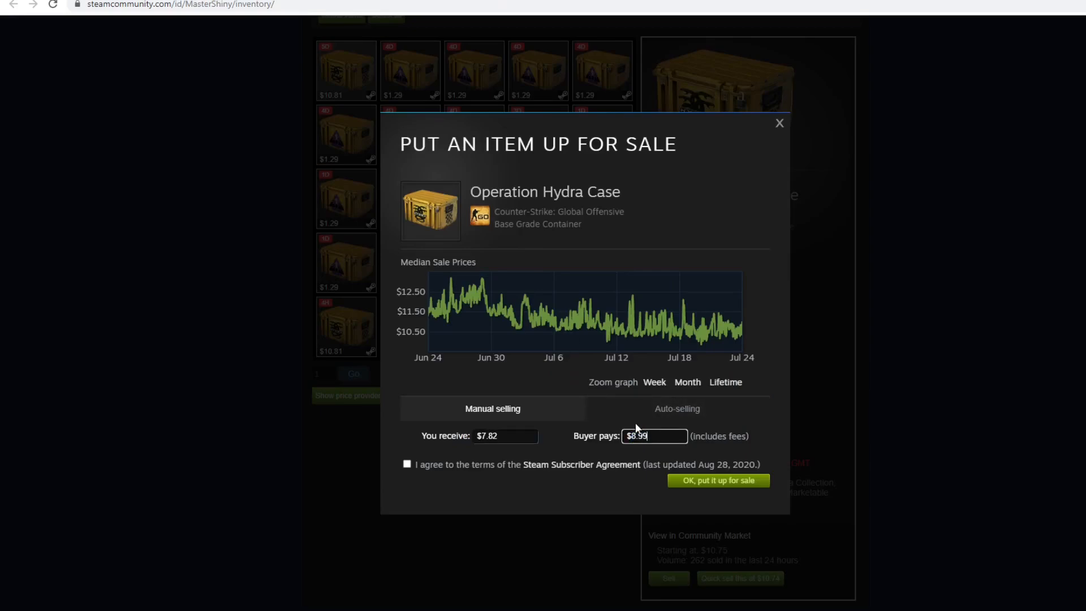
pyautogui.click(504, 435)
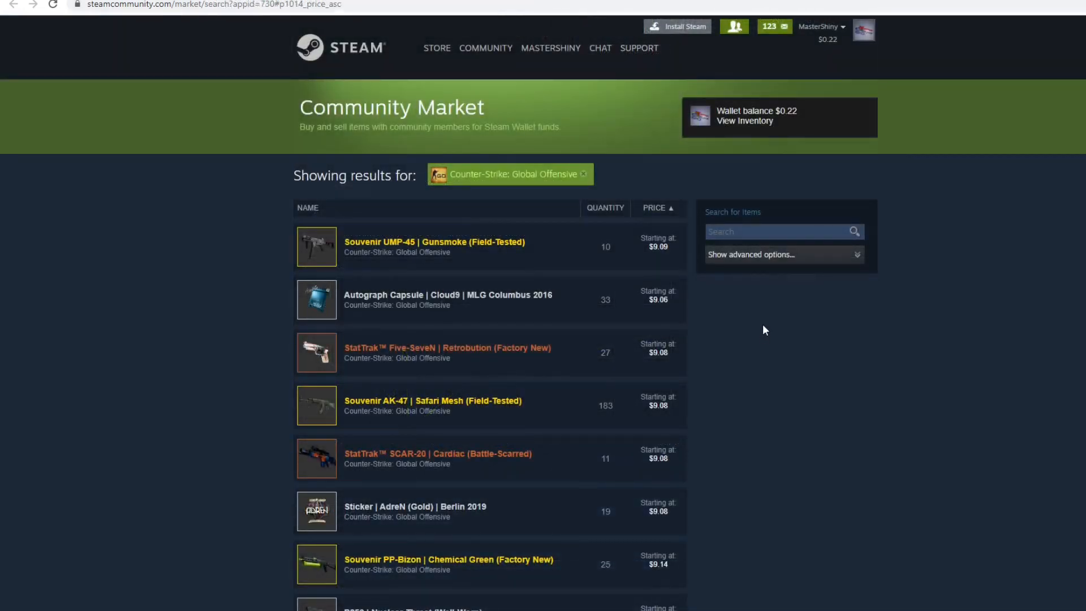
# Page forward through the price-sorted results and open the AUG | Fleet Flock (Factory New) listing
pyautogui.scroll(-3)
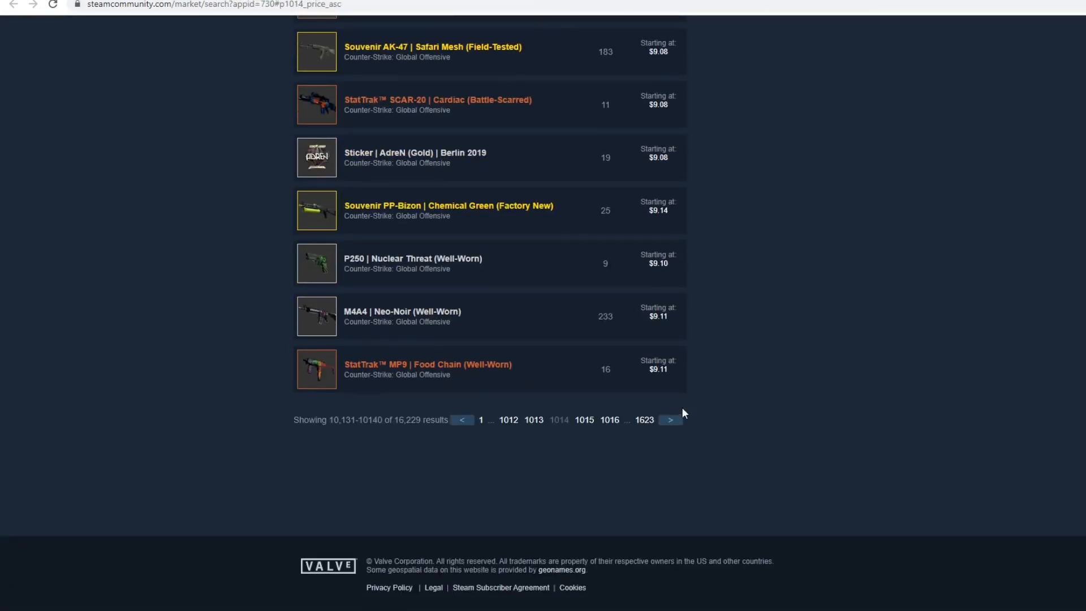
pyautogui.scroll(3)
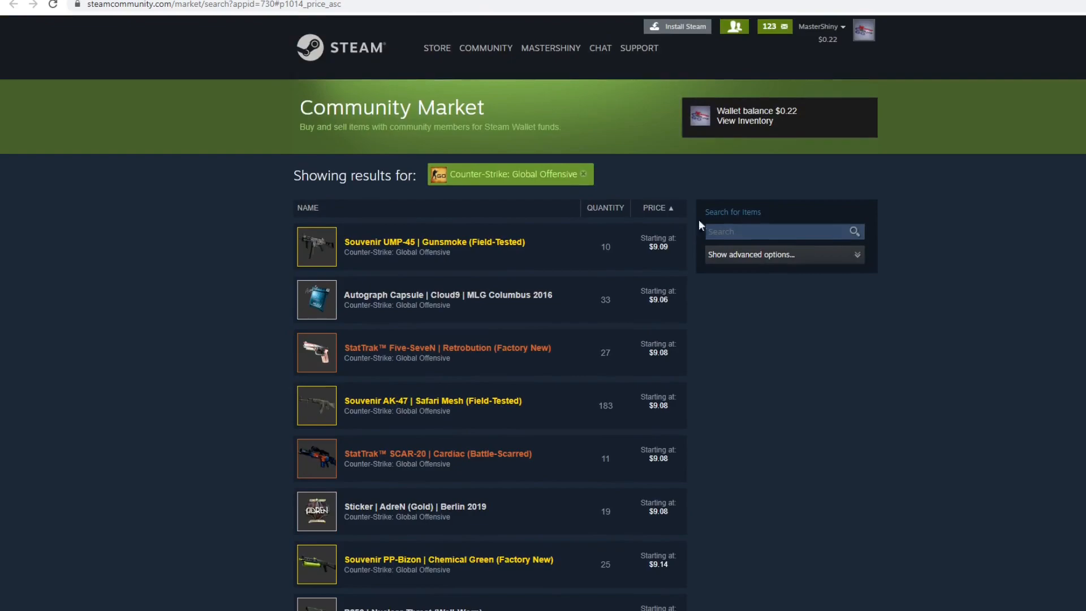
pyautogui.scroll(-3)
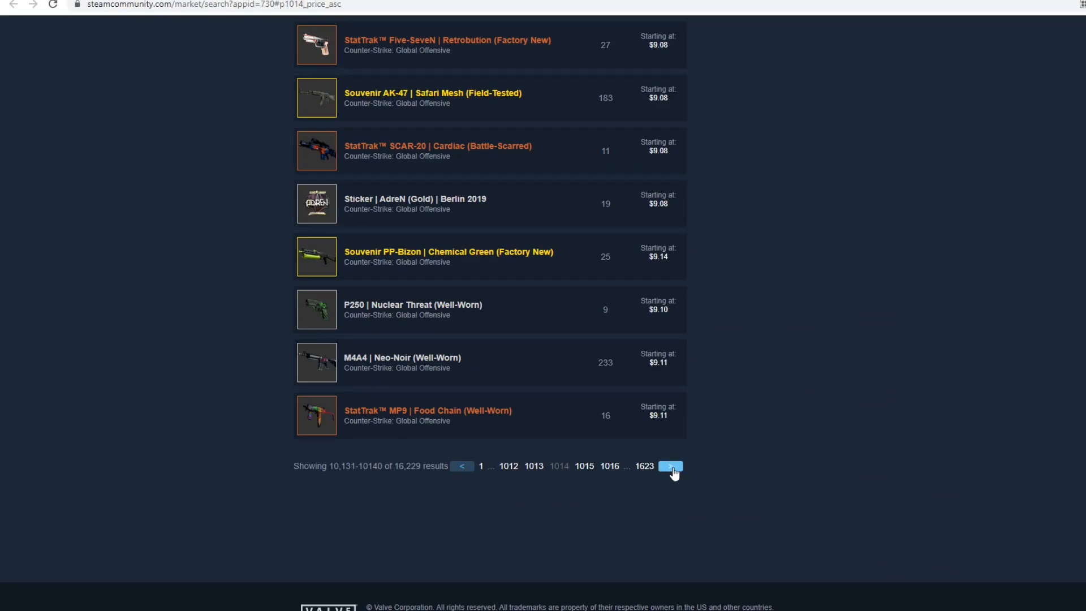
pyautogui.click(670, 465)
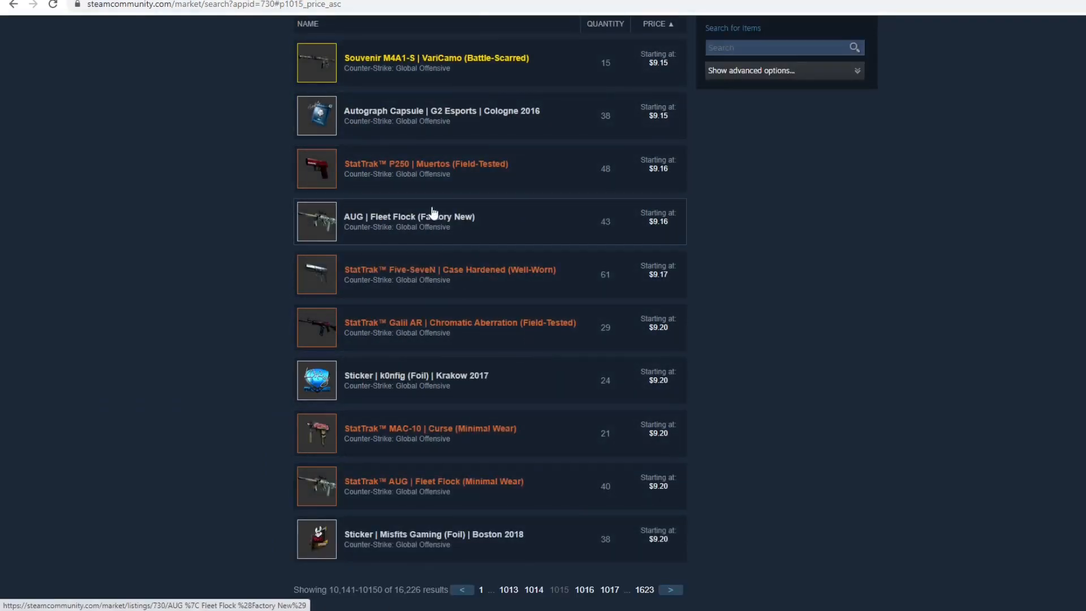
pyautogui.click(409, 216)
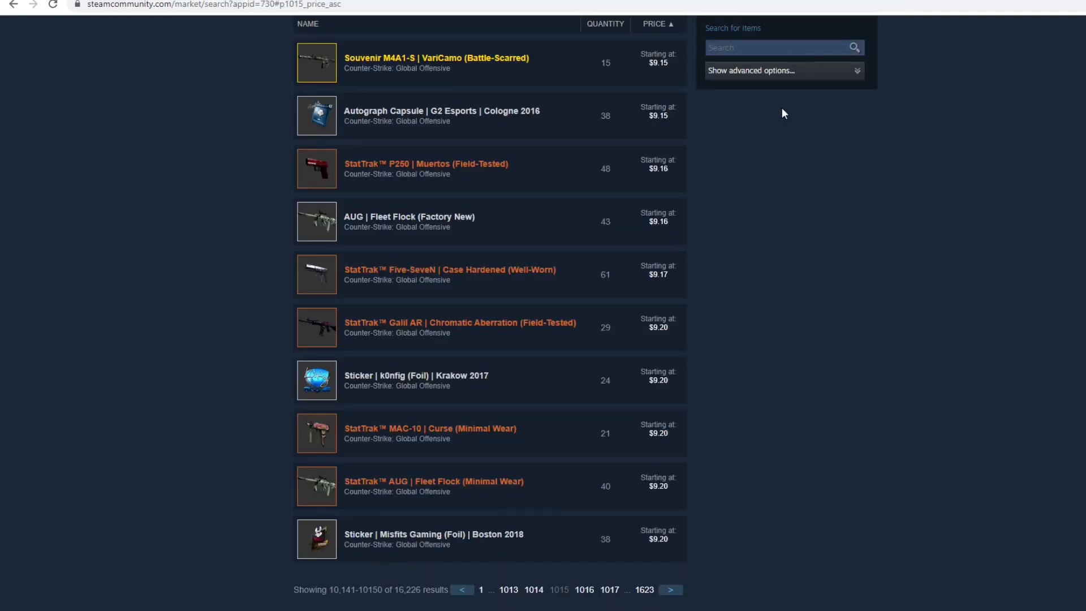
# Open P90 | Nostalgia (Factory New), review its price graph, and advance results to page 1018 ($9.27–$9.34)
pyautogui.click(668, 589)
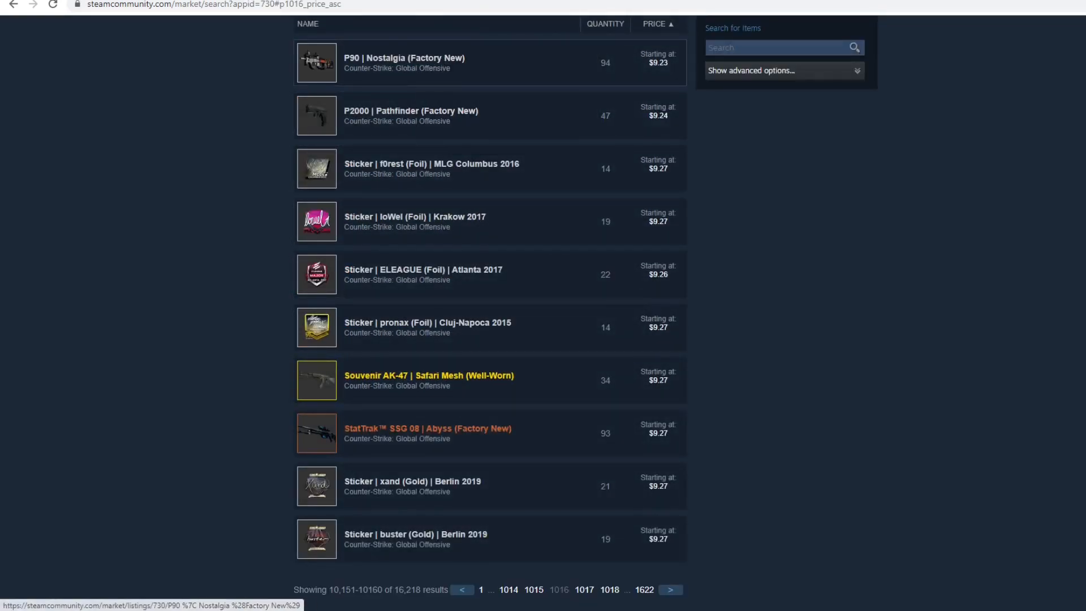
pyautogui.click(404, 63)
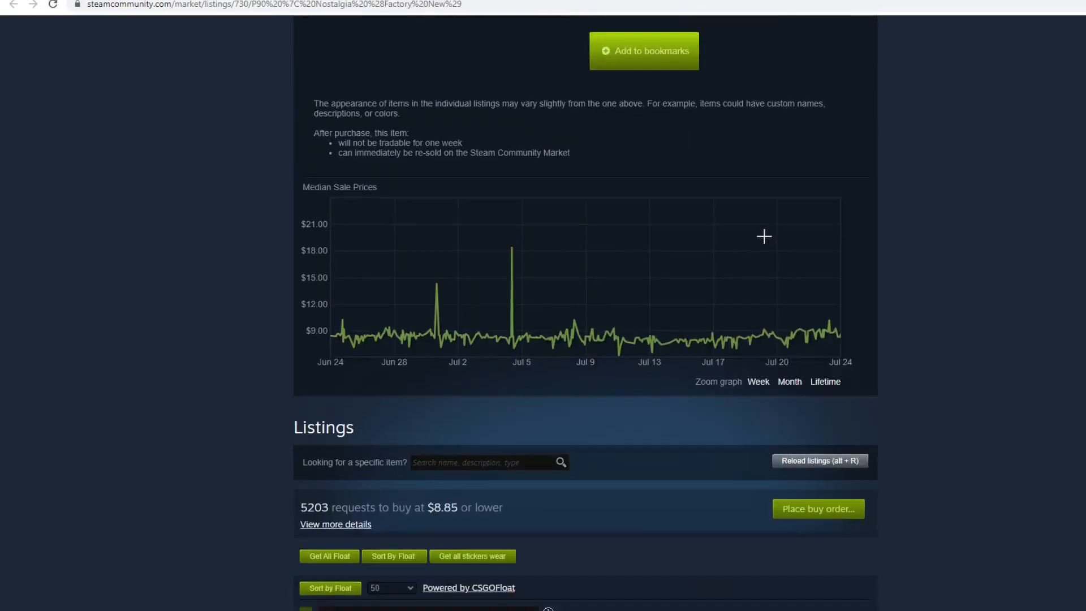
pyautogui.scroll(-3)
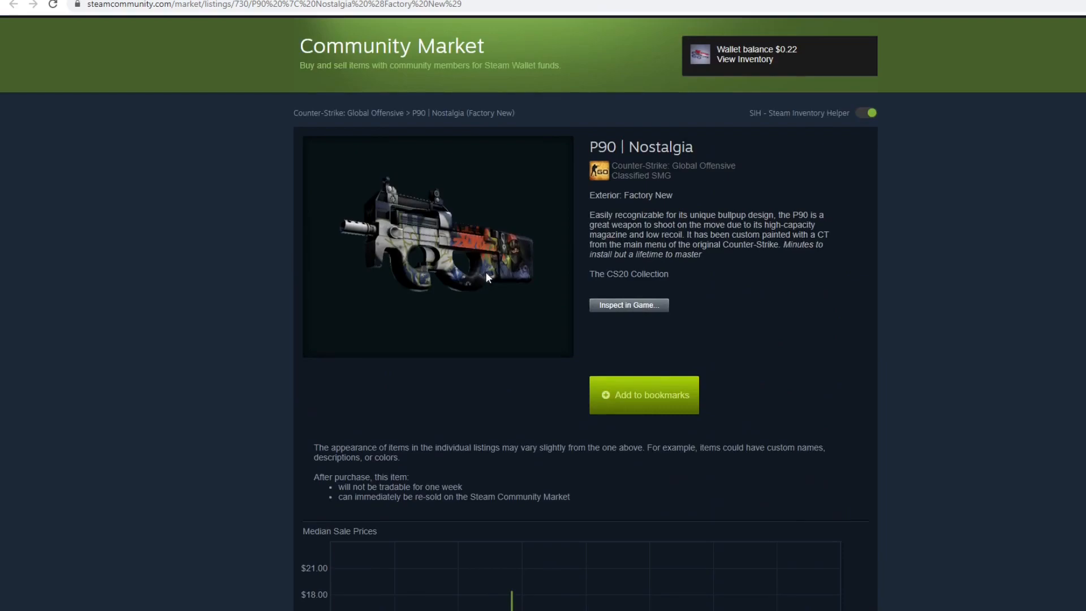
pyautogui.scroll(-3)
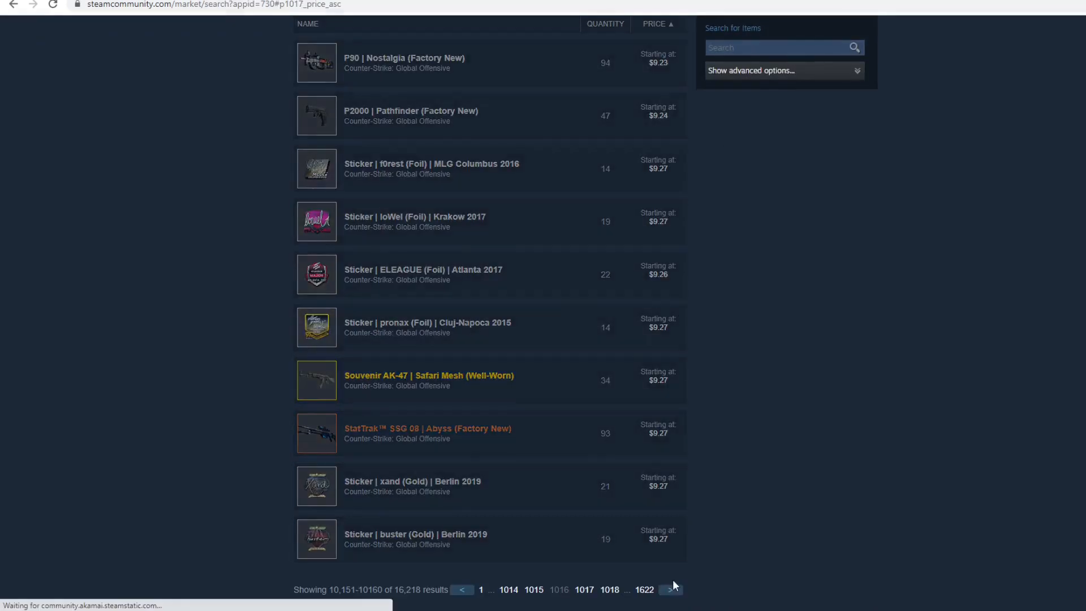
pyautogui.click(671, 589)
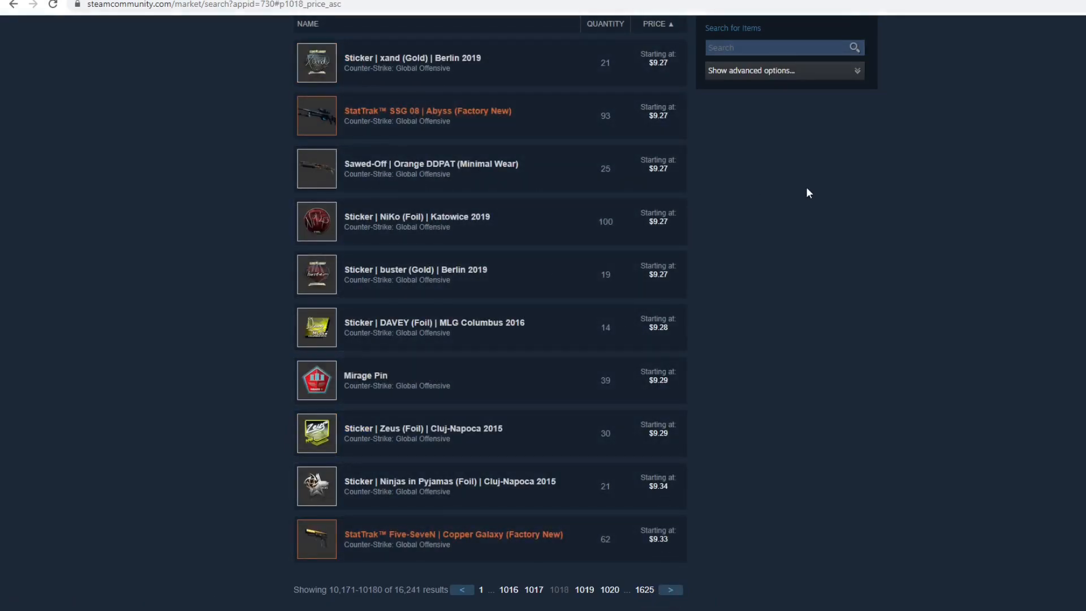
pyautogui.moveTo(467, 216)
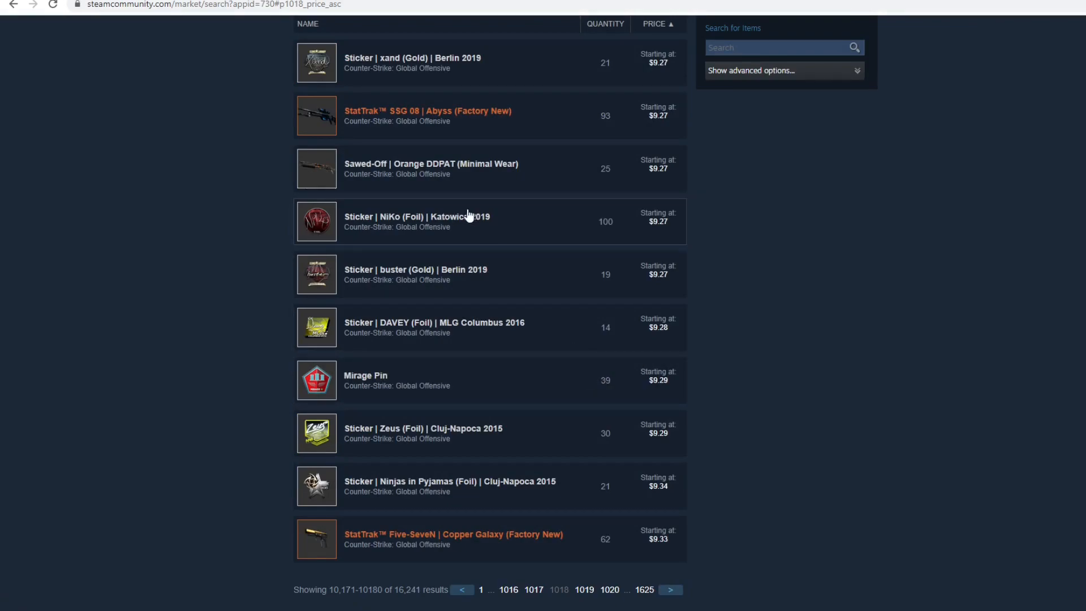
pyautogui.moveTo(405, 123)
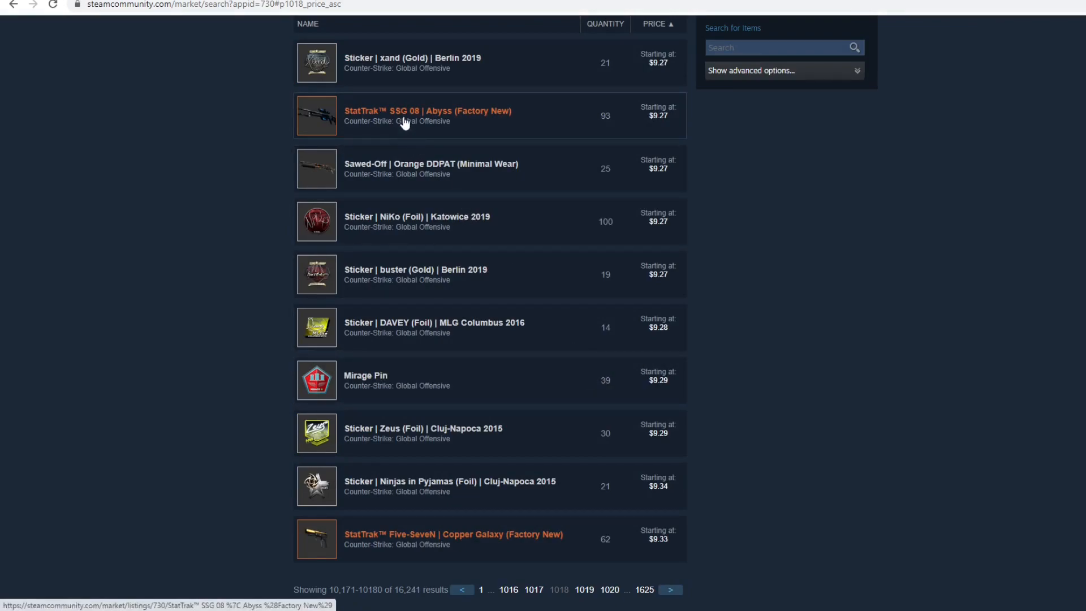
# Open the SSG 08 Abyss listing in a new tab, check its buy orders, and move to the next results page
pyautogui.rightClick(405, 122)
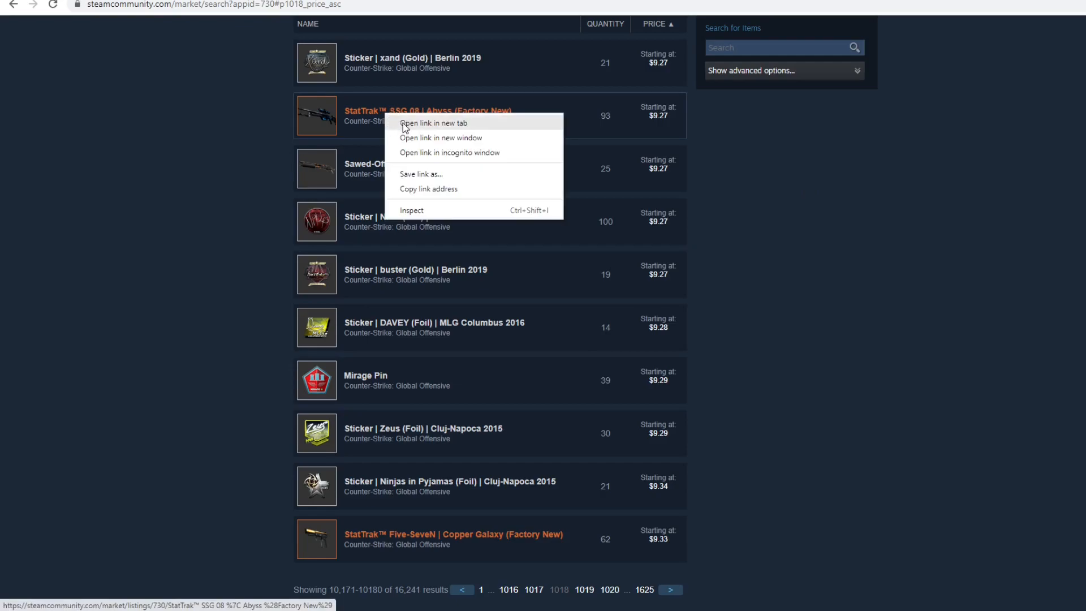
pyautogui.click(433, 123)
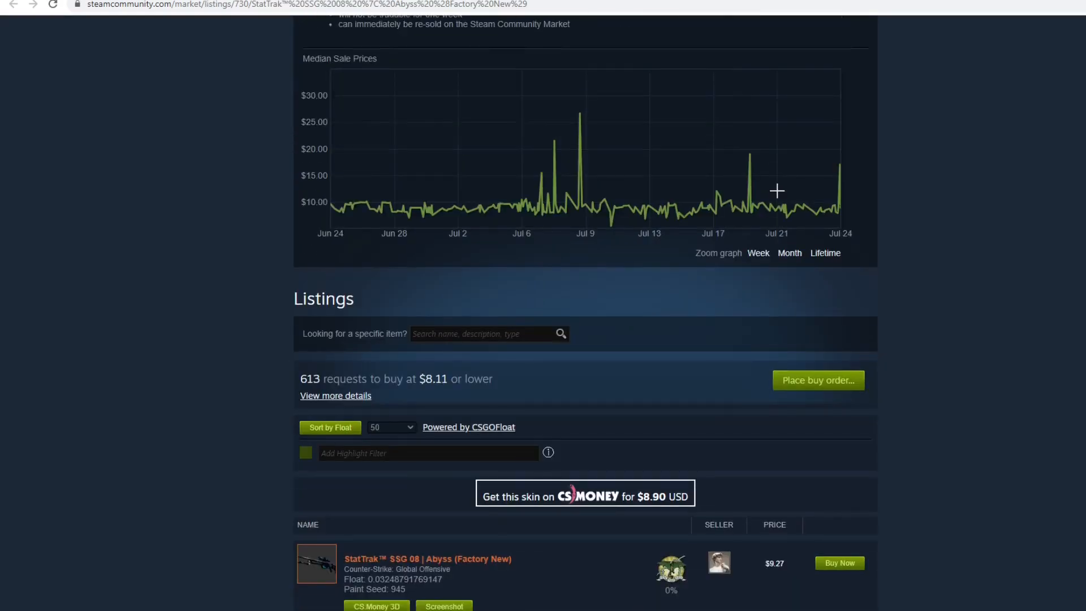
pyautogui.scroll(-3)
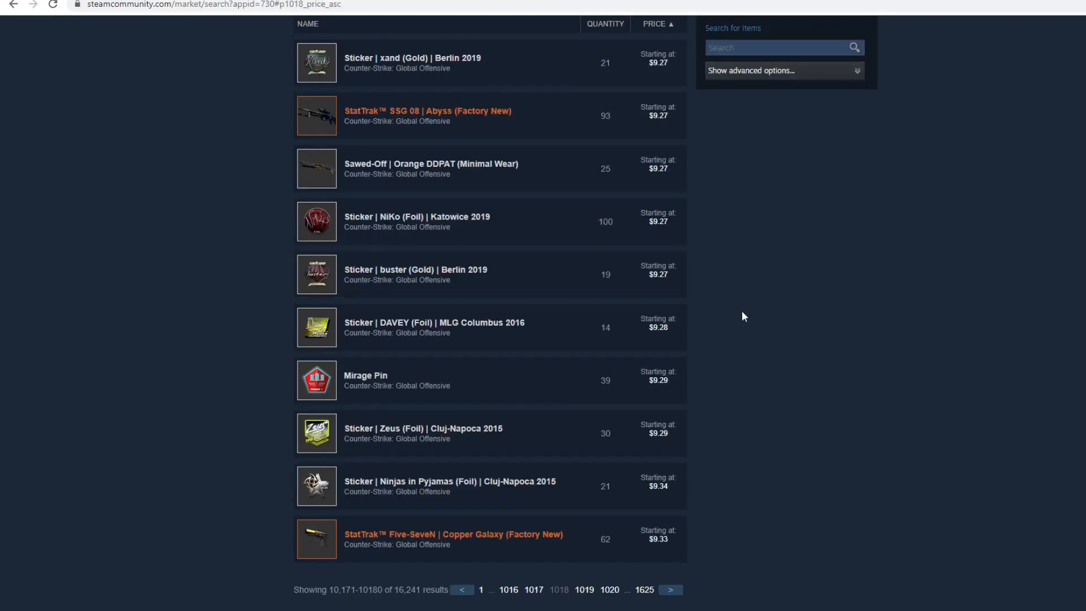
pyautogui.moveTo(695, 587)
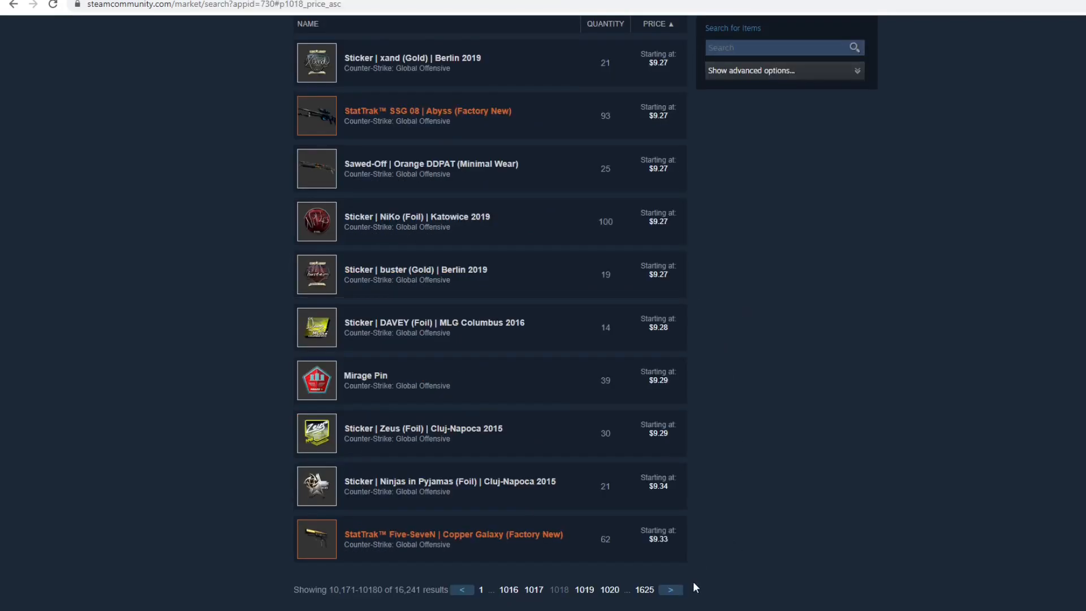
pyautogui.click(669, 590)
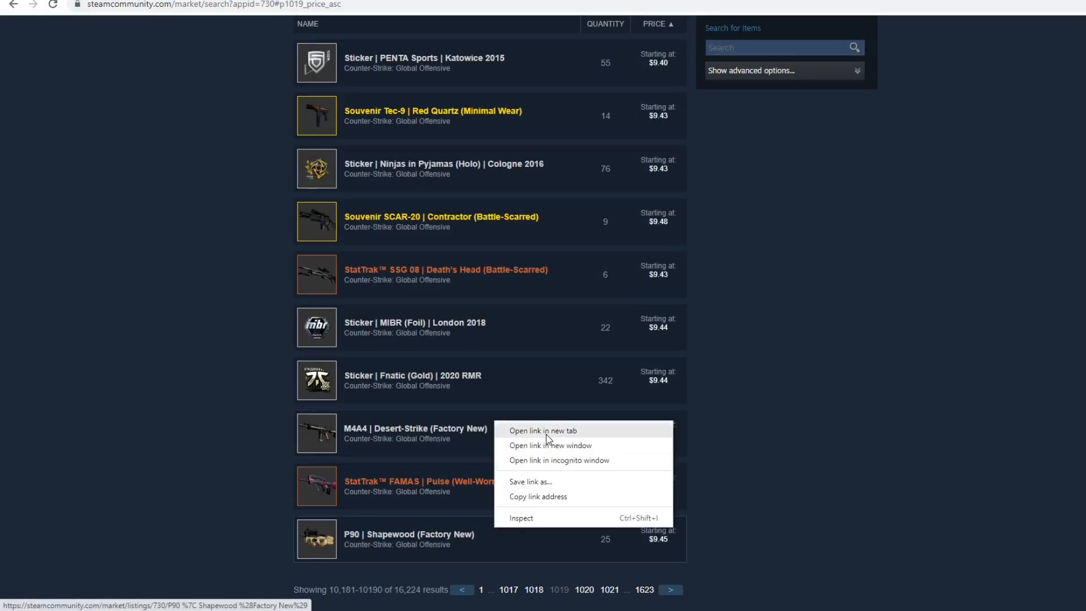
# Open P90 | Shapewood separately and put its $8.56 top buy order into the Operation Hydra Case sell calculator
pyautogui.click(542, 430)
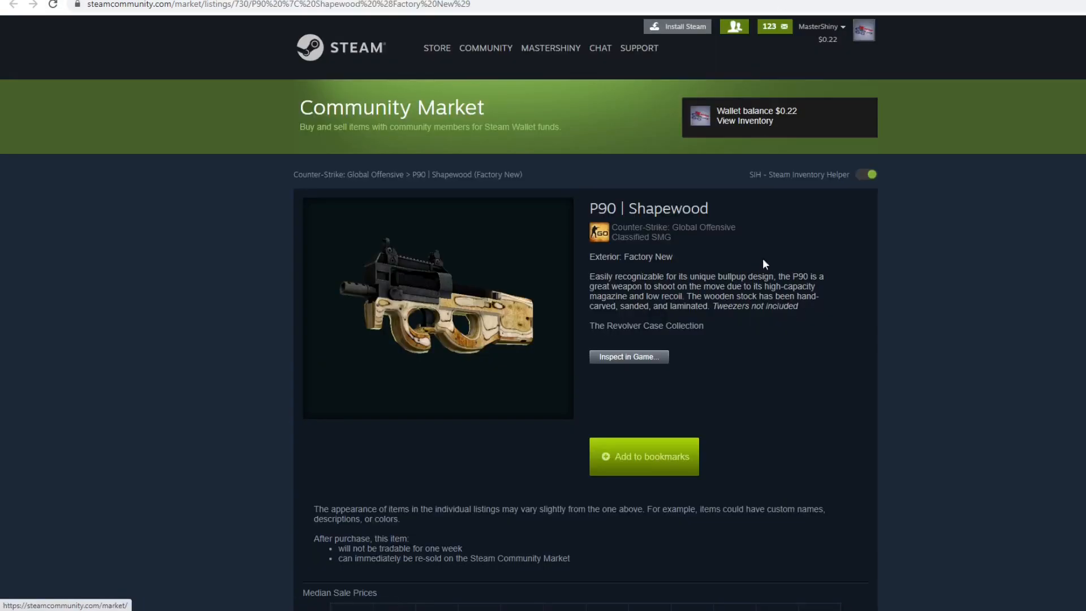
pyautogui.scroll(-3)
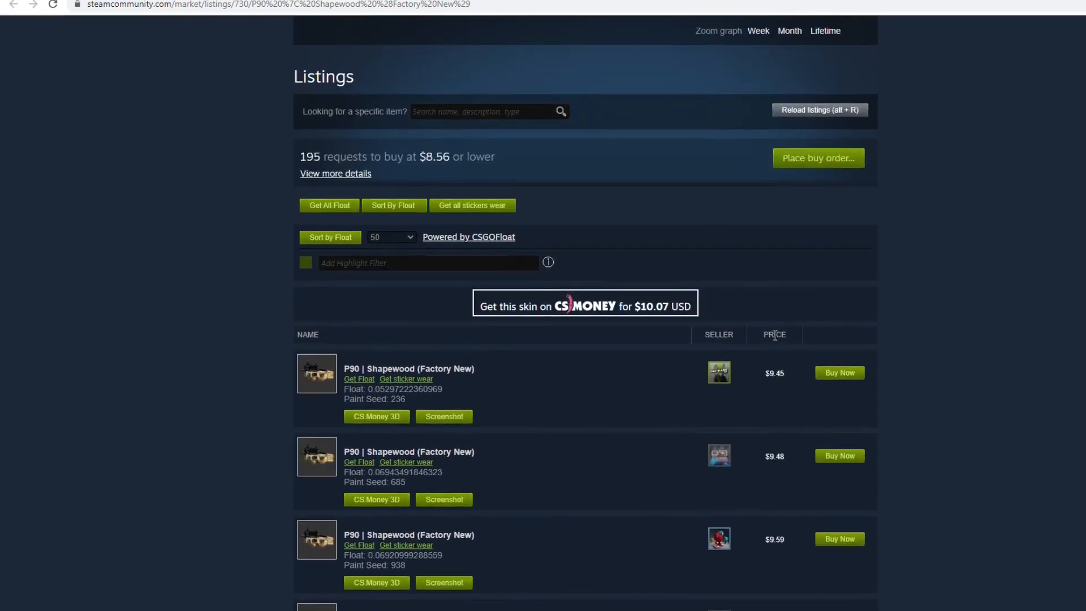
pyautogui.moveTo(773, 335)
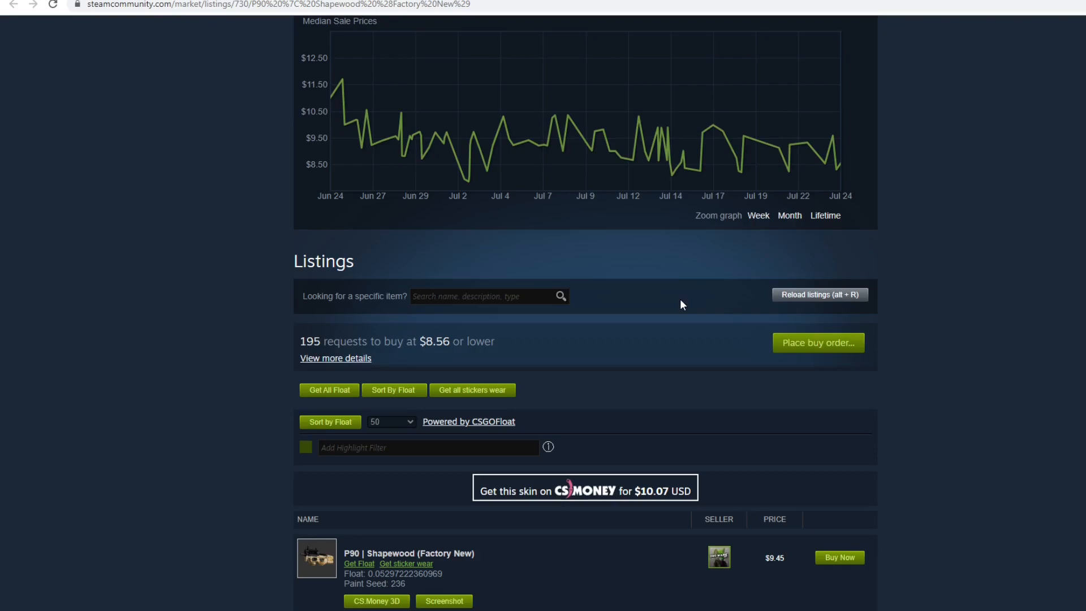
pyautogui.moveTo(679, 303)
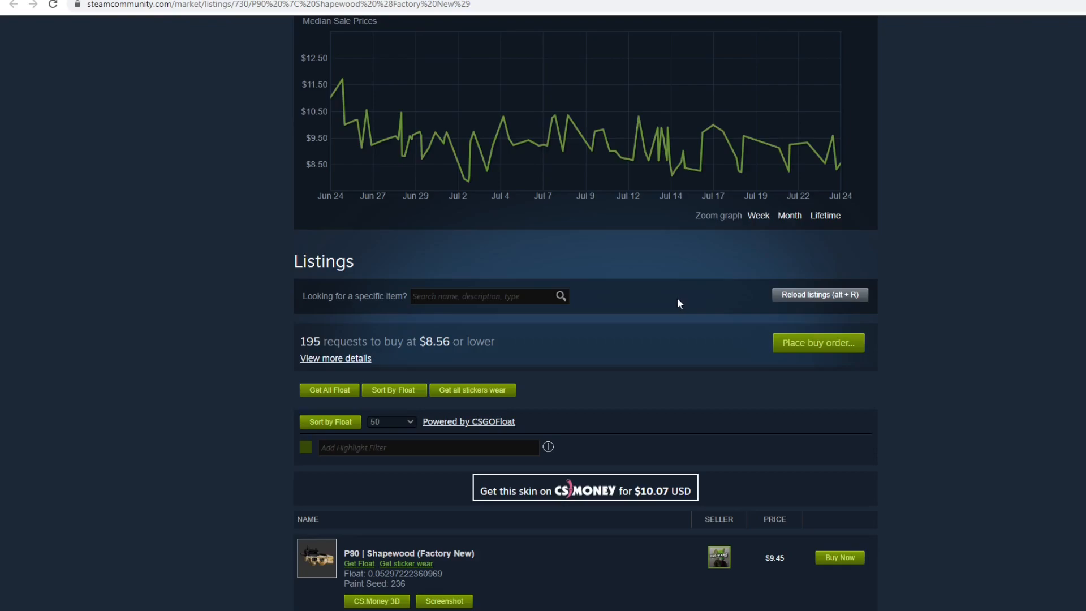
pyautogui.moveTo(418, 341)
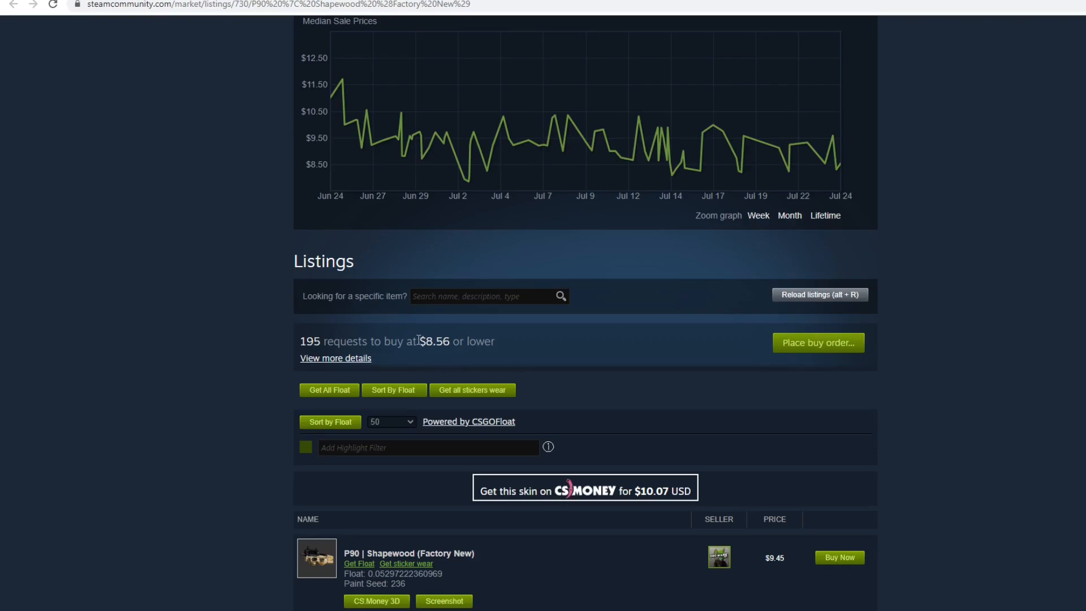
pyautogui.doubleClick(427, 340)
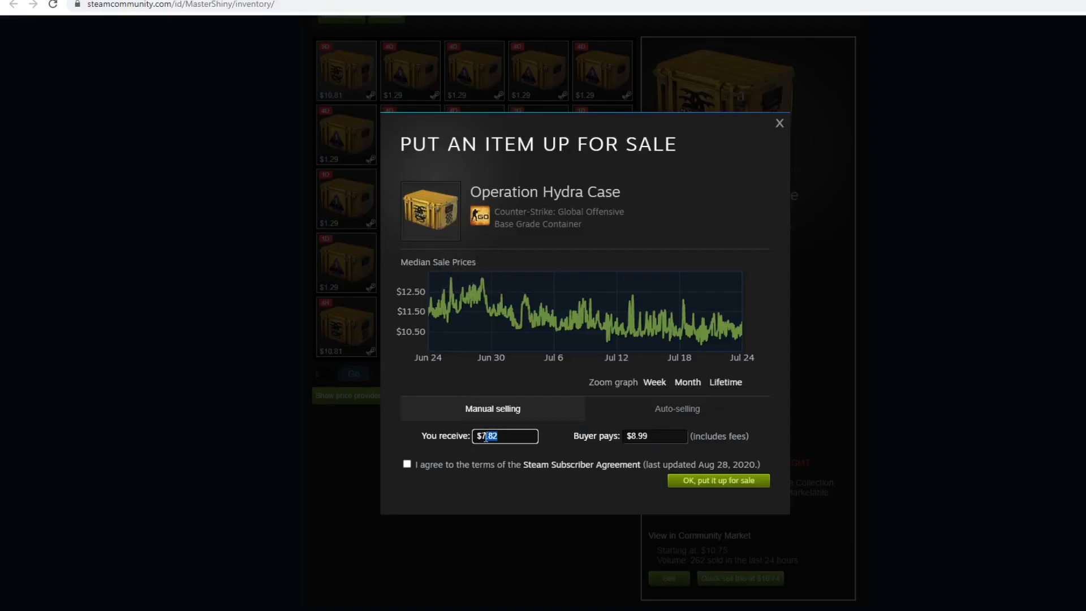
pyautogui.write('8.56')
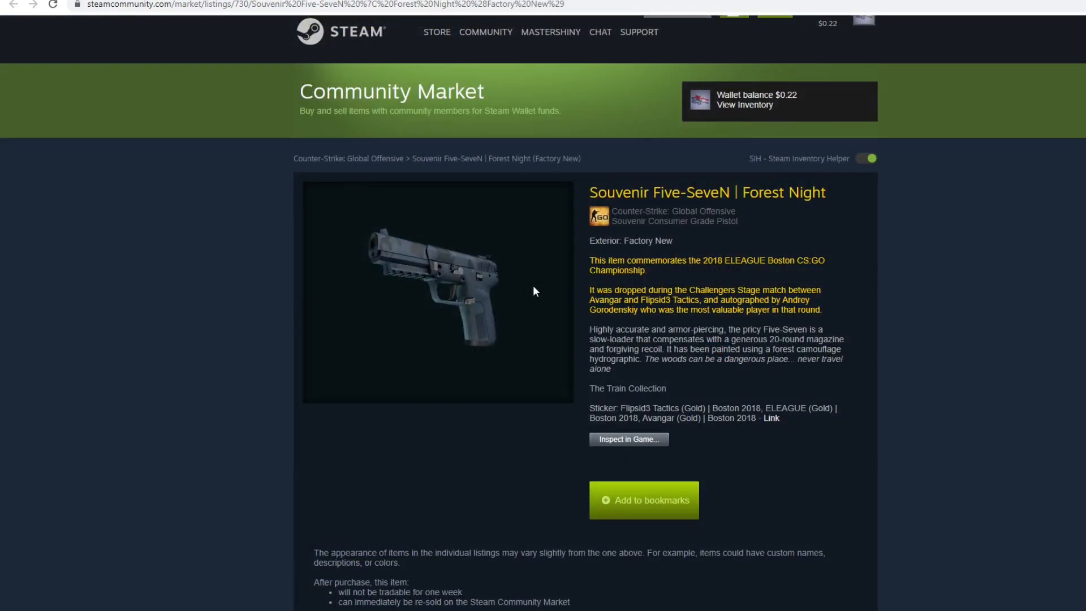
pyautogui.moveTo(530, 291)
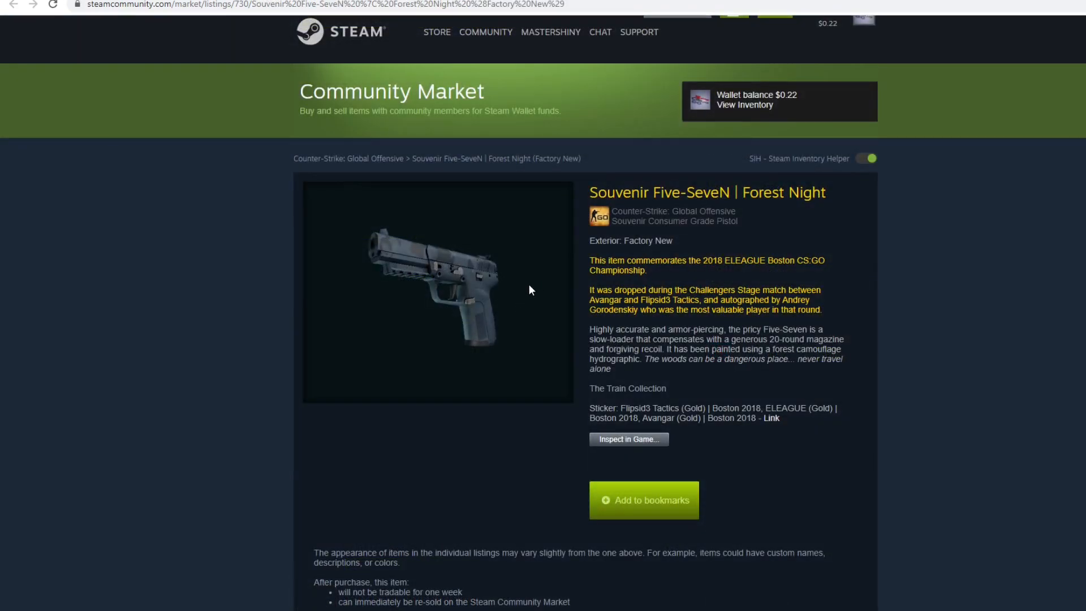
pyautogui.moveTo(490, 281)
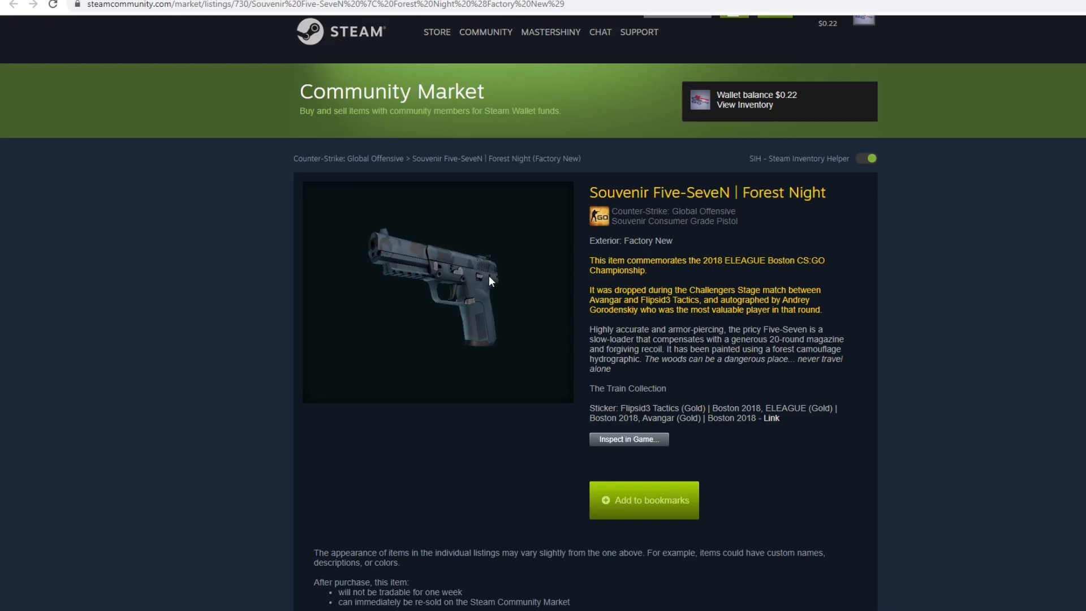
pyautogui.moveTo(492, 275)
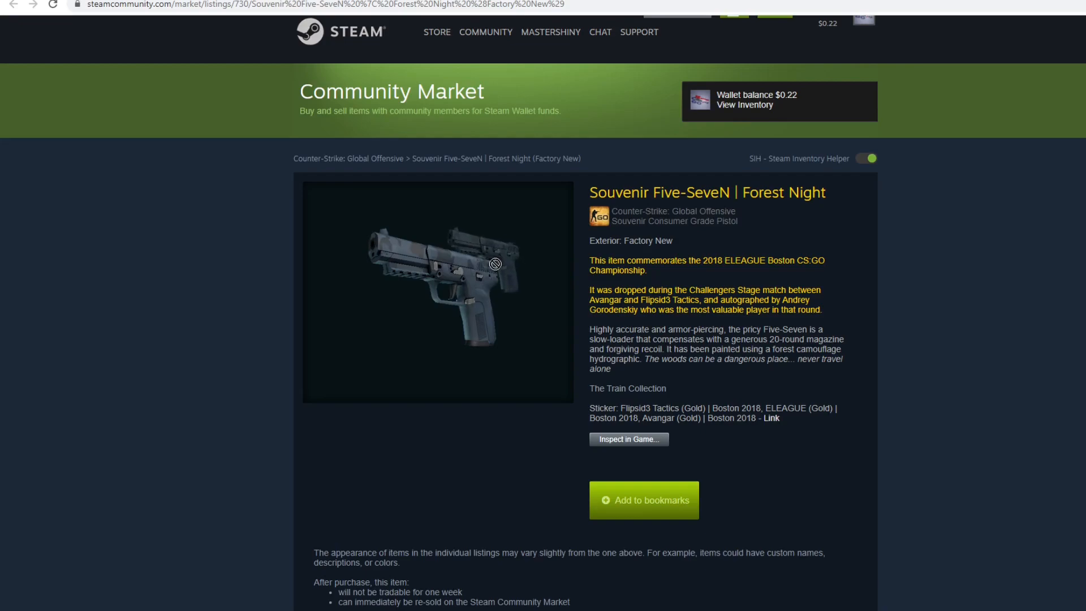
# Scroll past the graph to the Forest Night listings: buy orders at $6.71, sellers from $8.99
pyautogui.scroll(-3)
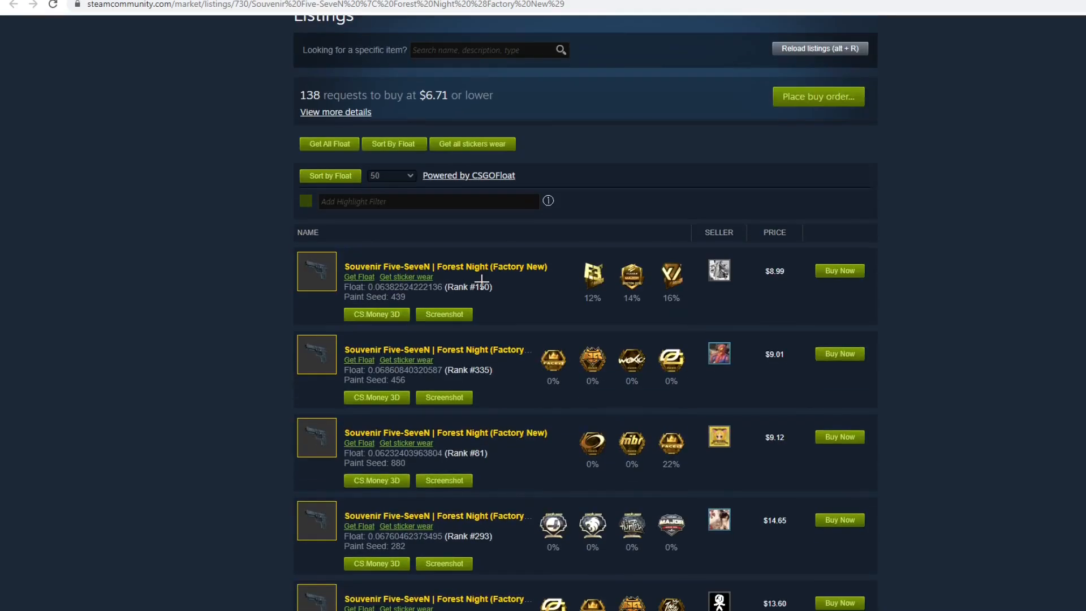
pyautogui.scroll(-3)
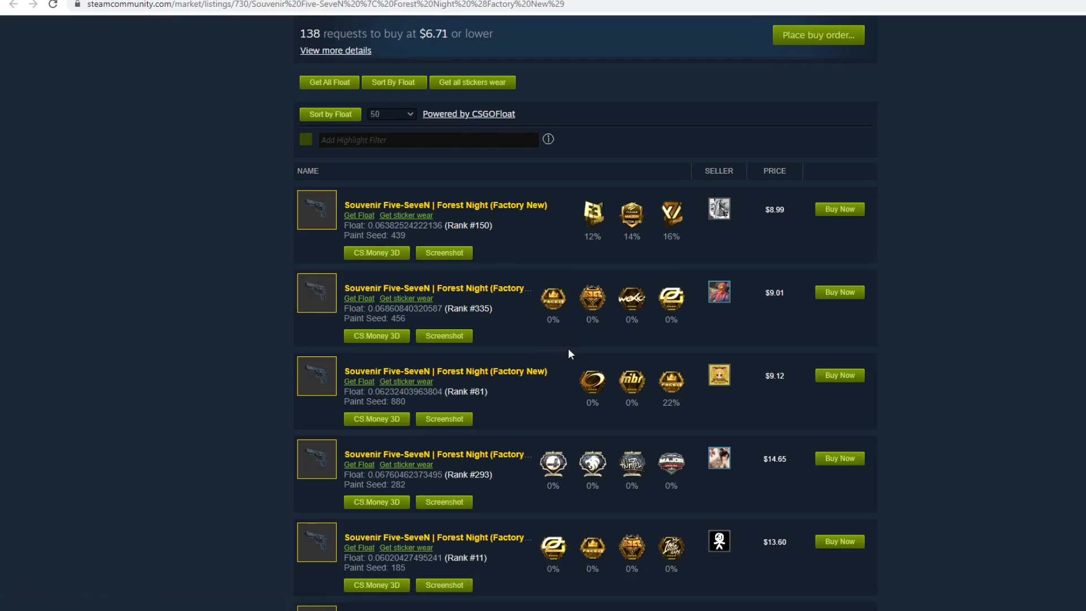
pyautogui.scroll(-3)
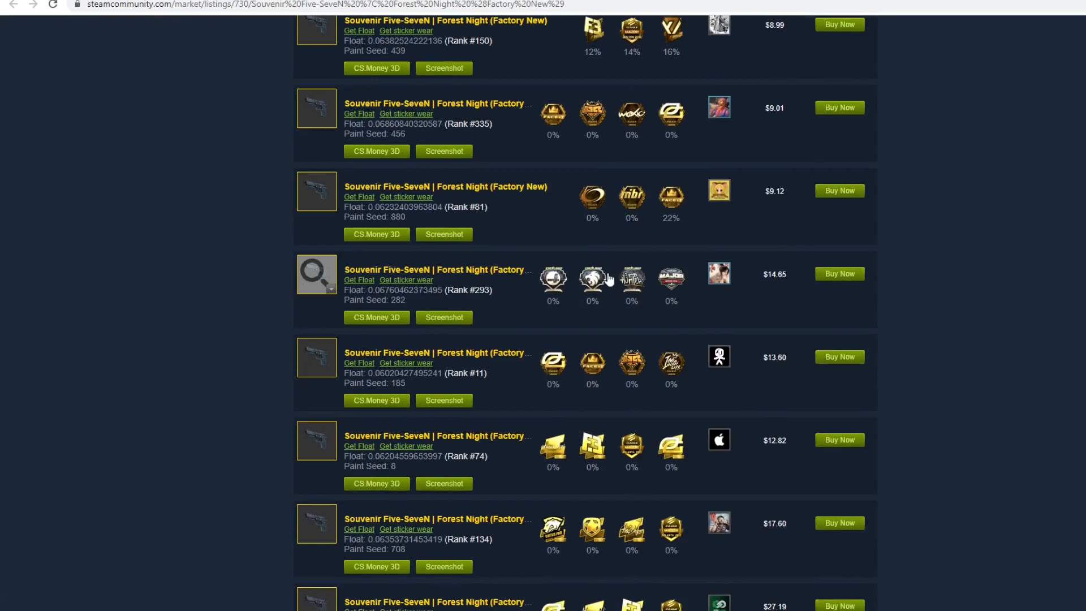
pyautogui.scroll(-3)
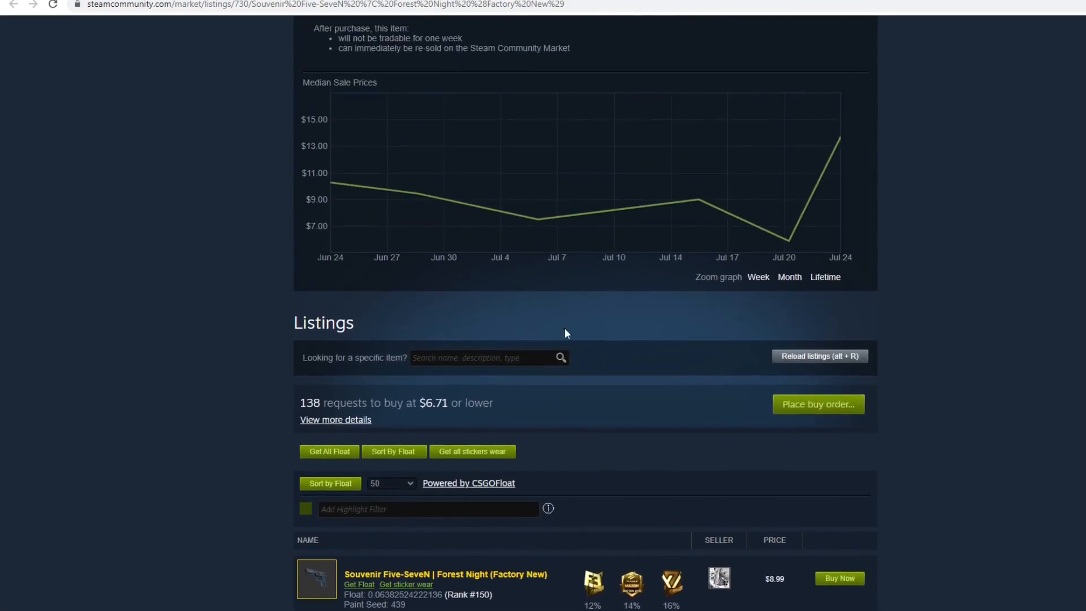
pyautogui.moveTo(569, 347)
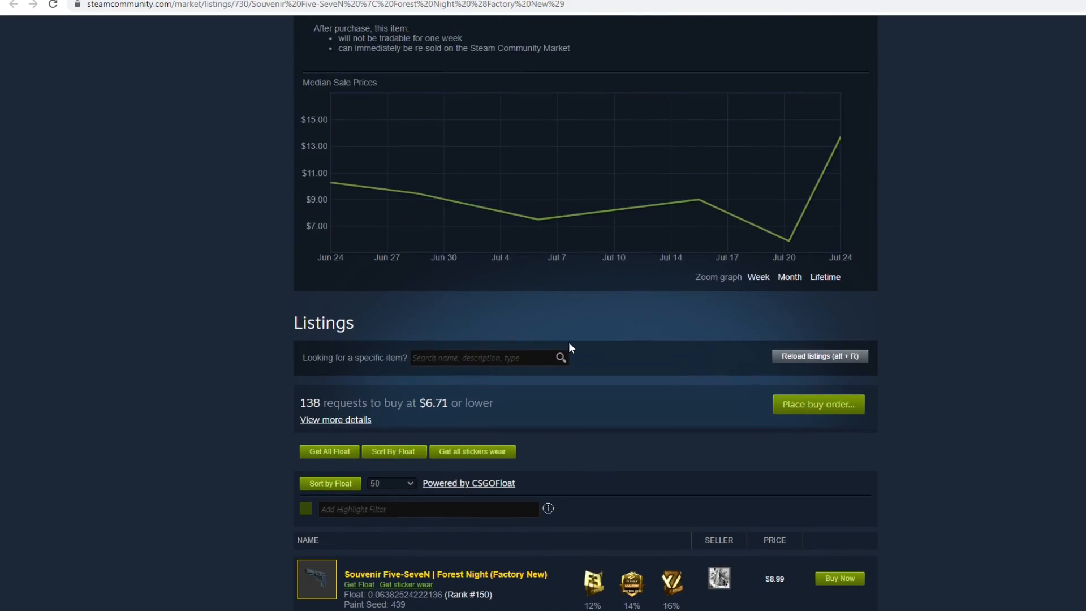
pyautogui.moveTo(892, 88)
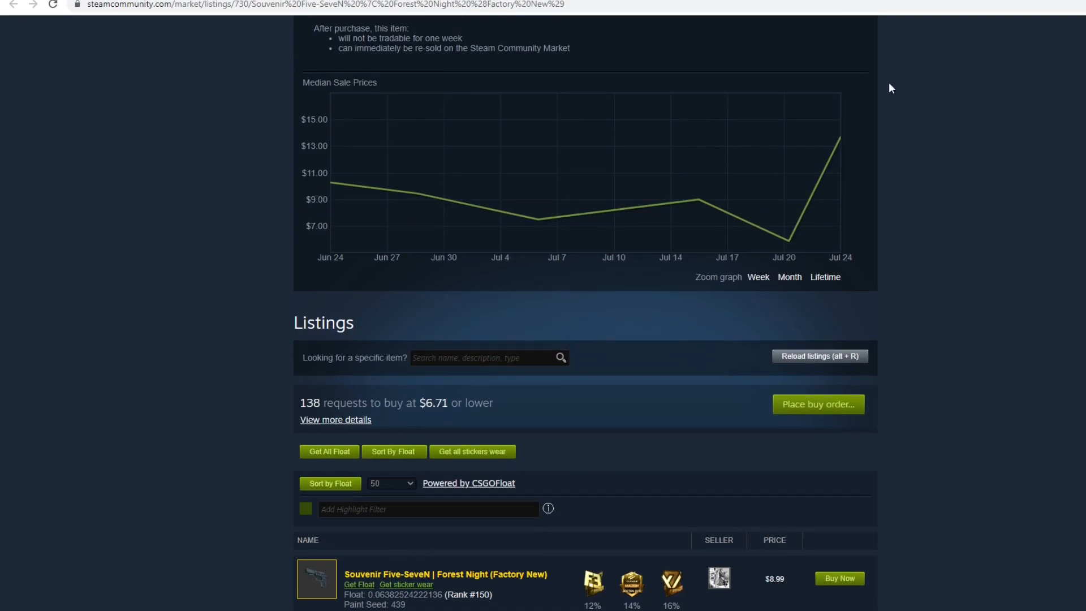
# Review the Five-SeveN buy orders from $6.71 down to $4.92, then switch to AK-47 | Redline
pyautogui.scroll(-3)
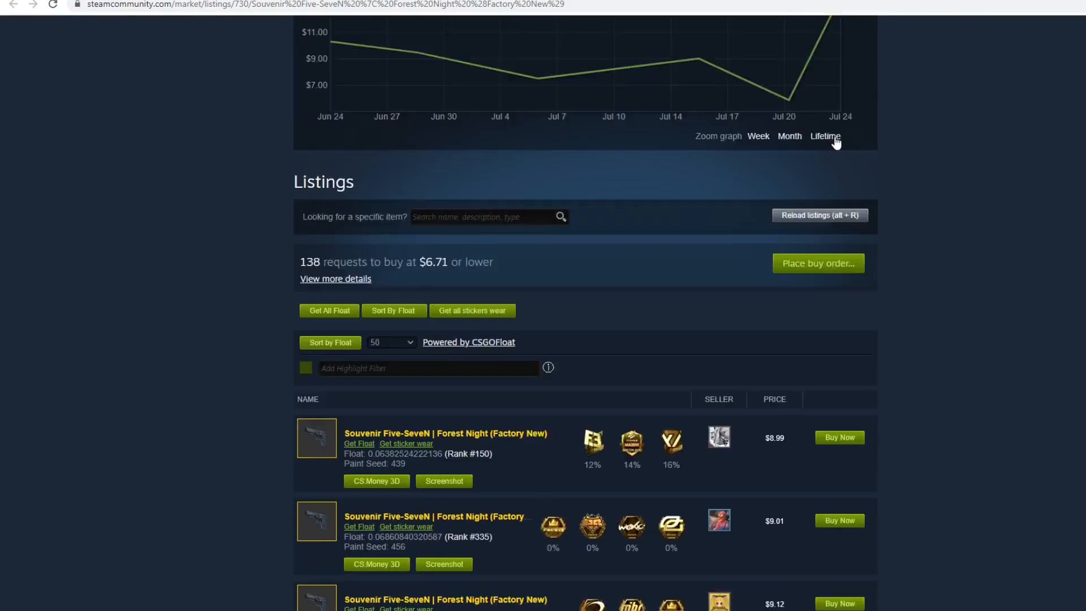
pyautogui.scroll(-3)
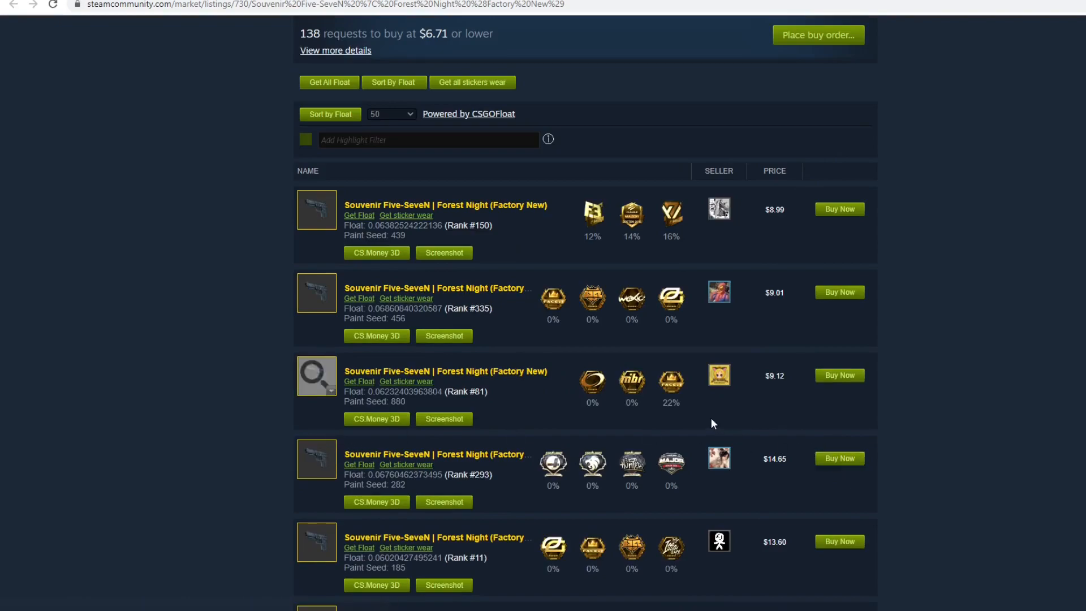
pyautogui.moveTo(704, 415)
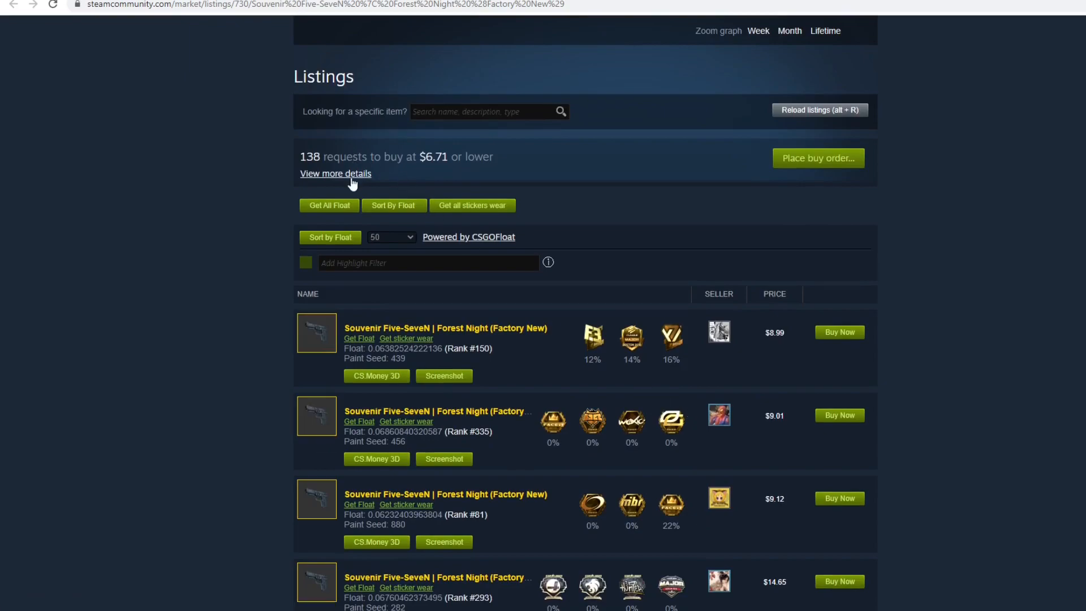
pyautogui.click(335, 173)
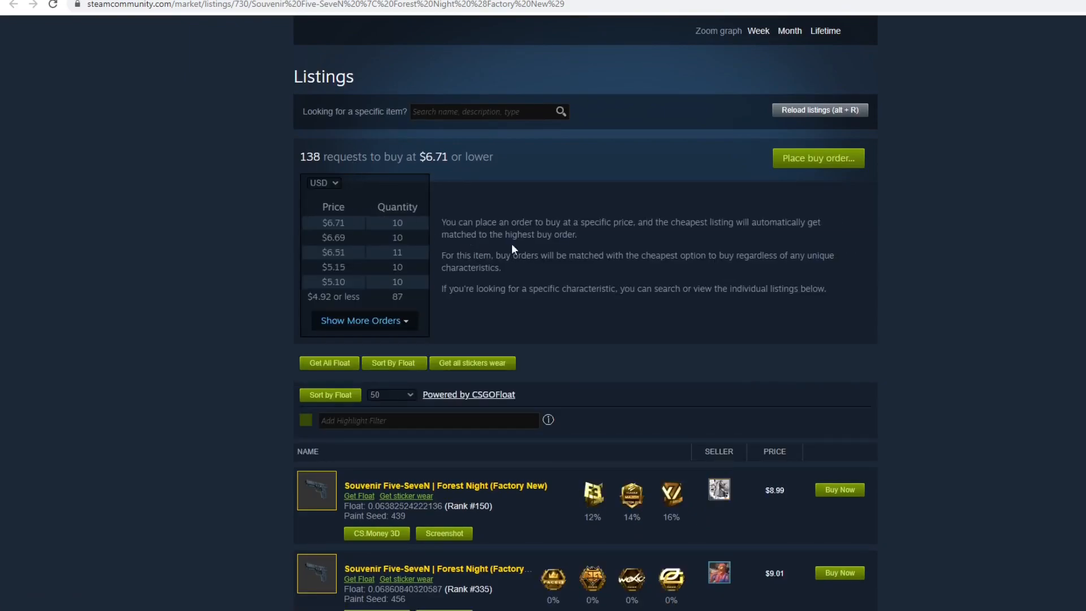
pyautogui.moveTo(505, 286)
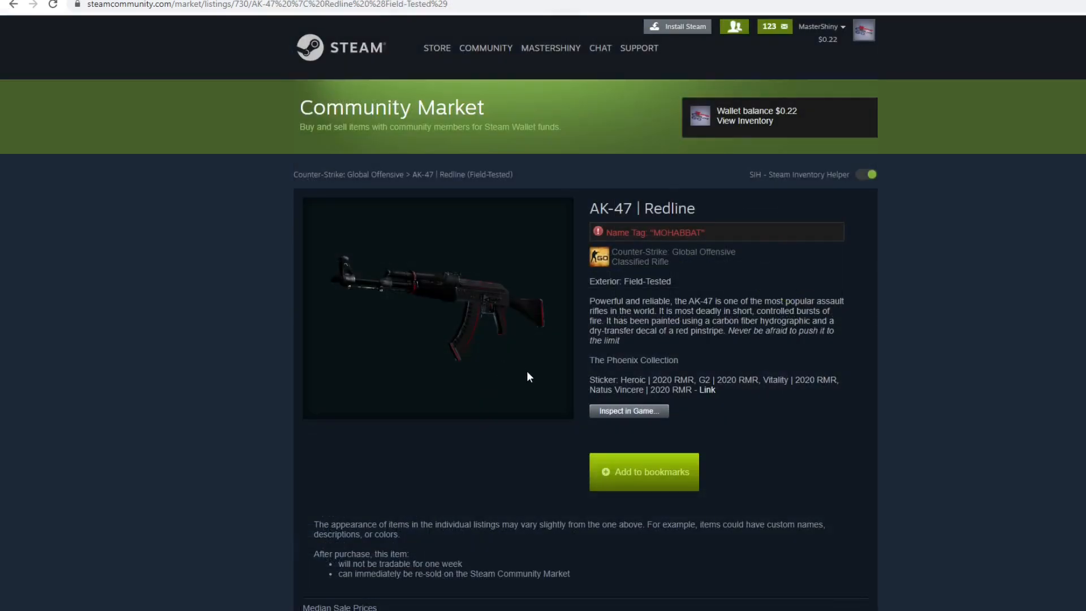
pyautogui.moveTo(539, 385)
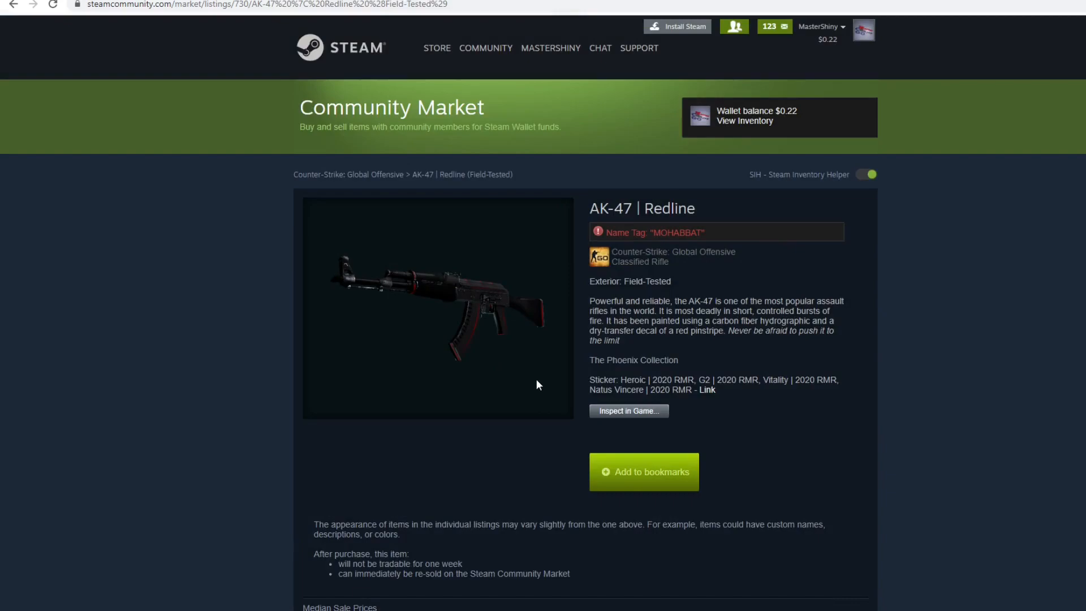
pyautogui.moveTo(532, 353)
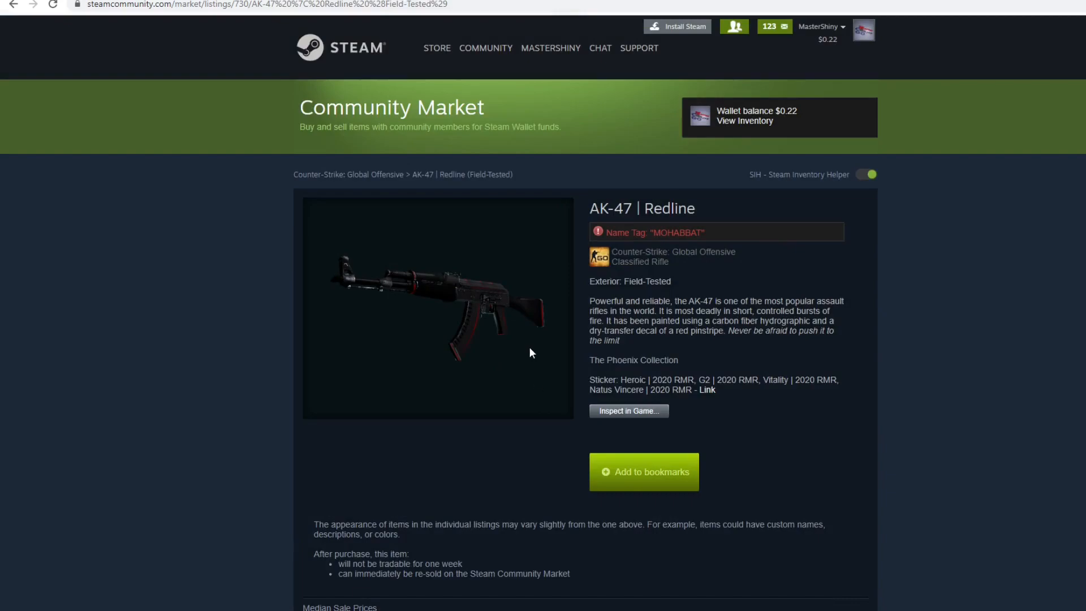
# Start selling the Operation Hydra Case with a You receive value of 17.21
pyautogui.scroll(-3)
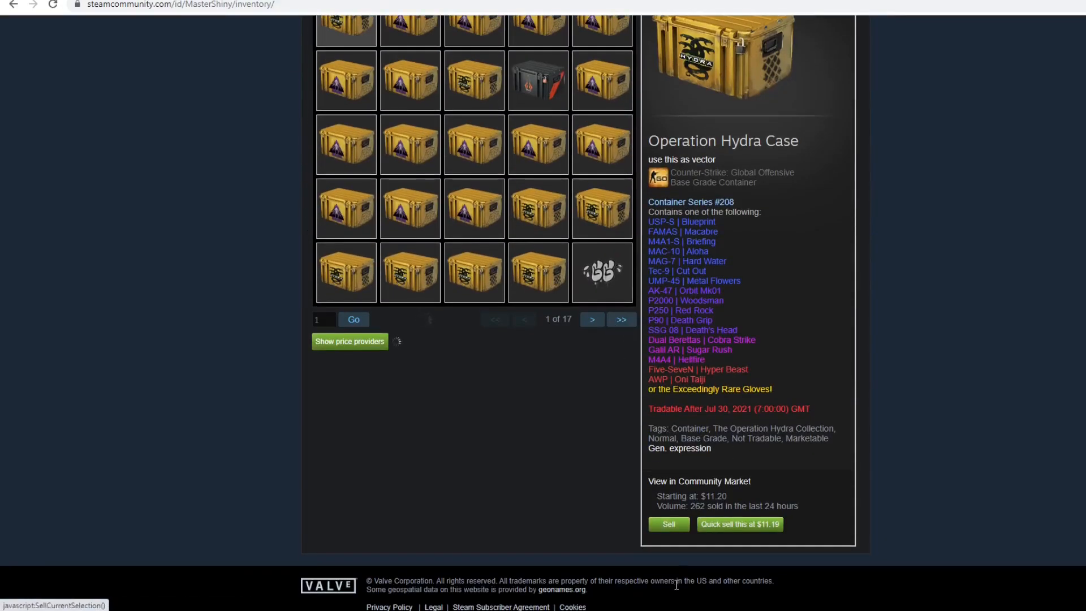
pyautogui.click(668, 523)
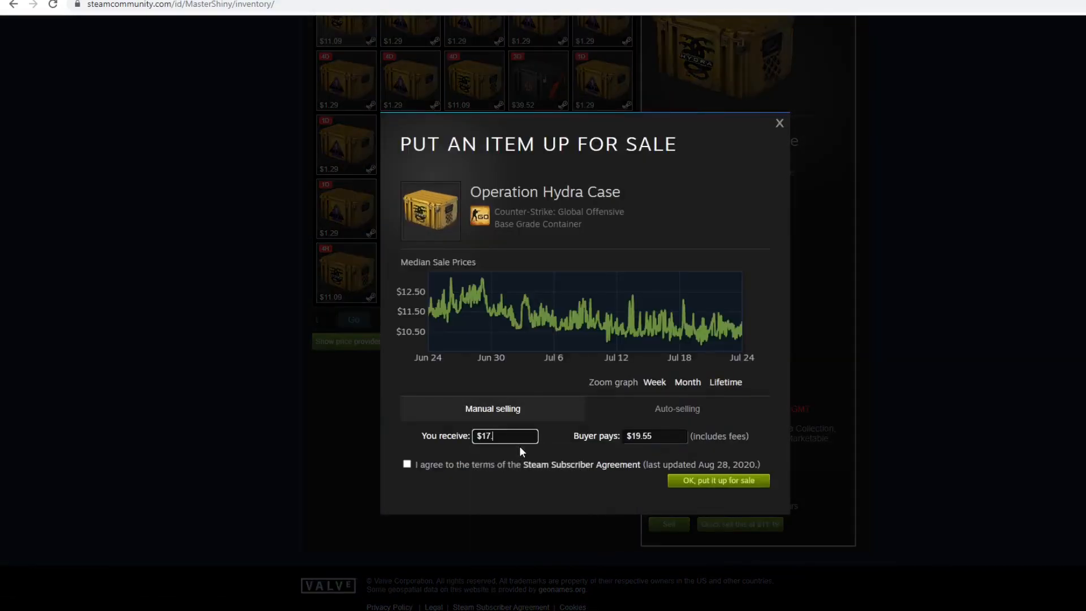
pyautogui.write('21')
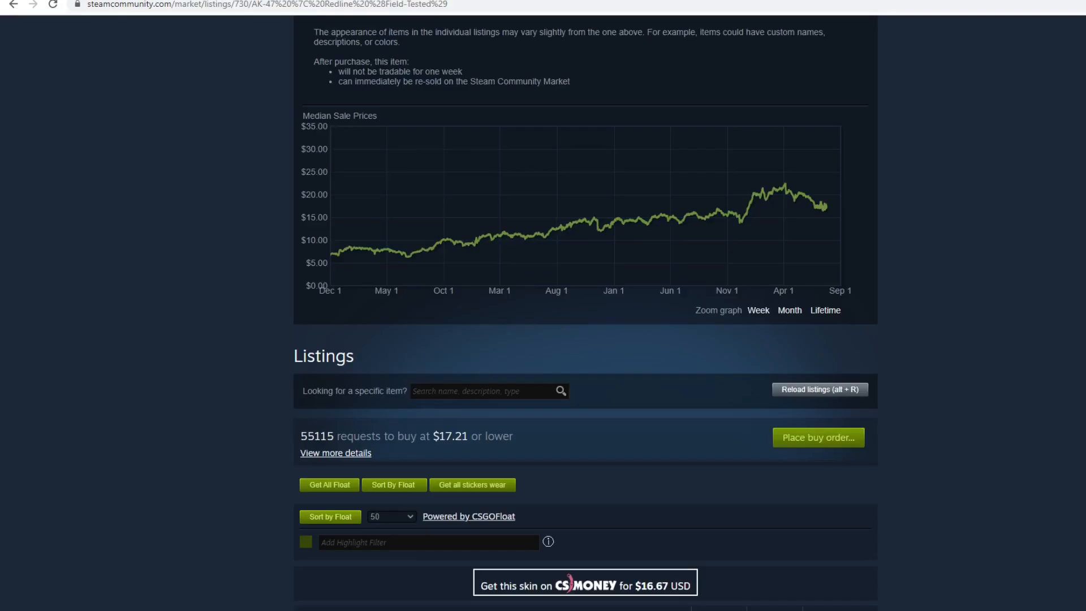
# Scroll to the AK-47 | Redline price graph and first seller listing at $17.61
pyautogui.scroll(-3)
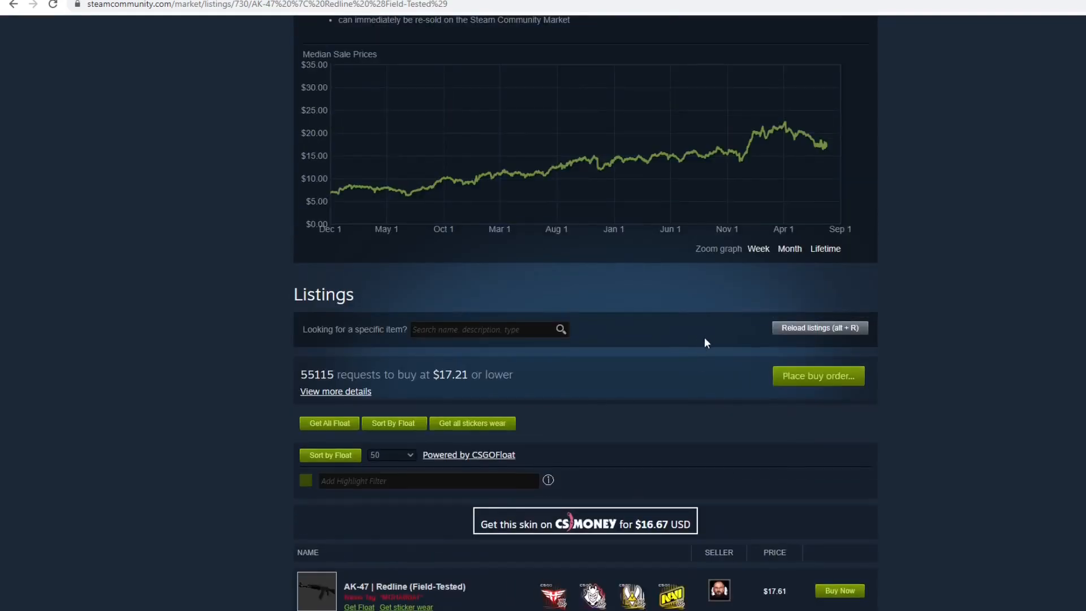
pyautogui.moveTo(776, 260)
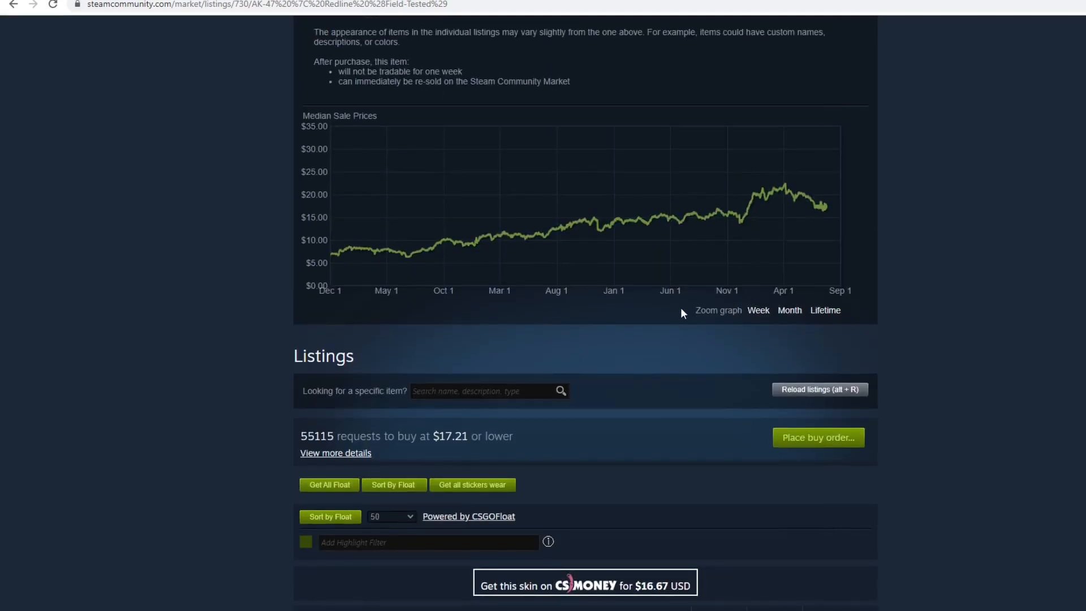
pyautogui.moveTo(738, 228)
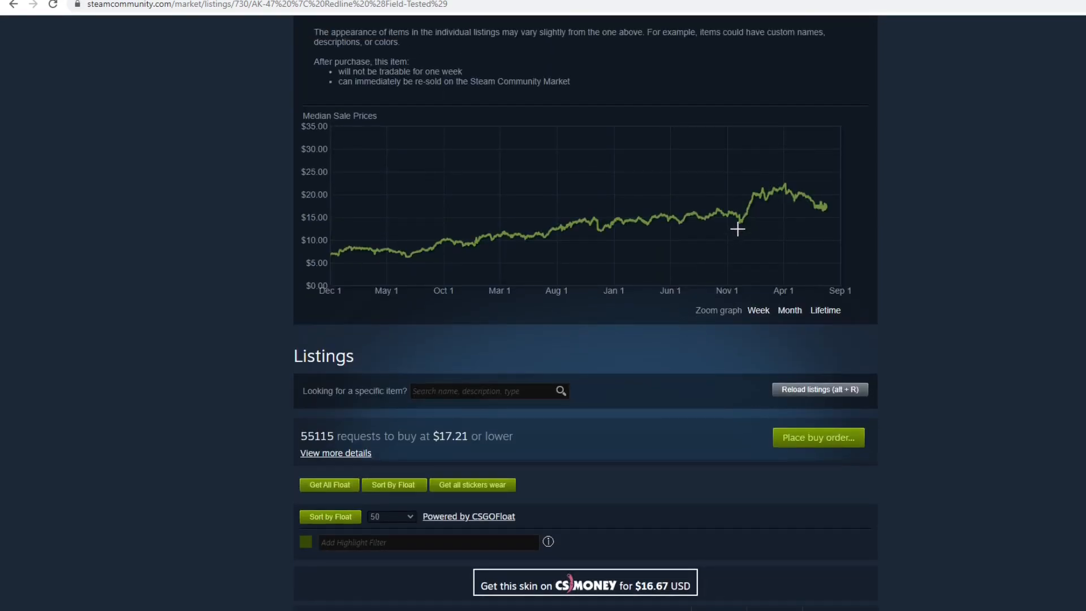
pyautogui.moveTo(760, 192)
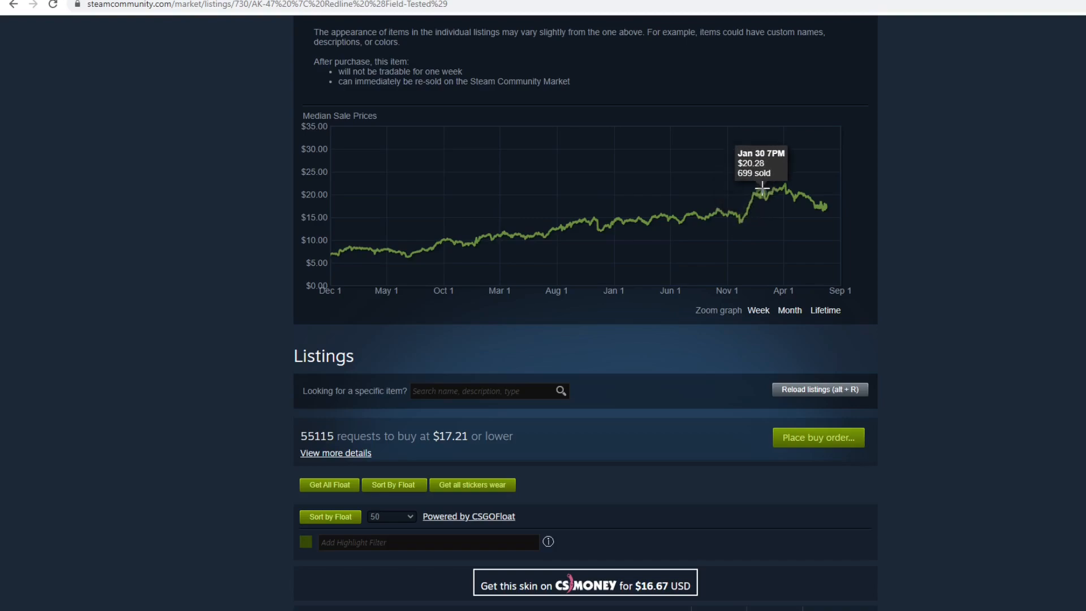
pyautogui.moveTo(739, 223)
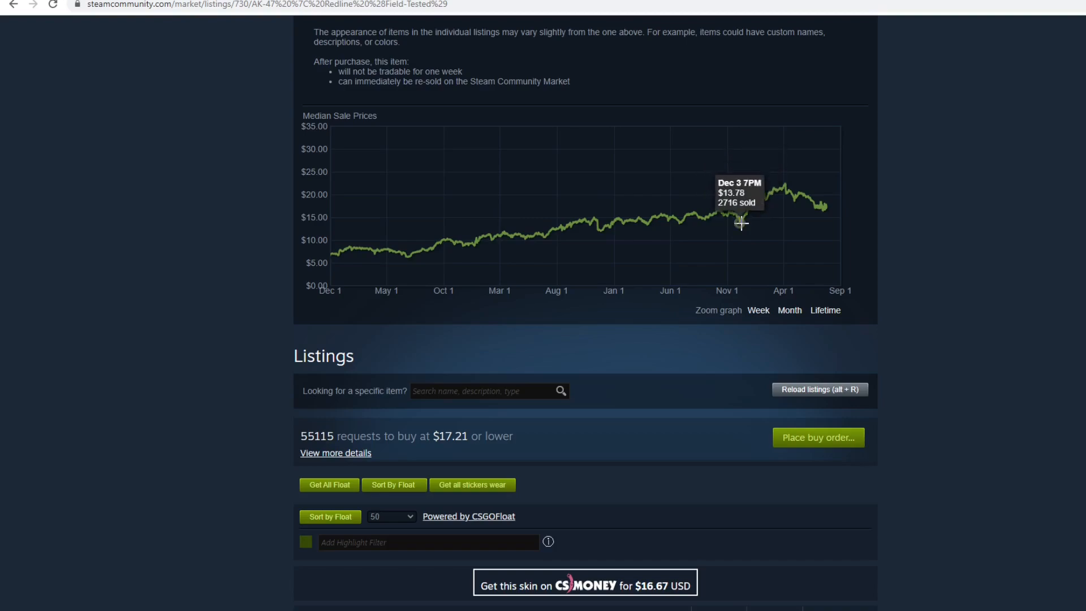
pyautogui.moveTo(721, 201)
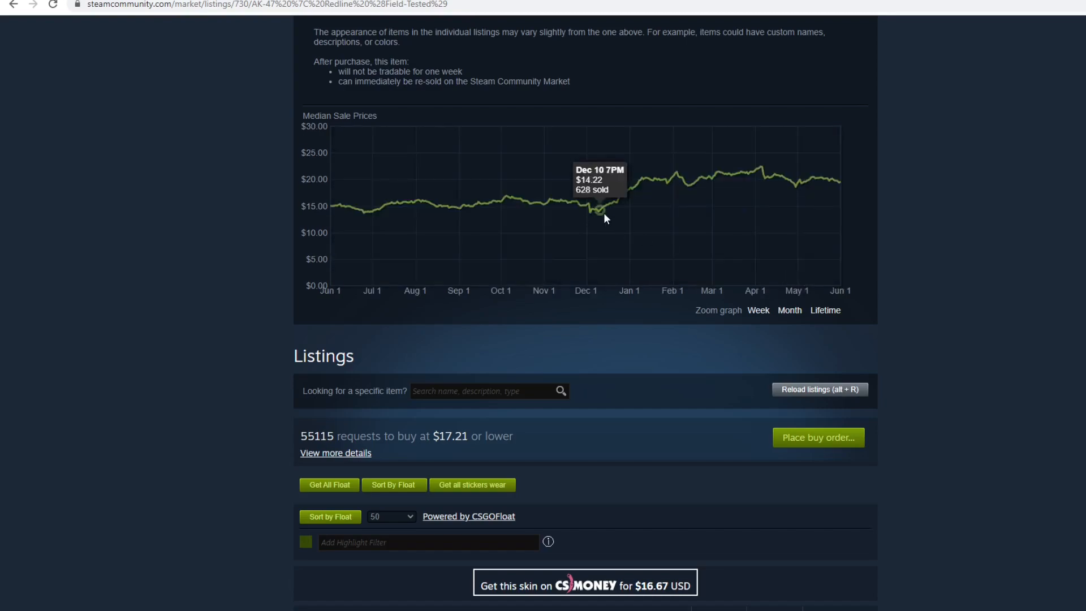
pyautogui.moveTo(598, 211)
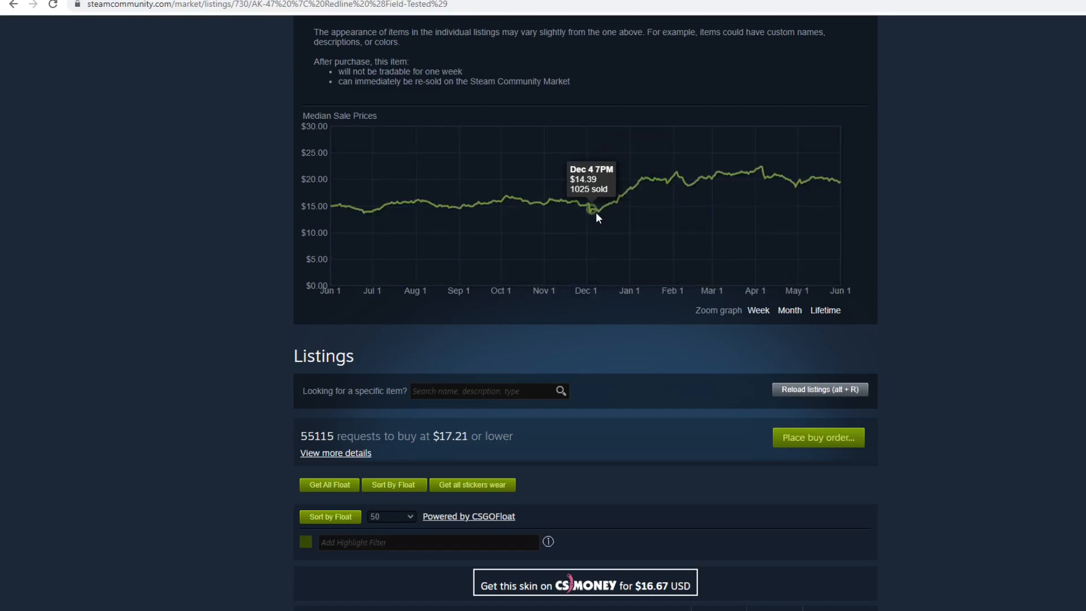
pyautogui.moveTo(590, 222)
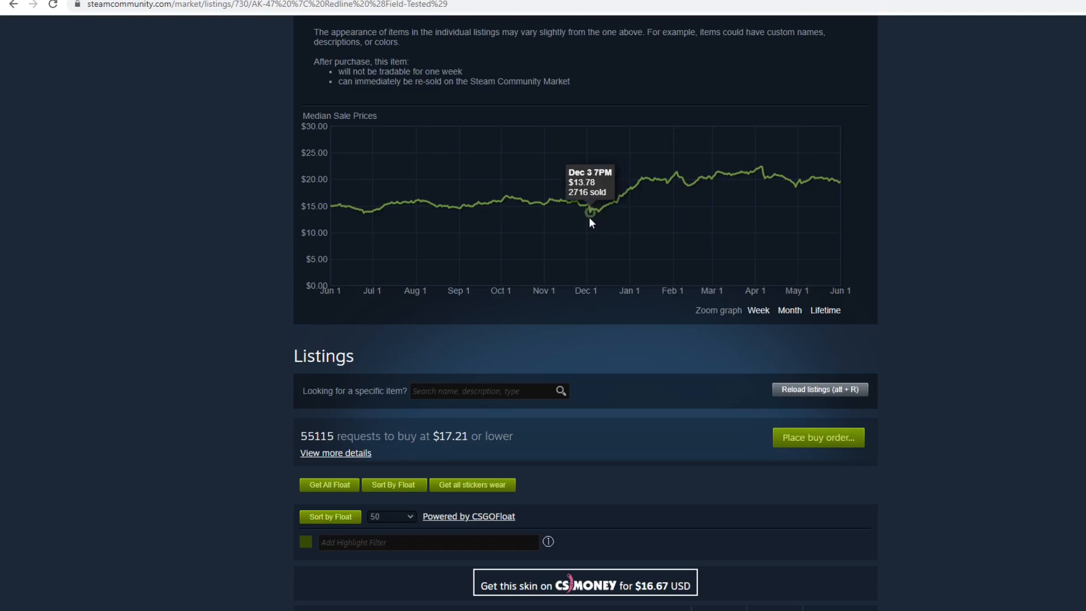
pyautogui.moveTo(588, 221)
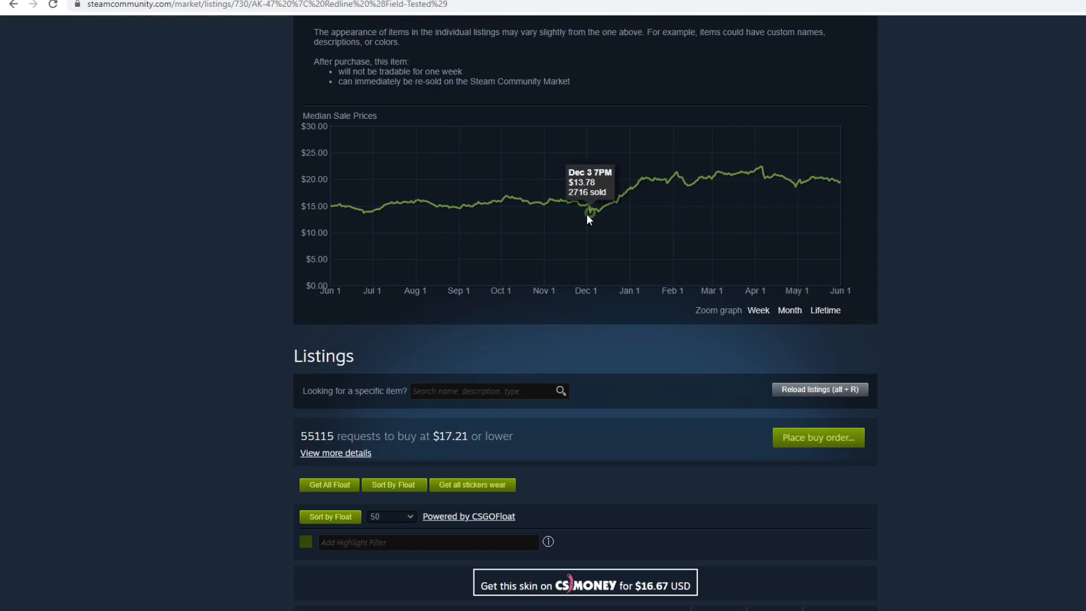
pyautogui.moveTo(640, 177)
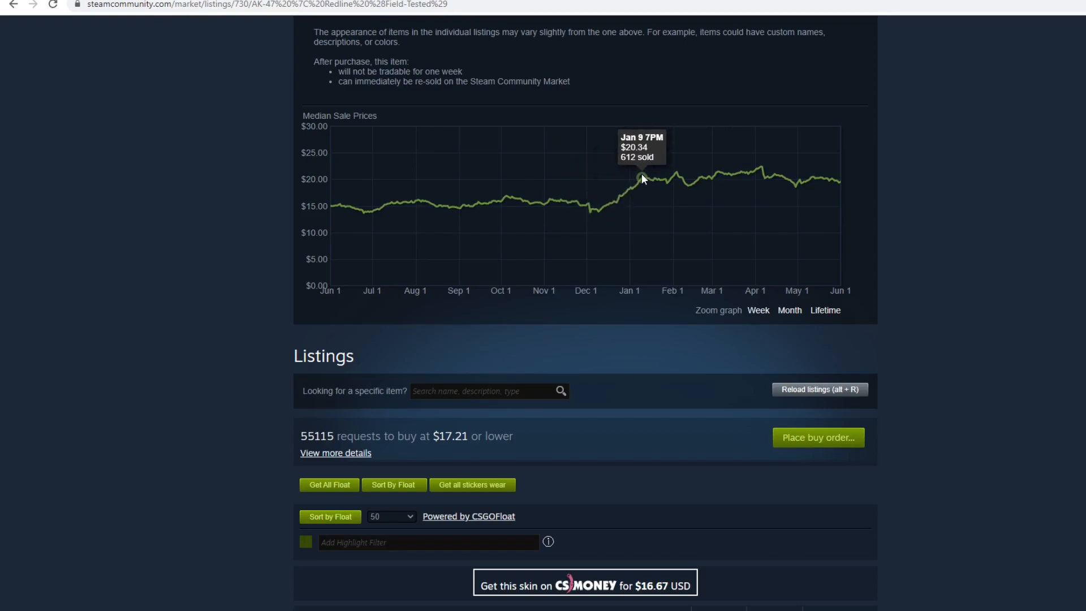
pyautogui.moveTo(637, 151)
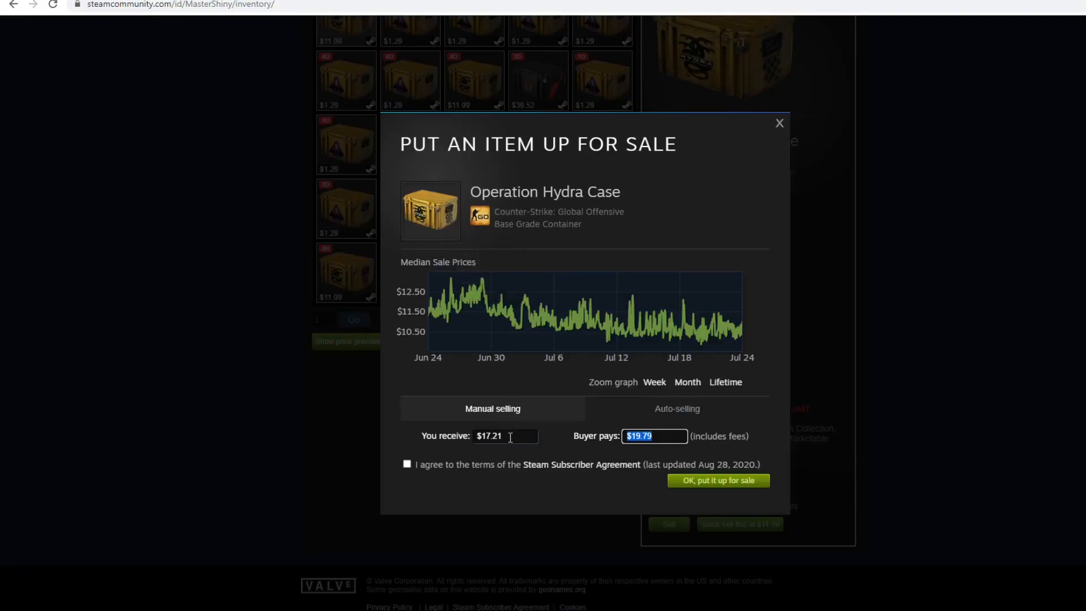
# Compare a $14 payout, then price the Hydra Case so the buyer pays $20
pyautogui.write('14')
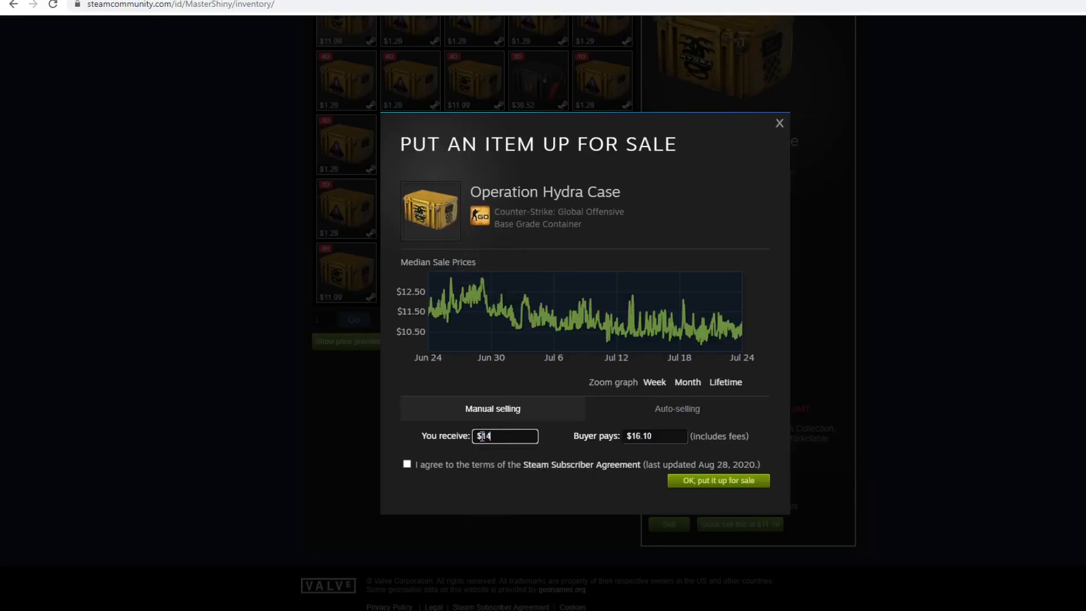
pyautogui.click(654, 435)
pyautogui.write('$20')
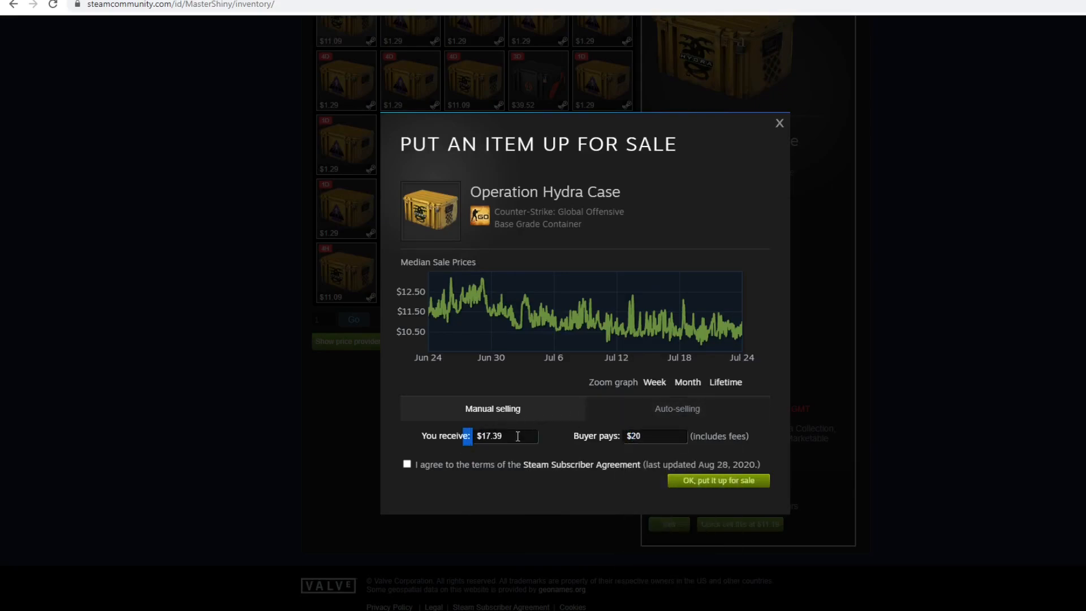
pyautogui.moveTo(500, 294)
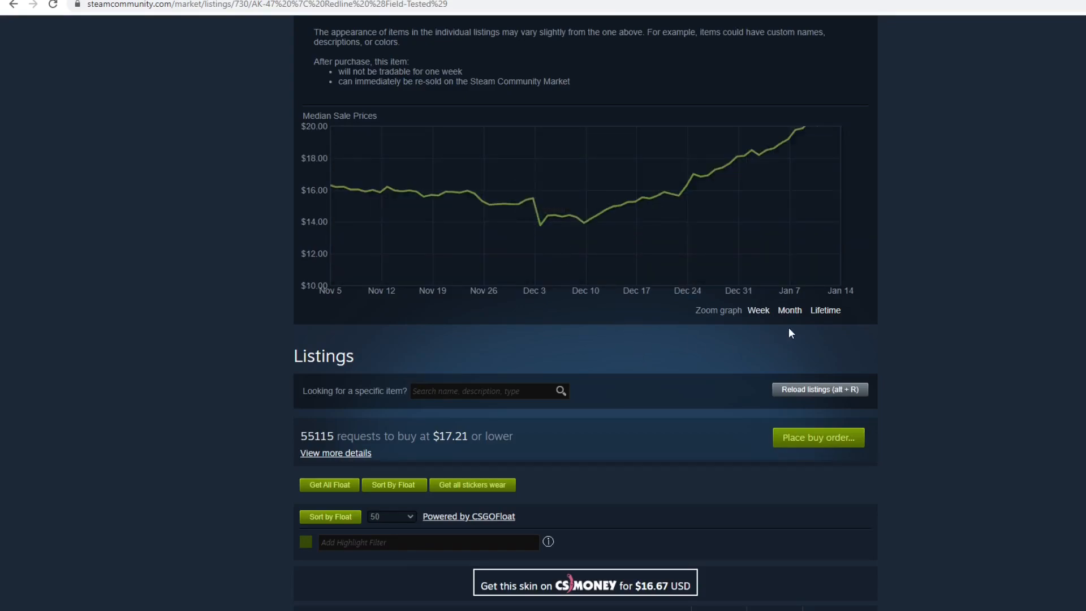
# Reset the Redline graph to Lifetime and zoom it to roughly a year
pyautogui.click(824, 310)
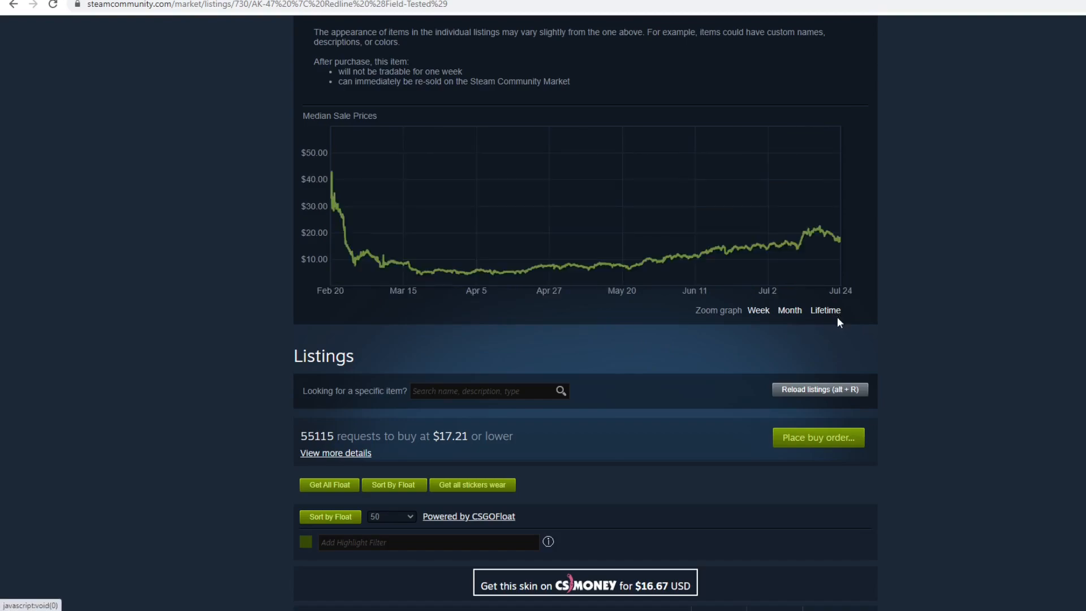
pyautogui.click(825, 310)
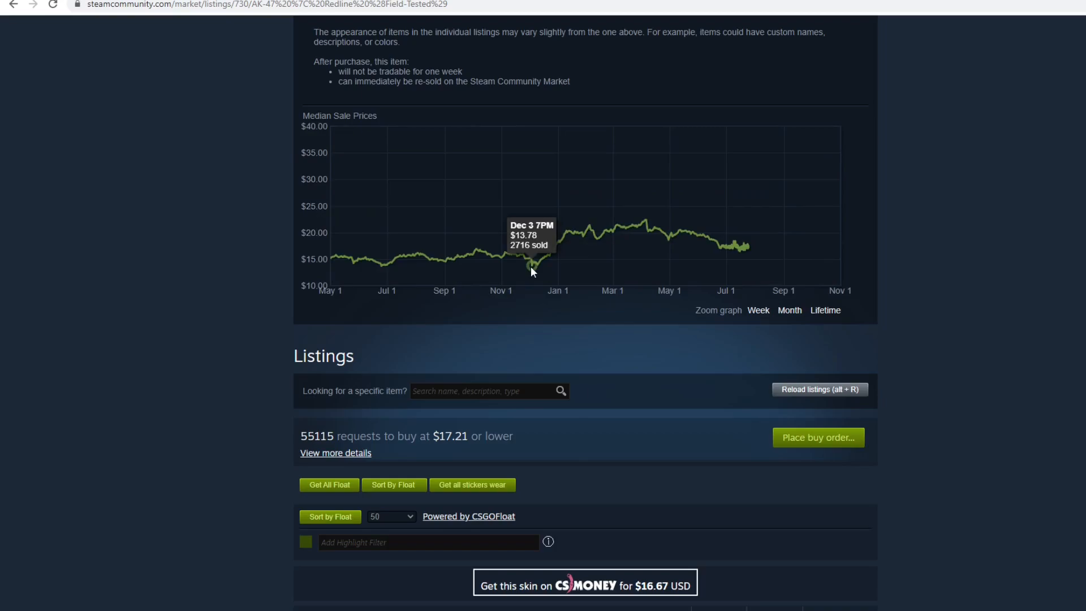
pyautogui.moveTo(664, 306)
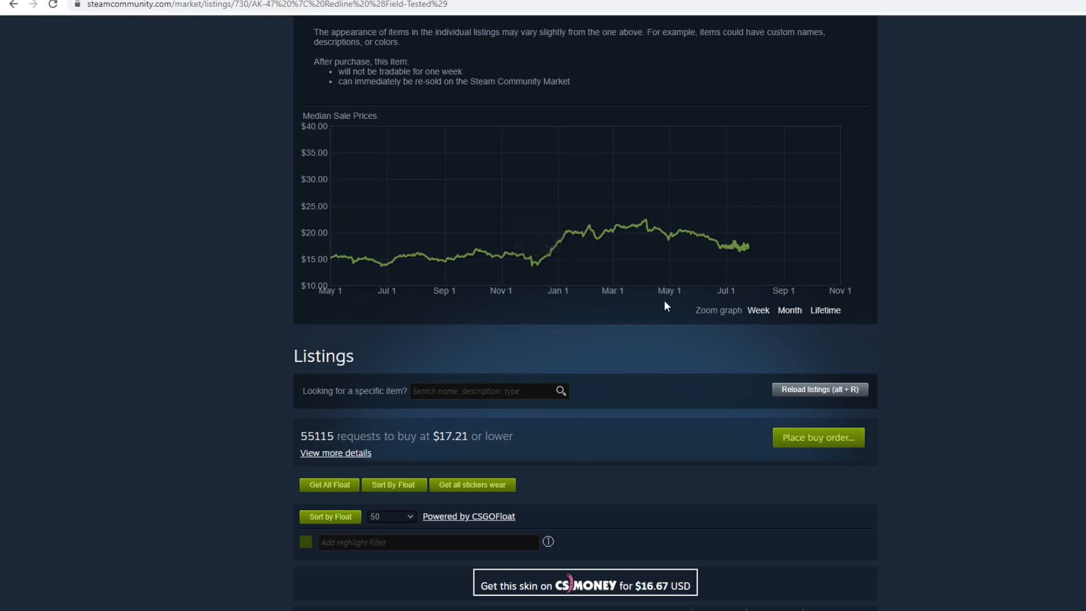
pyautogui.scroll(-3)
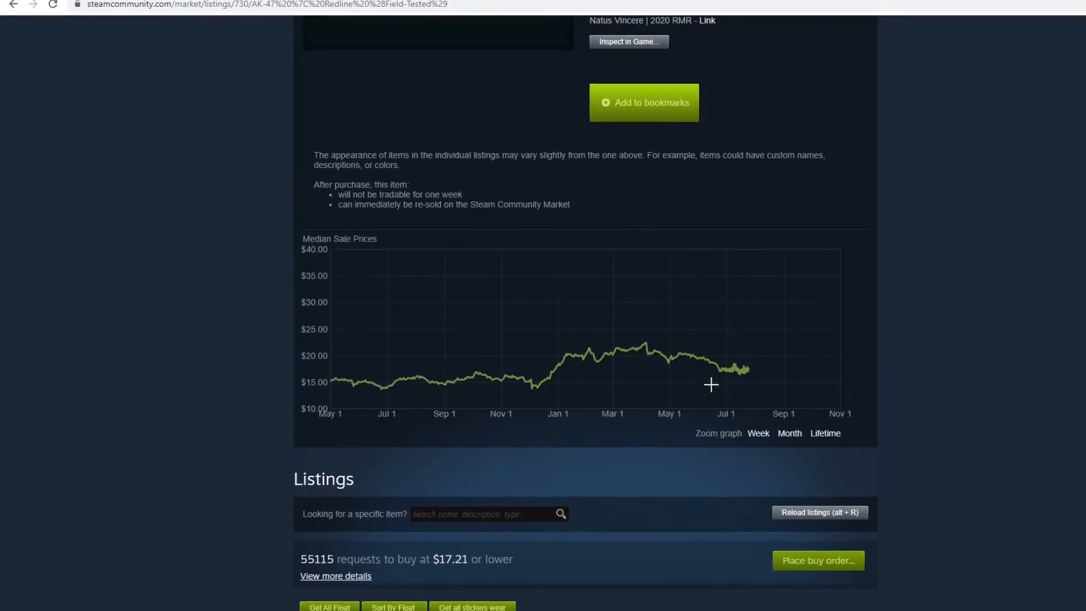
# Narrow the graph to the past week, Jul 17–24, around $17.10–$18.10, and view the listings
pyautogui.click(758, 433)
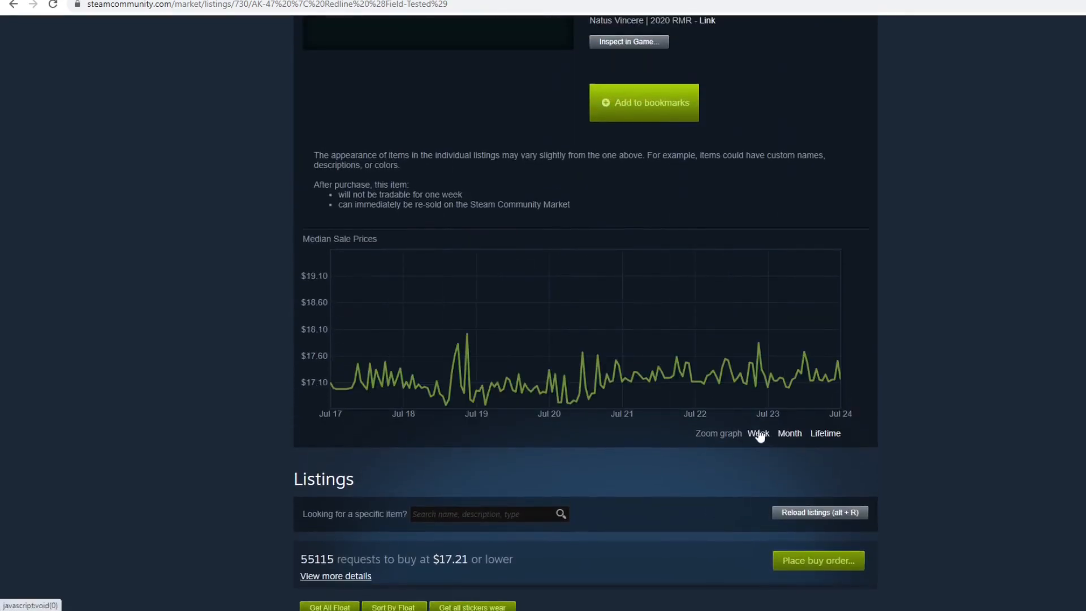
pyautogui.scroll(-3)
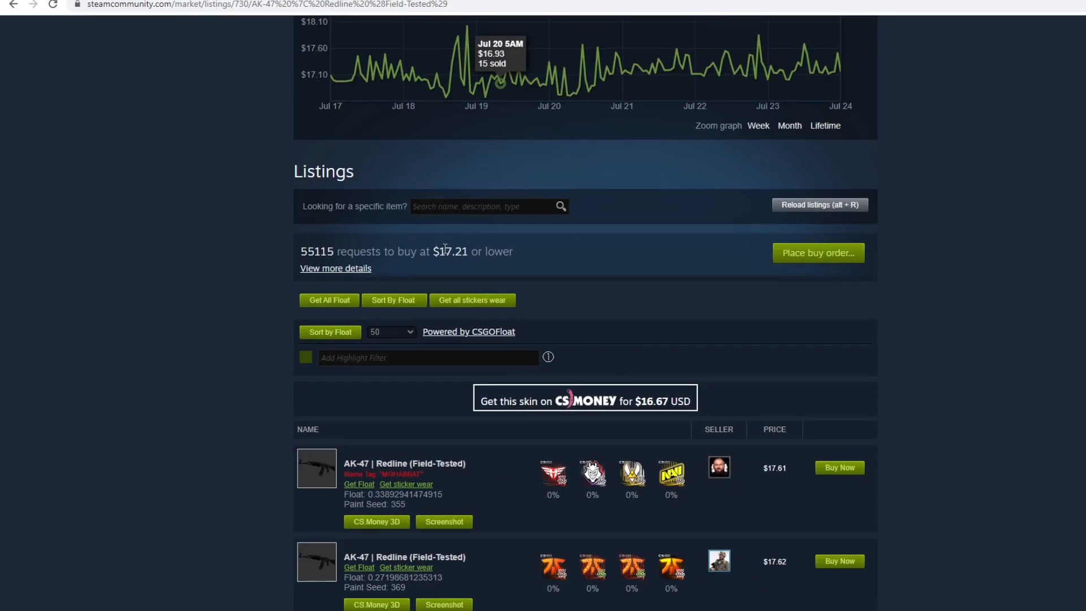
pyautogui.scroll(-3)
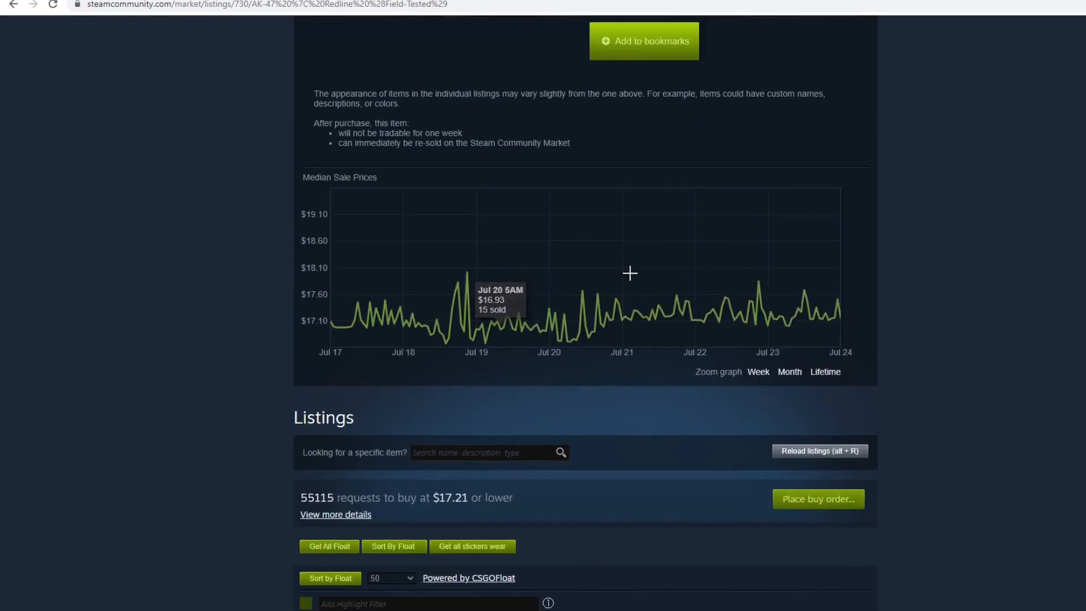